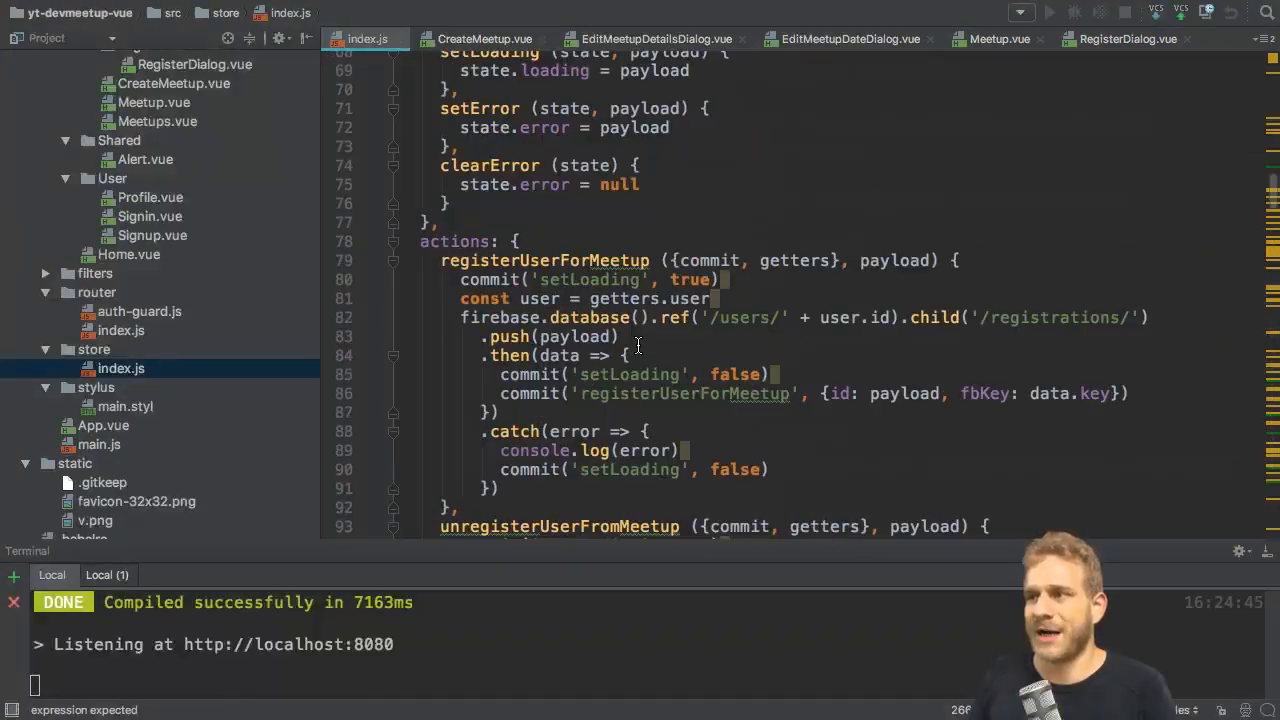
Scroll through the store code and select the registerUserForMeetup action
scroll(down, 3)
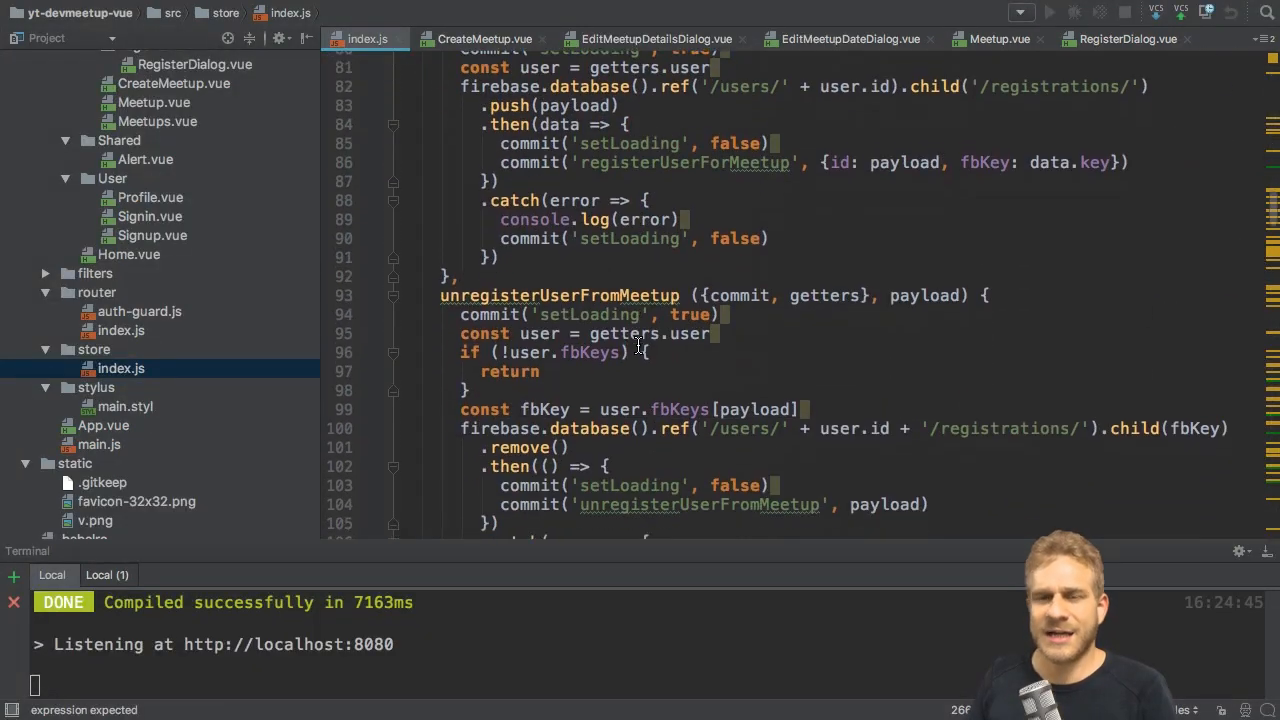
scroll(down, 3)
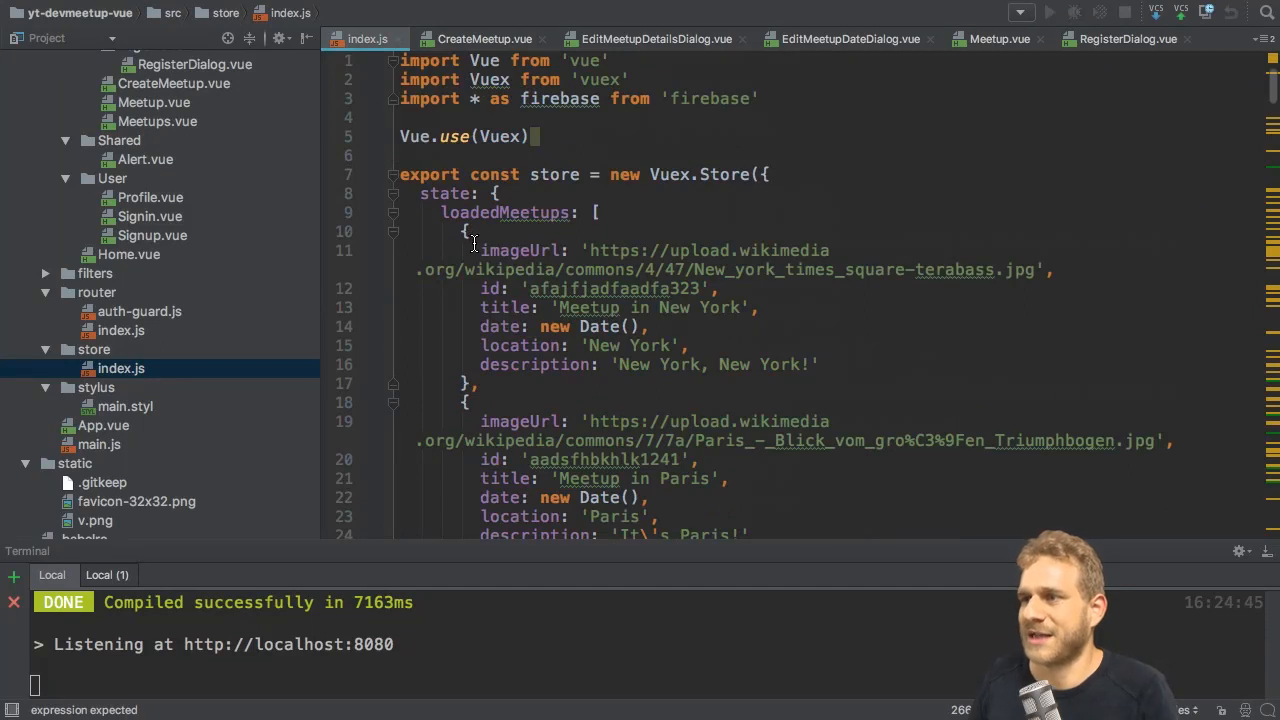
scroll(down, 3)
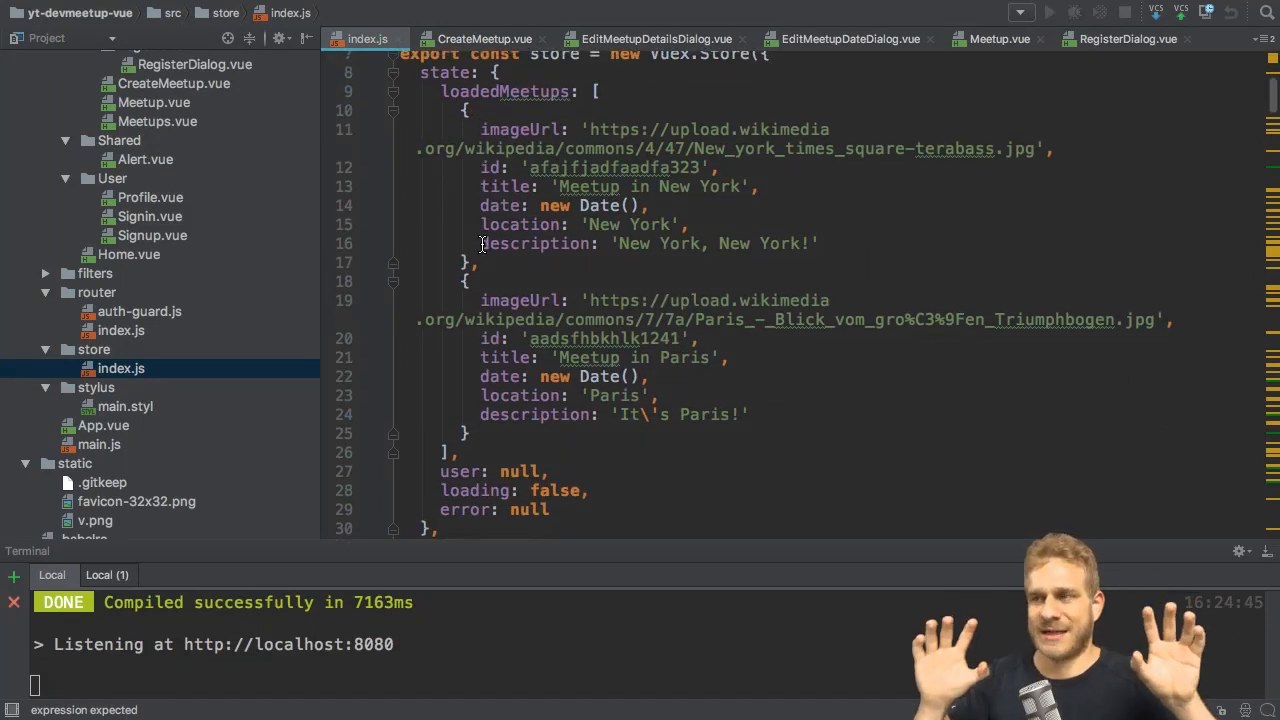
scroll(down, 3)
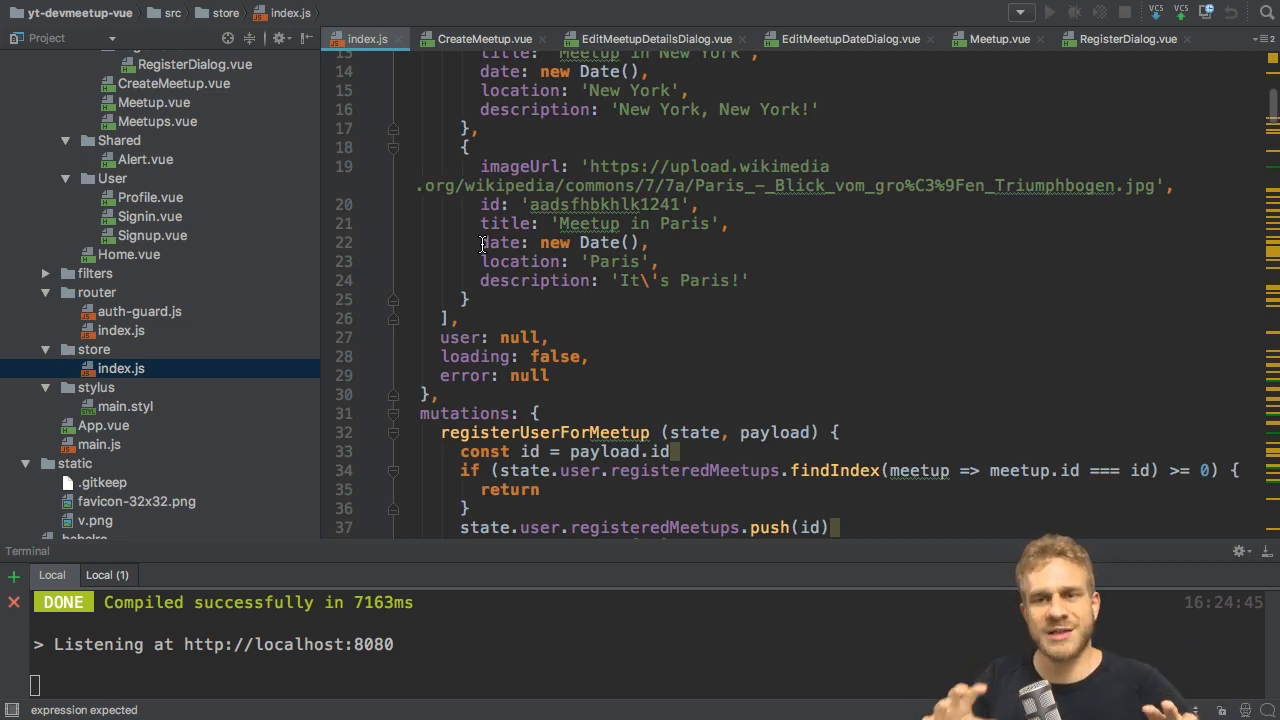
scroll(down, 3)
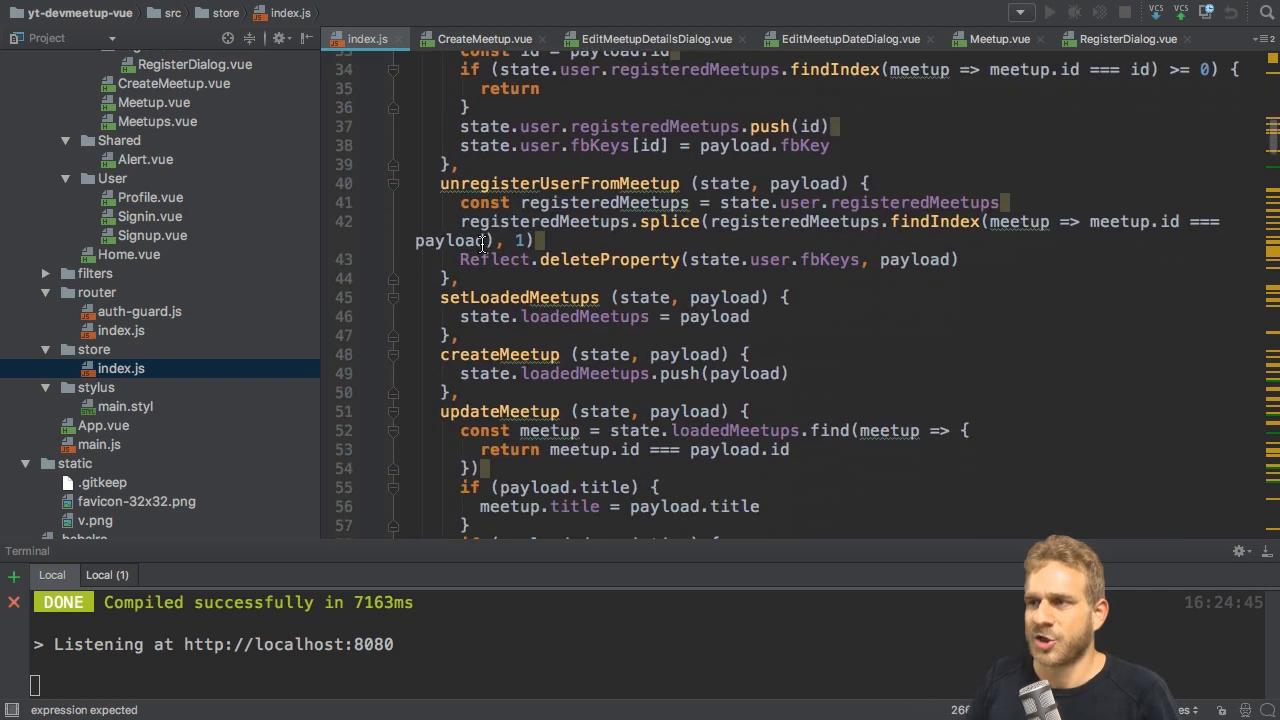
scroll(down, 3)
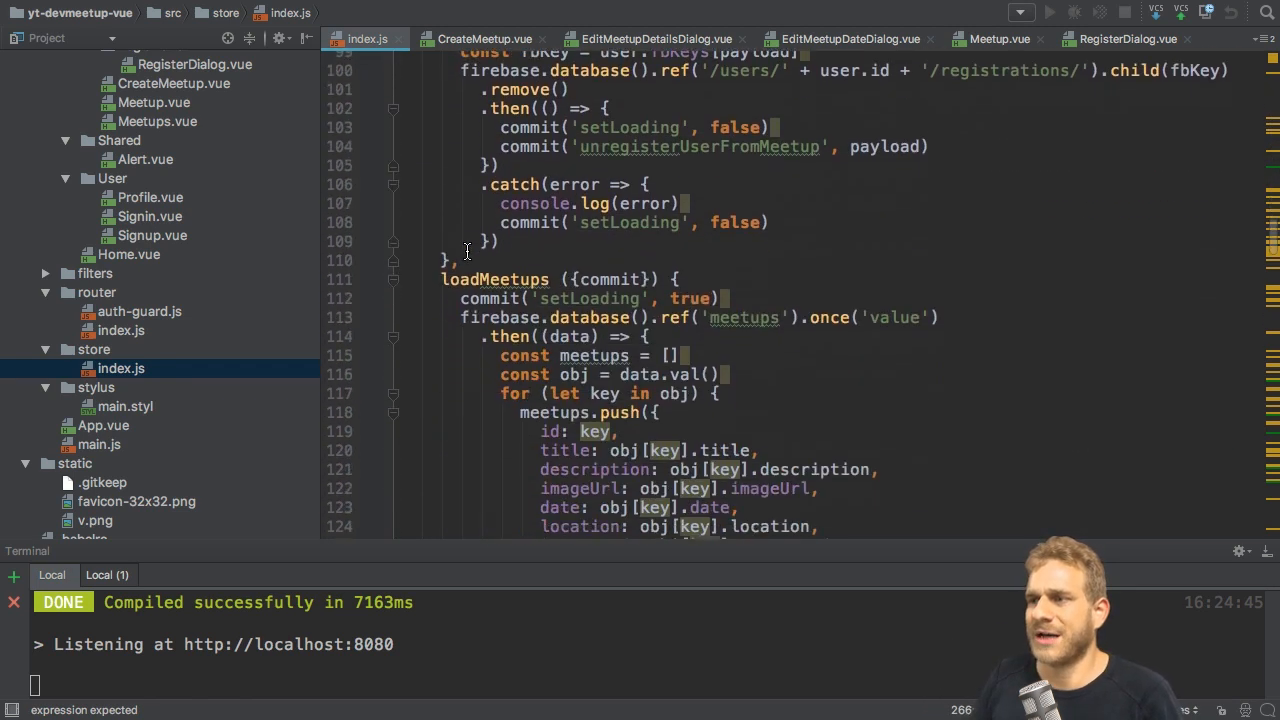
scroll(down, 3)
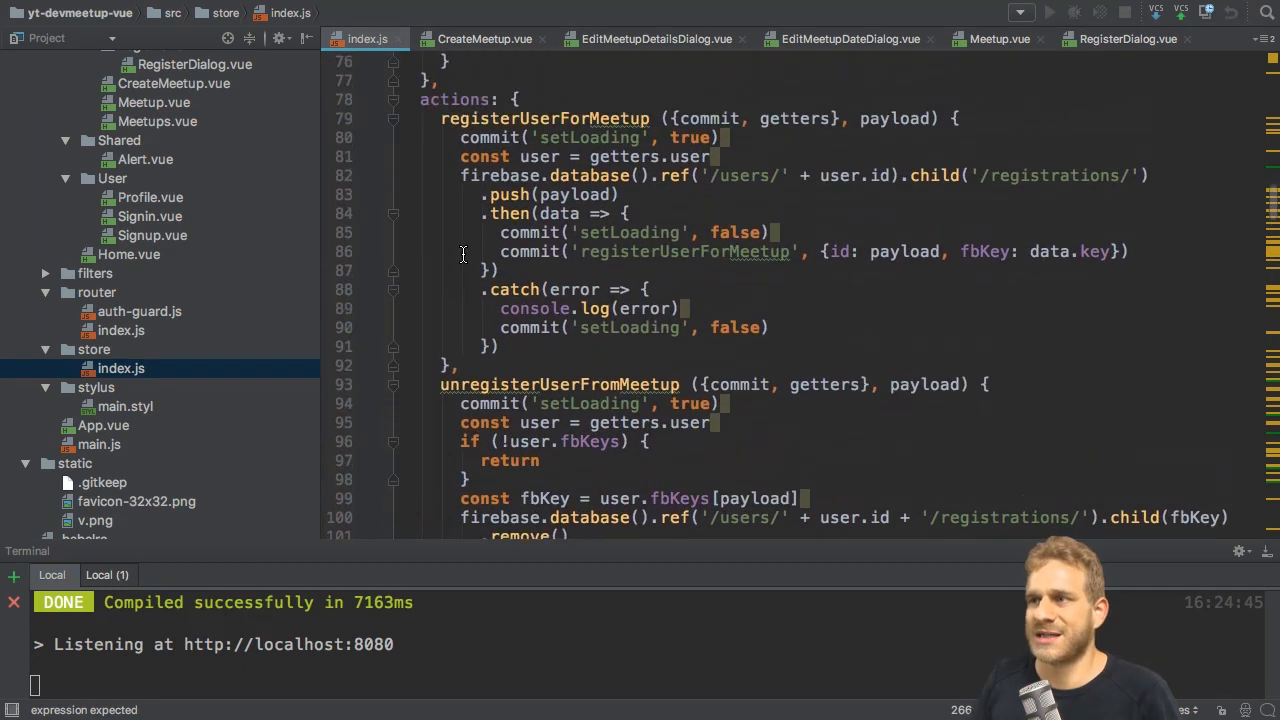
drag(440, 124, 460, 371)
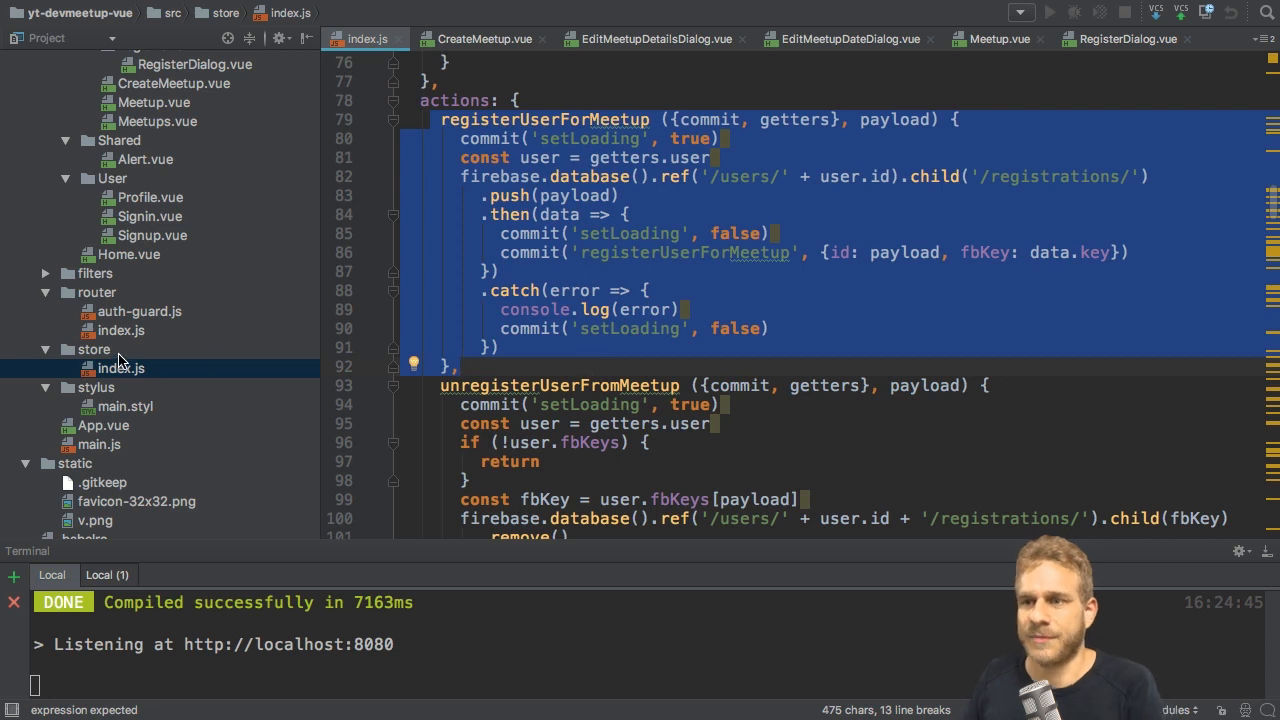
Create user, registration and meetup directories inside the store folder
right_click(93, 349)
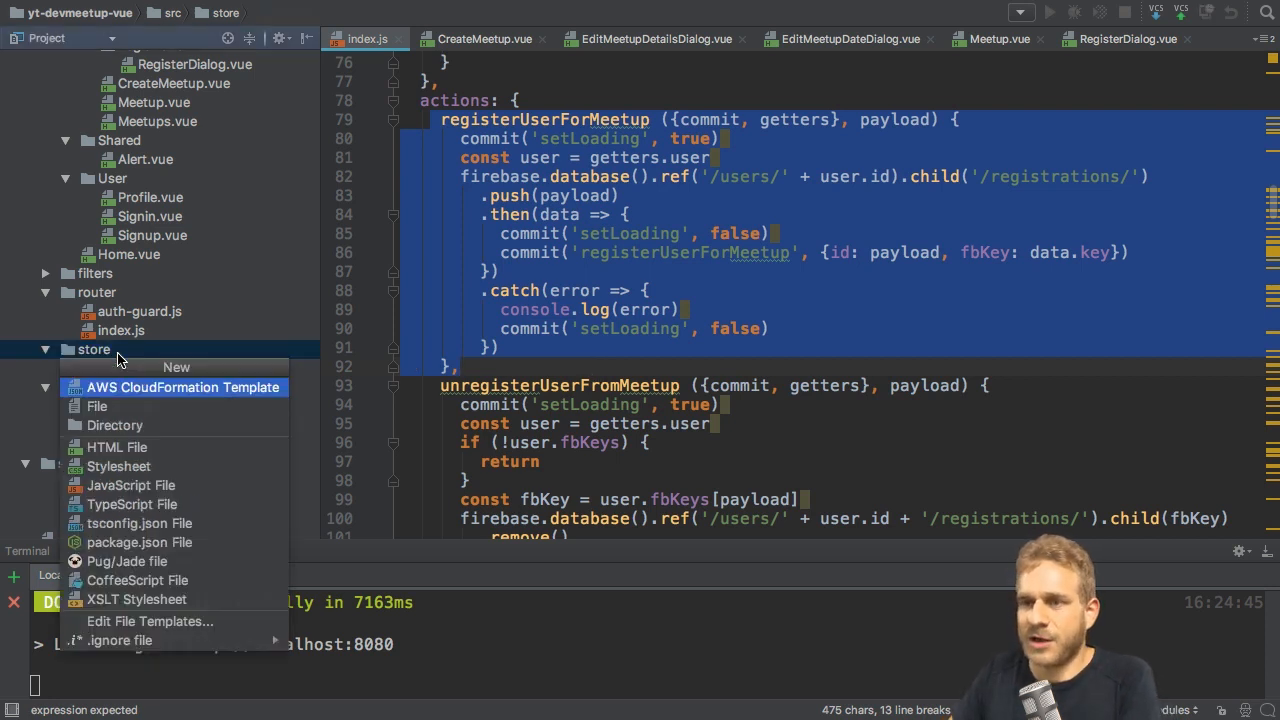
click(114, 425)
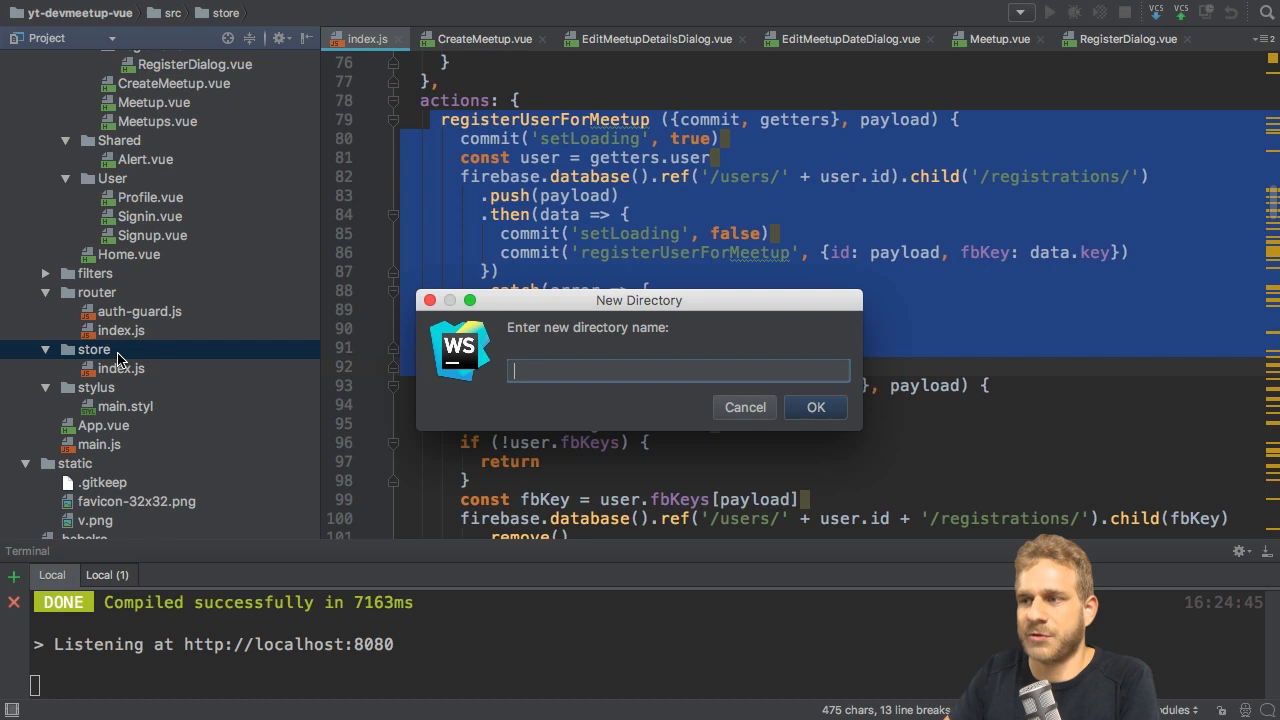
click(815, 407)
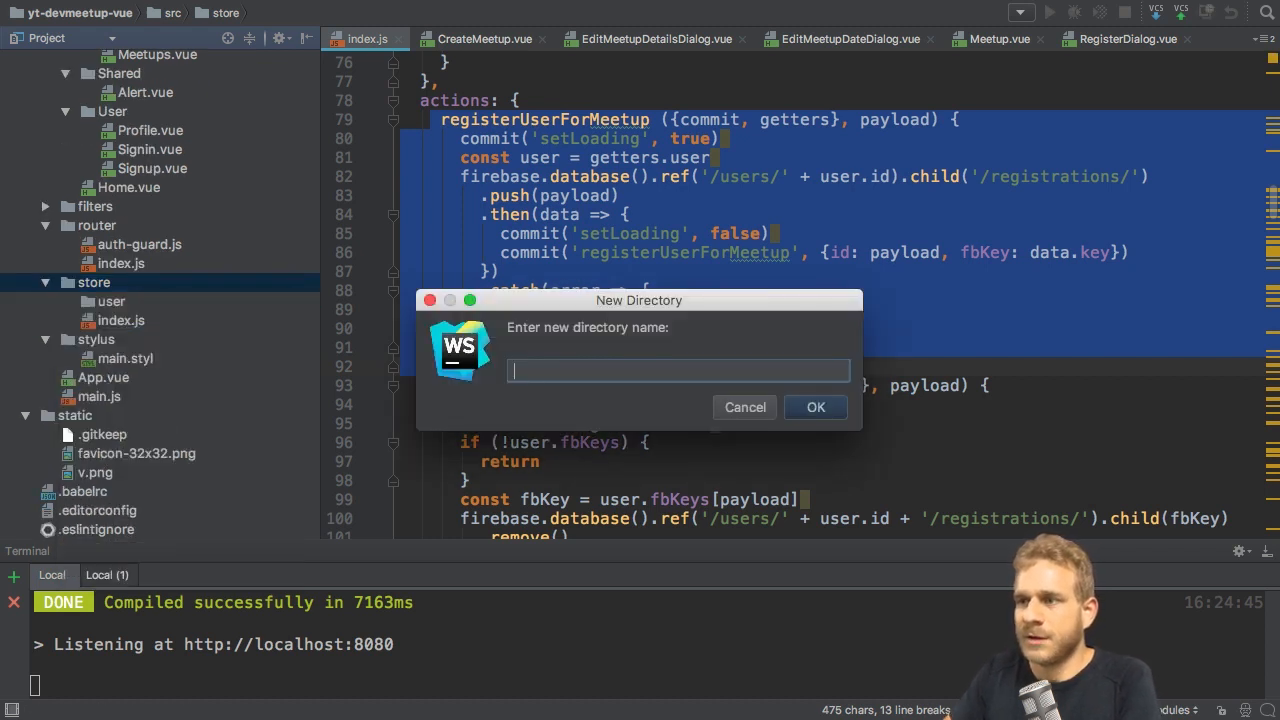
text(registration)
text(meetup)
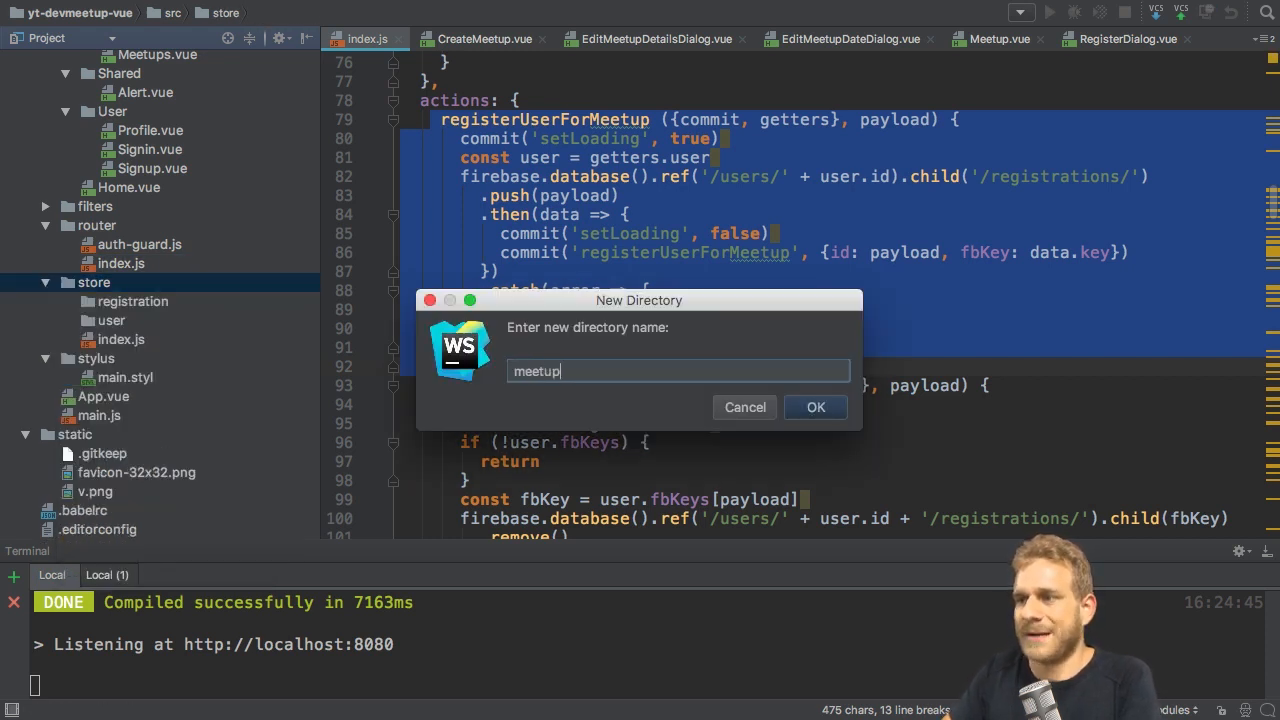
click(815, 407)
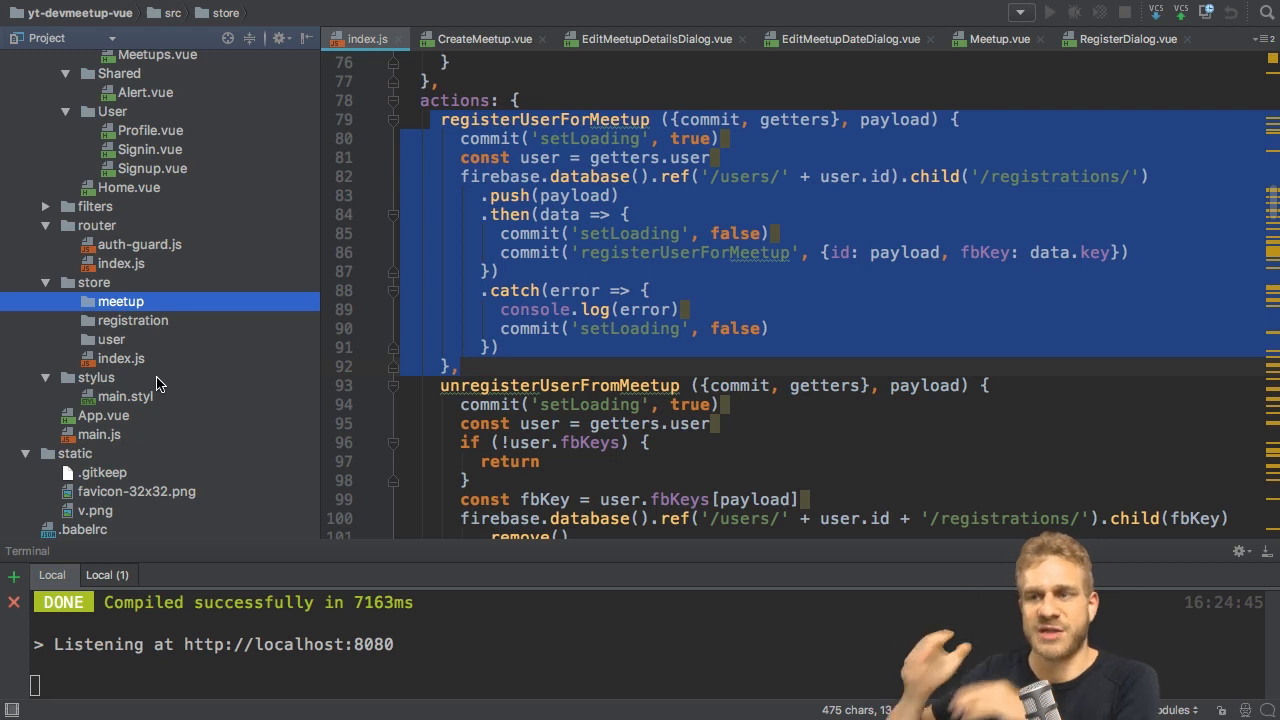
mouse_move(135, 310)
text(i)
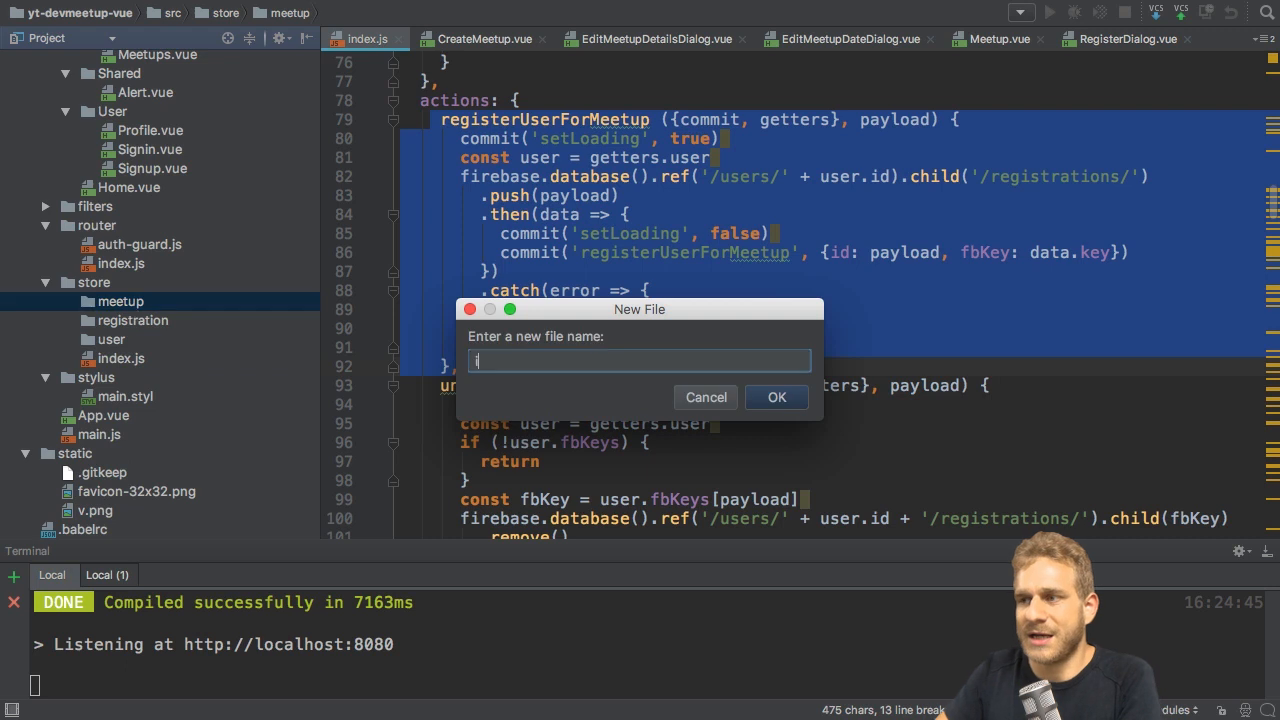
Add index.js files to the meetup and user folders, adding each to Git
click(776, 397)
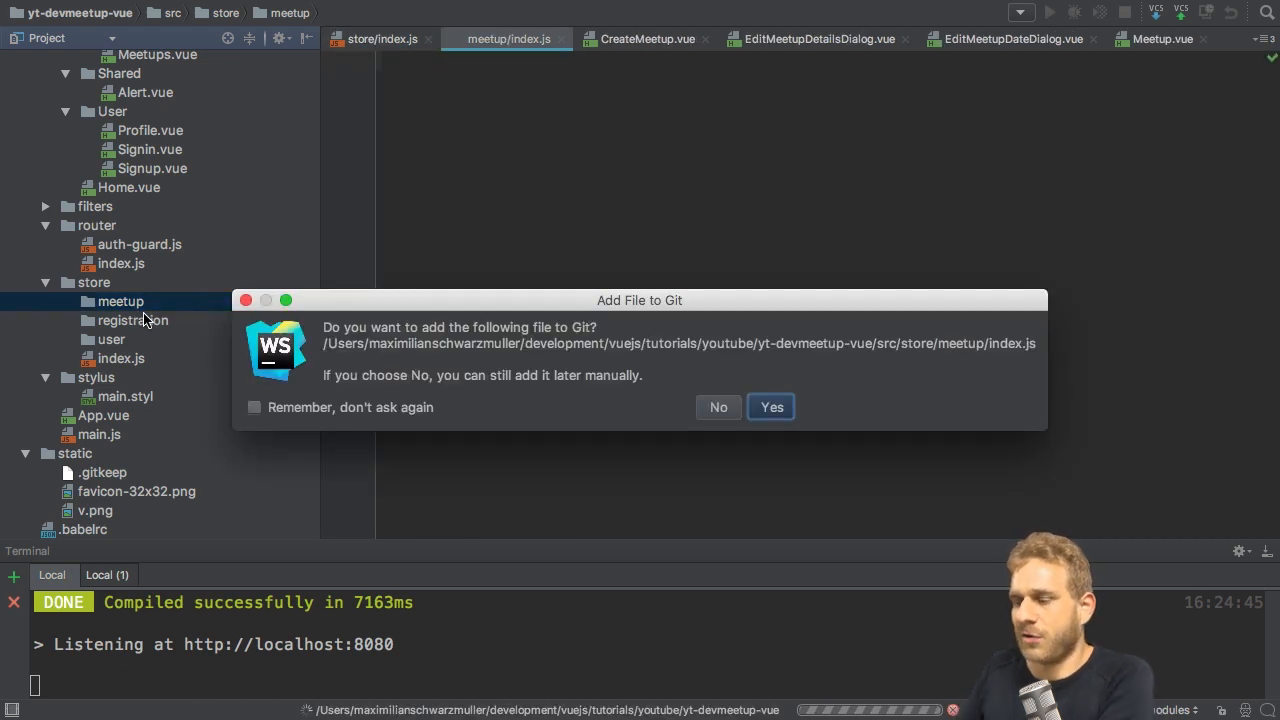
click(771, 406)
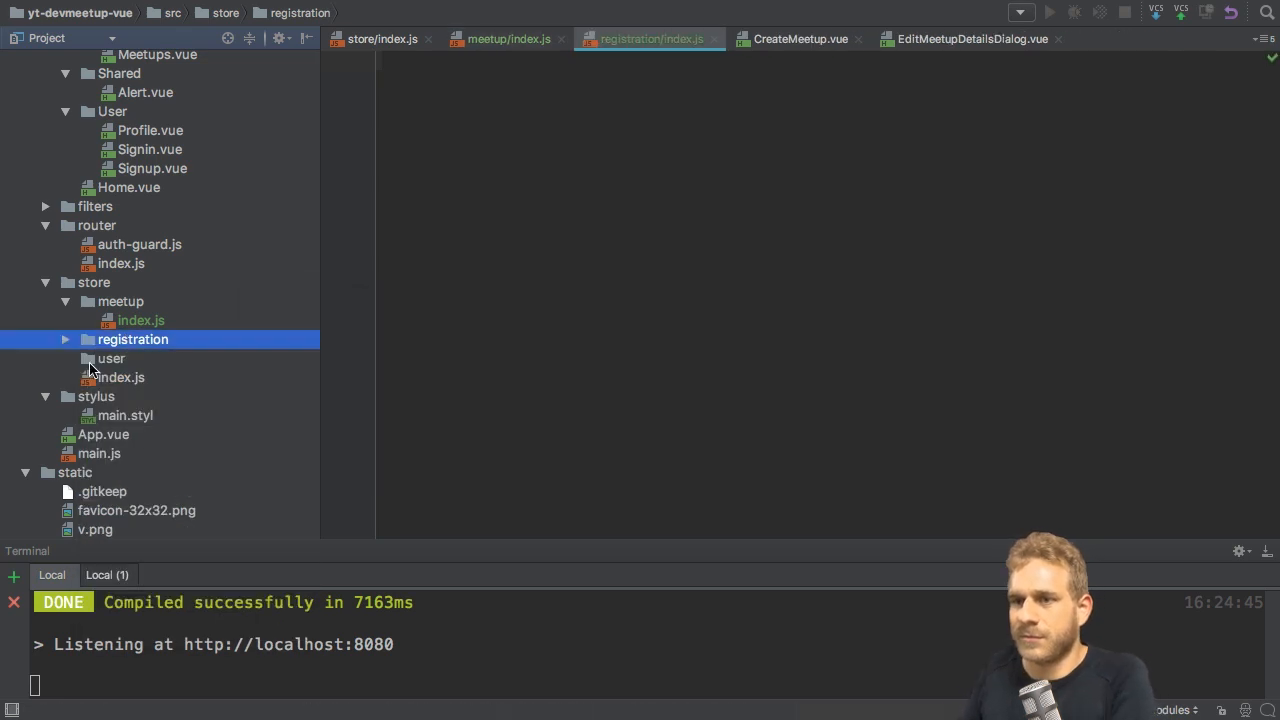
right_click(111, 377)
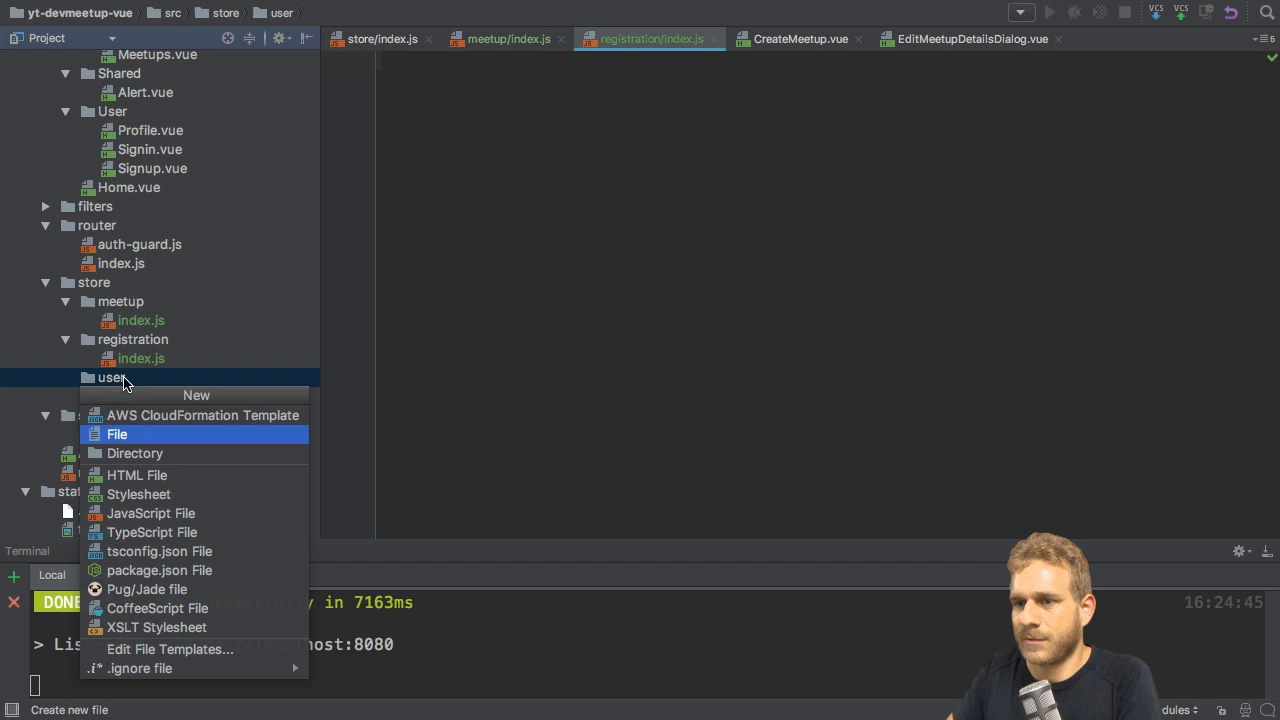
click(117, 434)
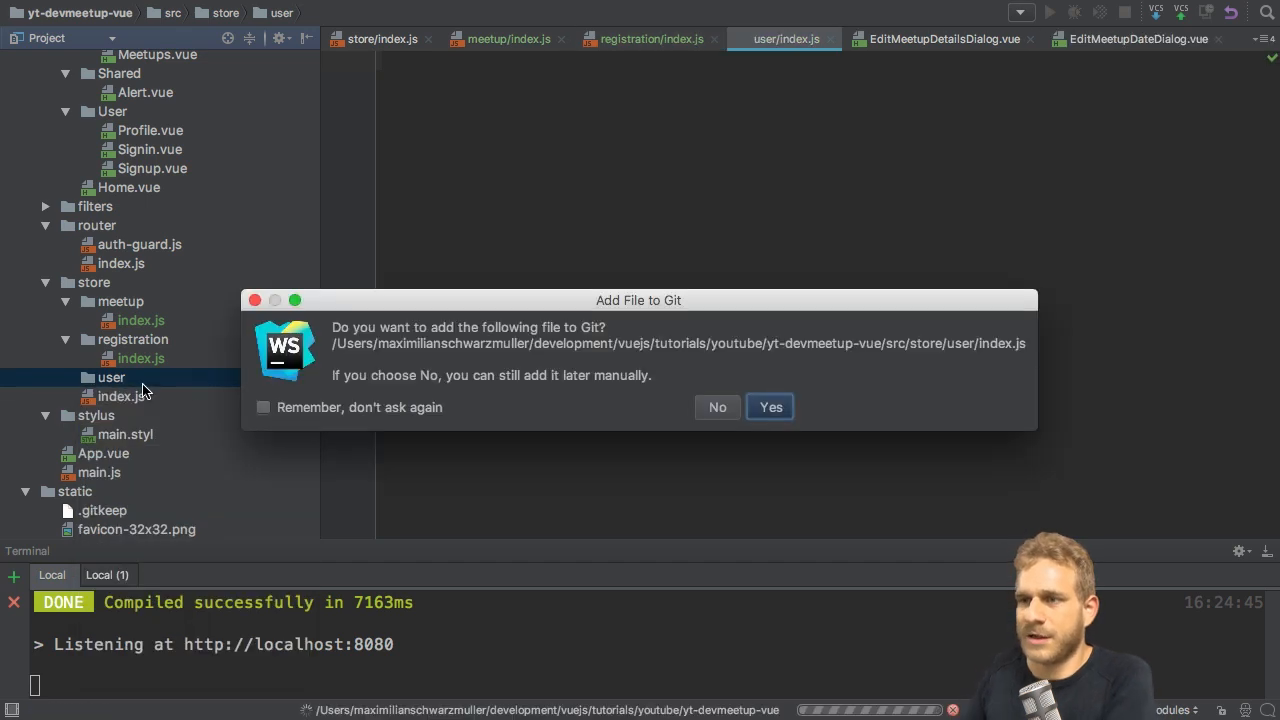
click(770, 407)
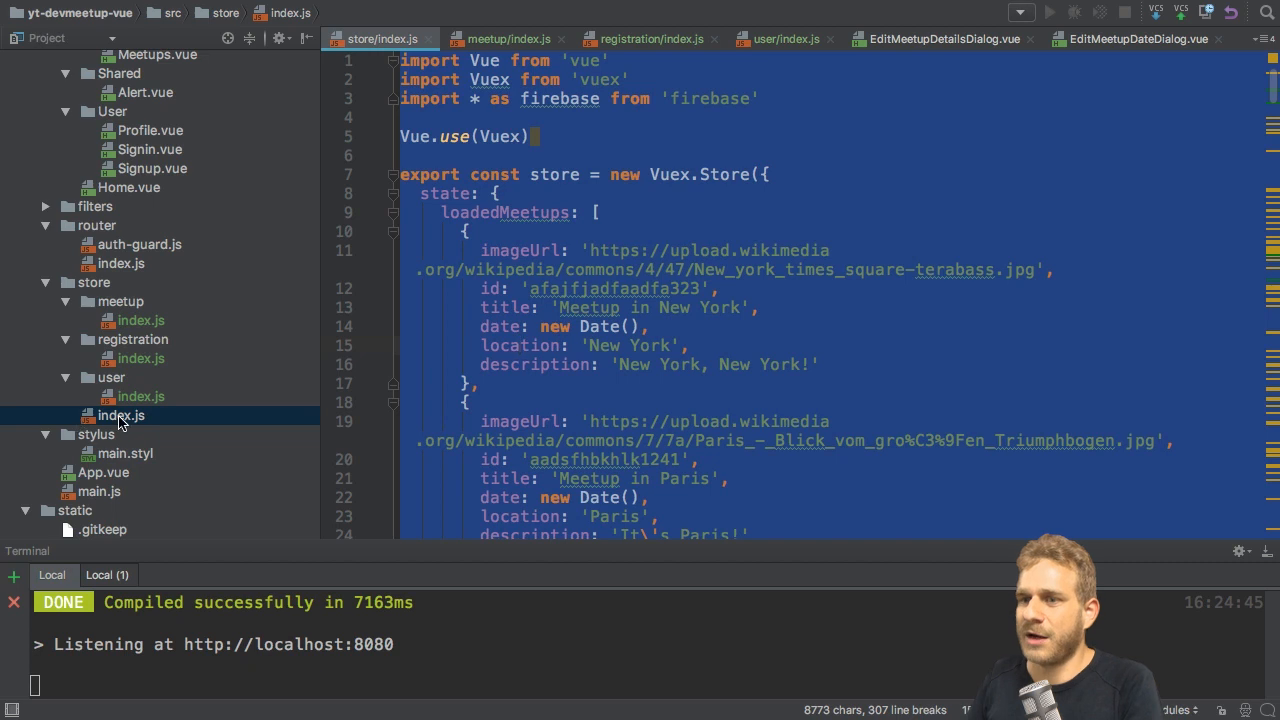
Open meetup/index.js and review the pasted store code for user-specific parts
click(141, 320)
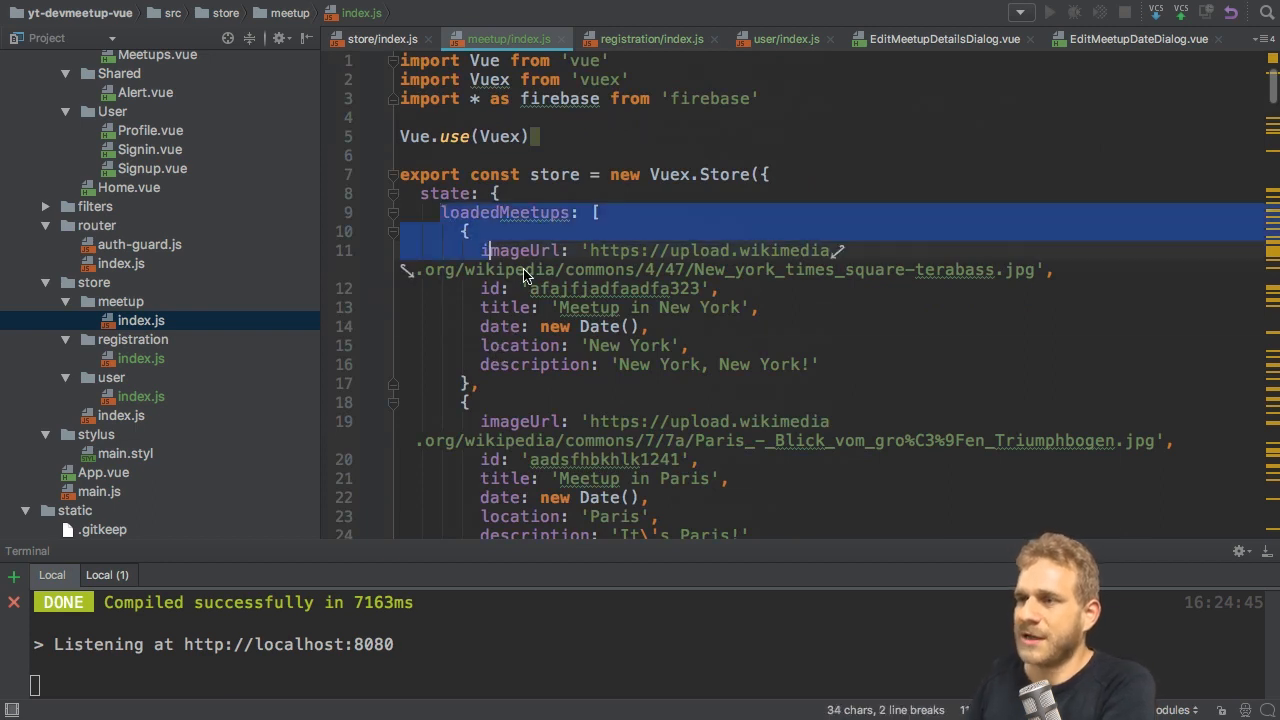
scroll(down, 3)
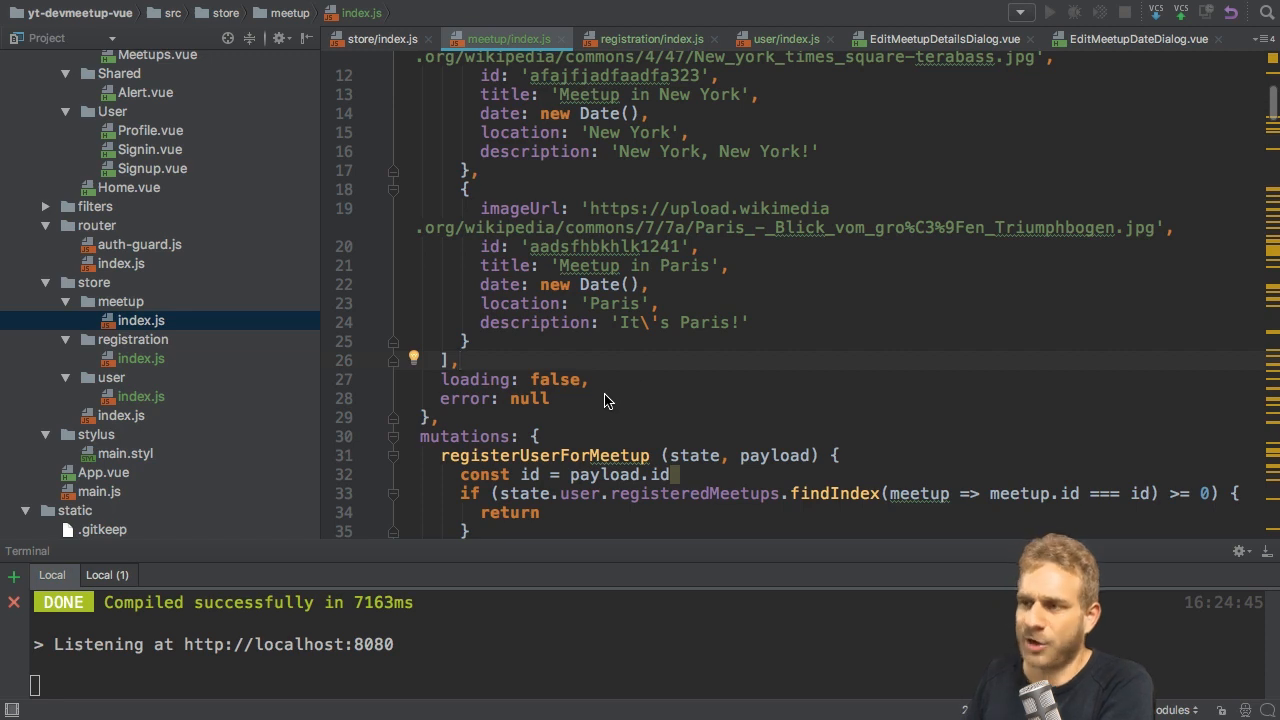
scroll(down, 3)
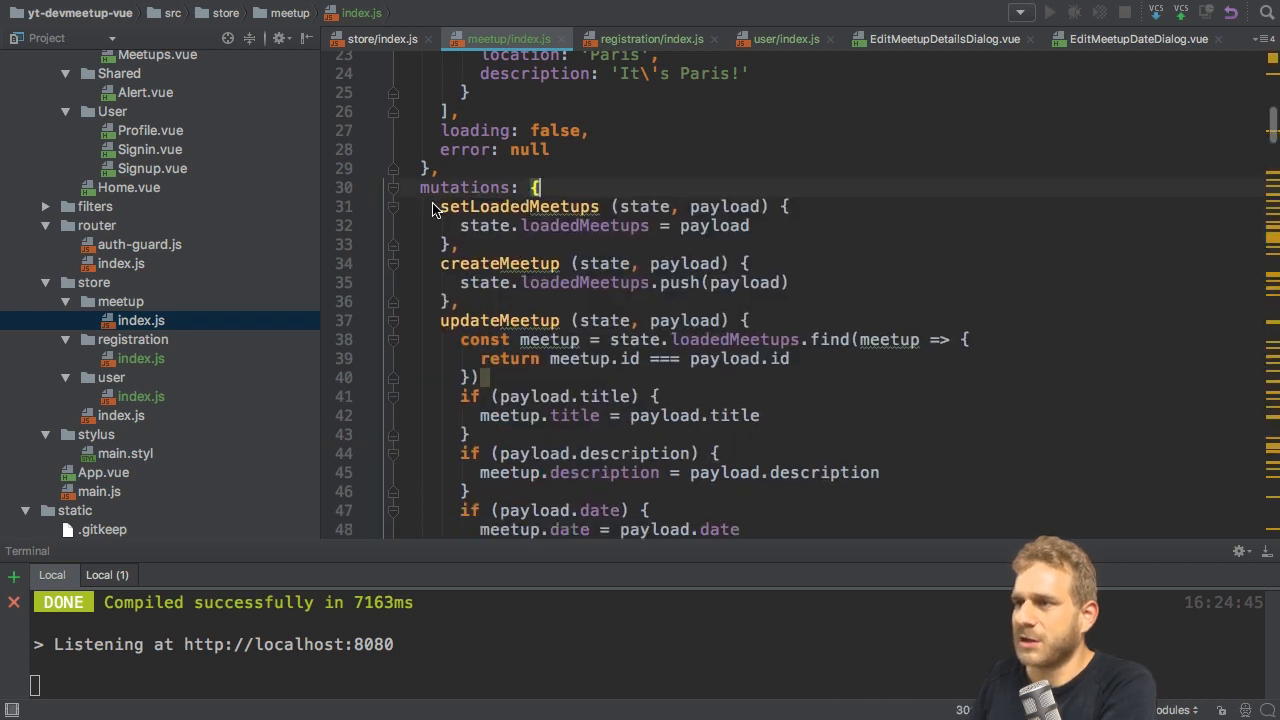
Delete the setUser mutation from meetup/index.js and move down to its actions
drag(440, 263, 460, 301)
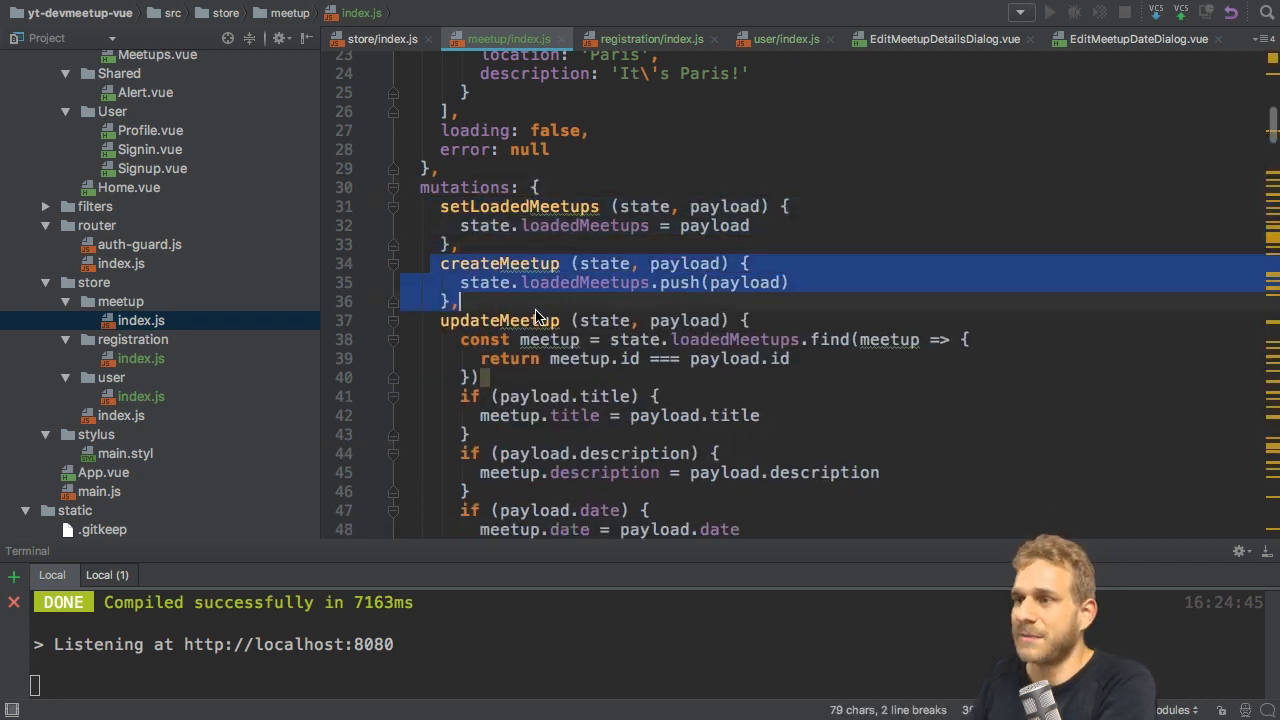
scroll(down, 3)
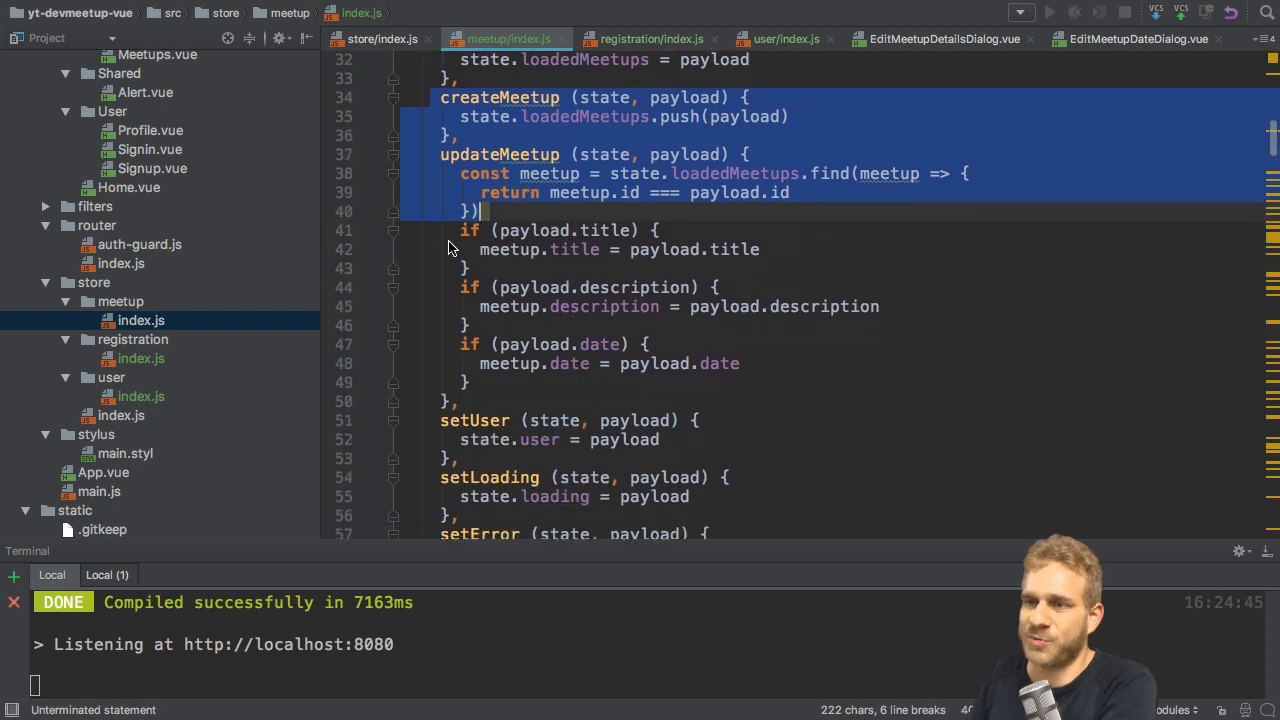
scroll(down, 3)
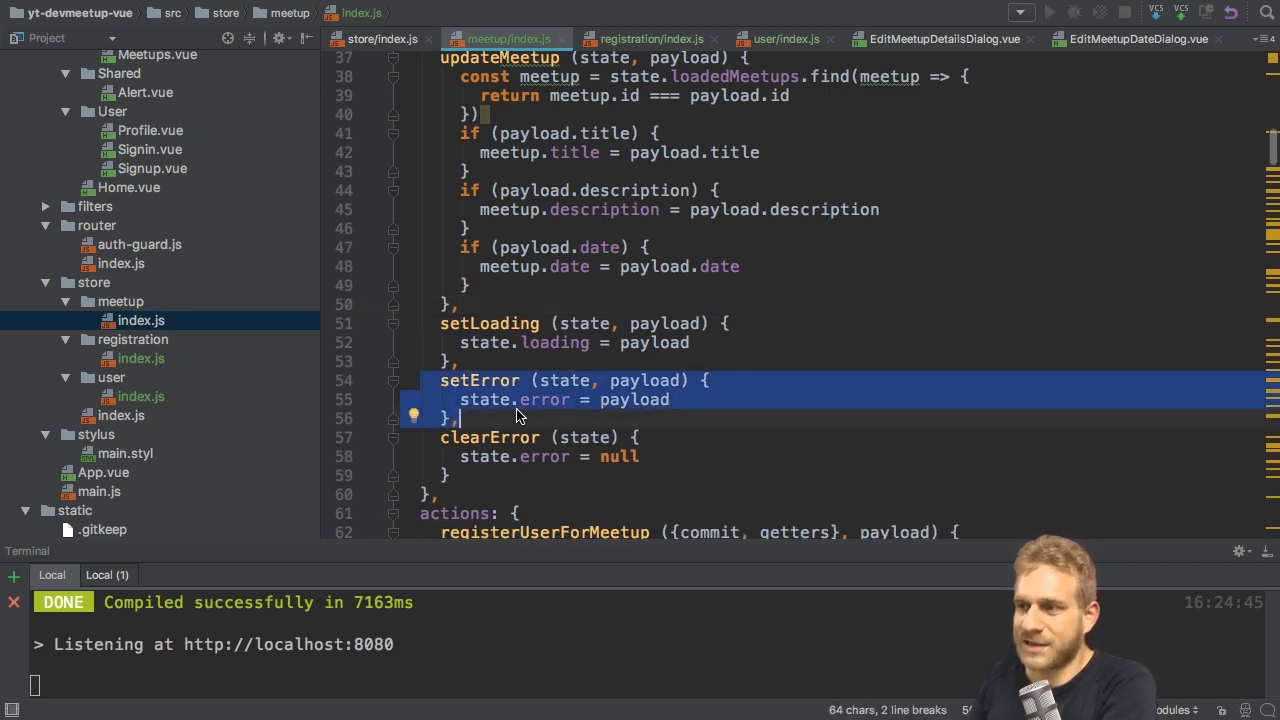
scroll(down, 3)
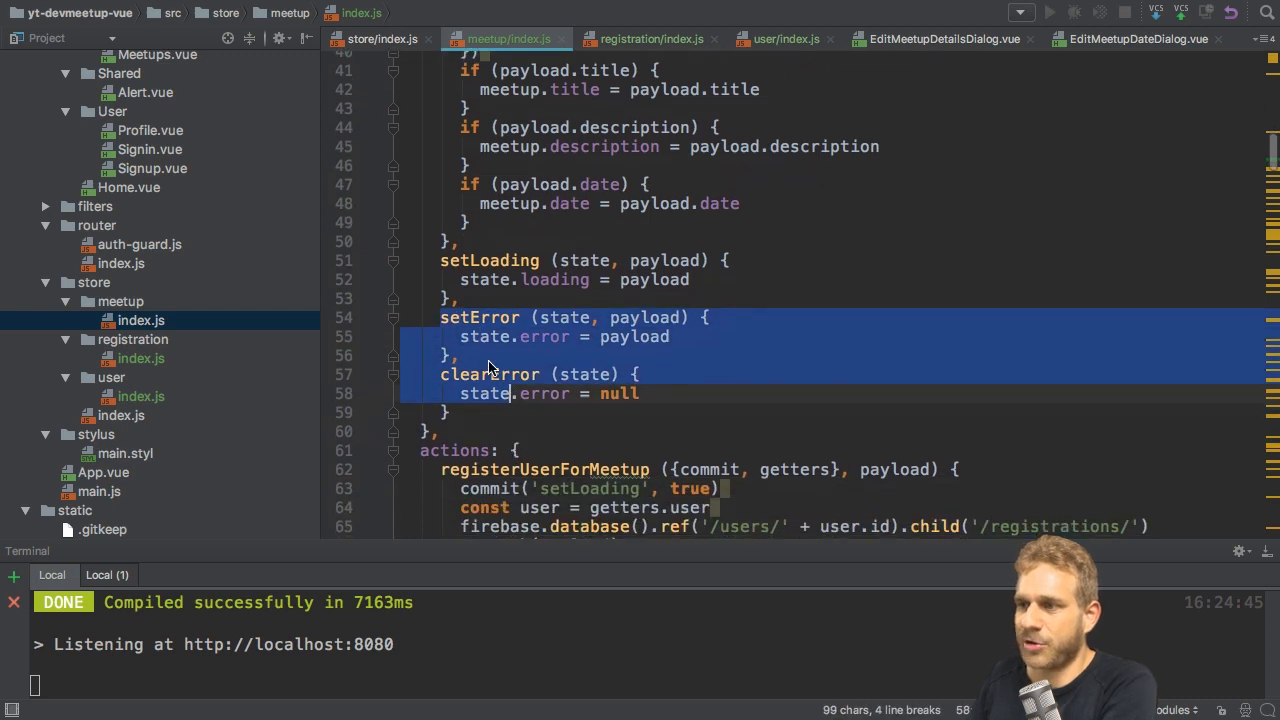
scroll(down, 3)
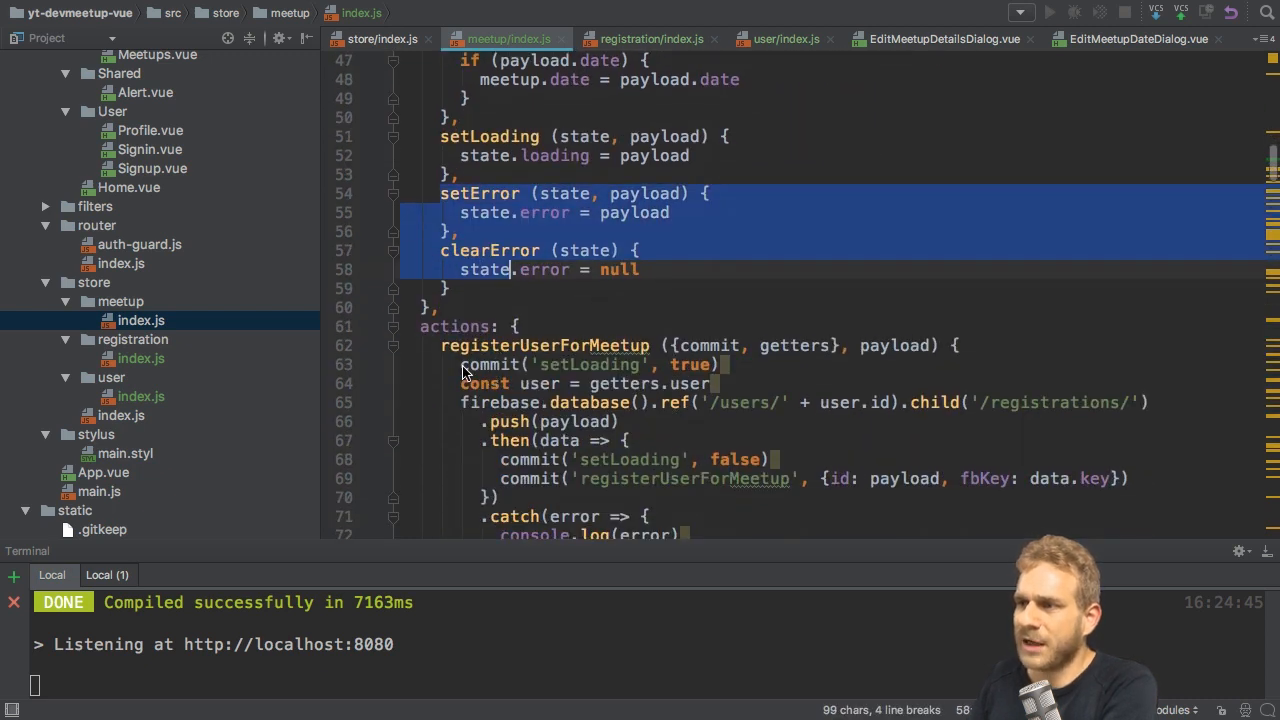
scroll(down, 3)
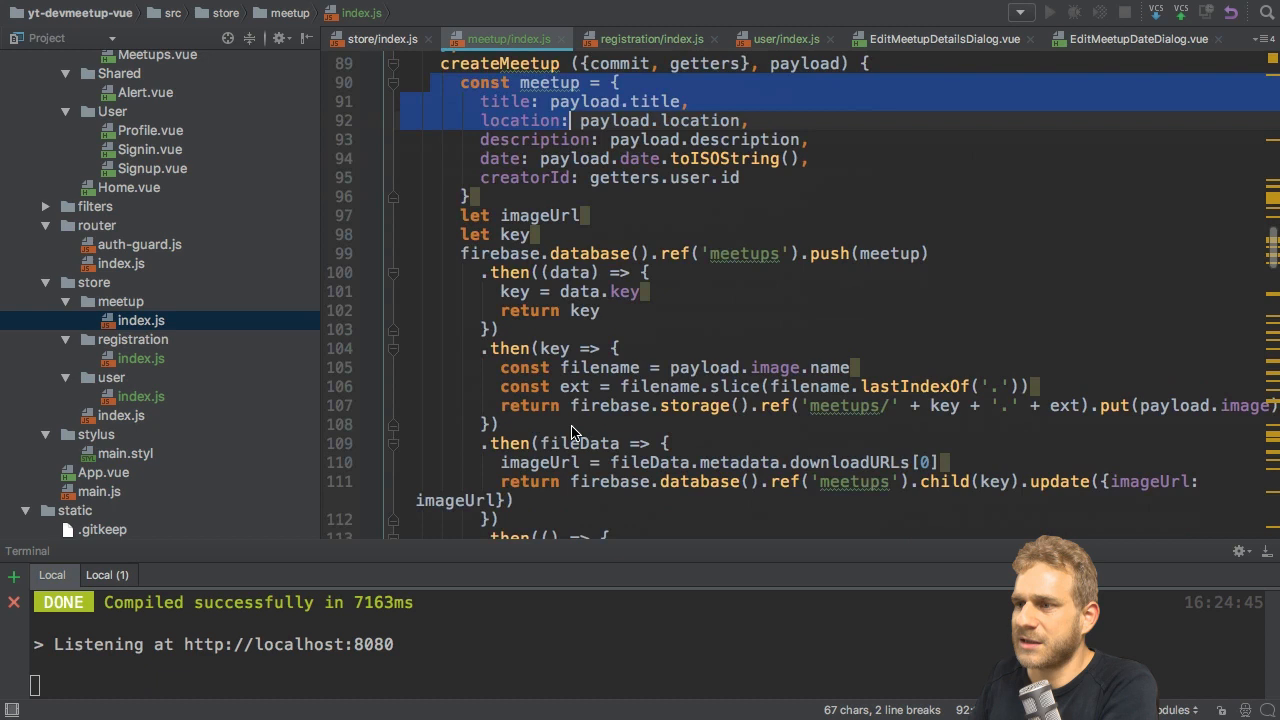
Delete the sign-up, sign-in and user-data actions from the meetup module
scroll(down, 3)
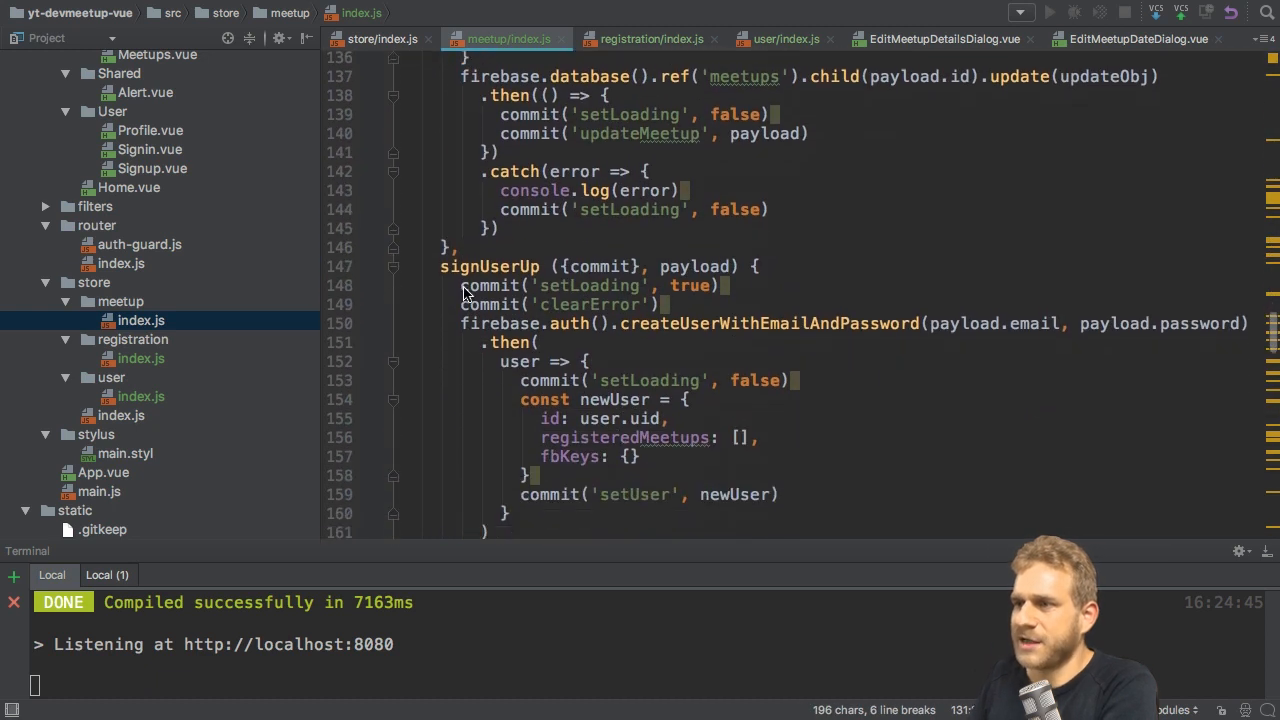
scroll(down, 3)
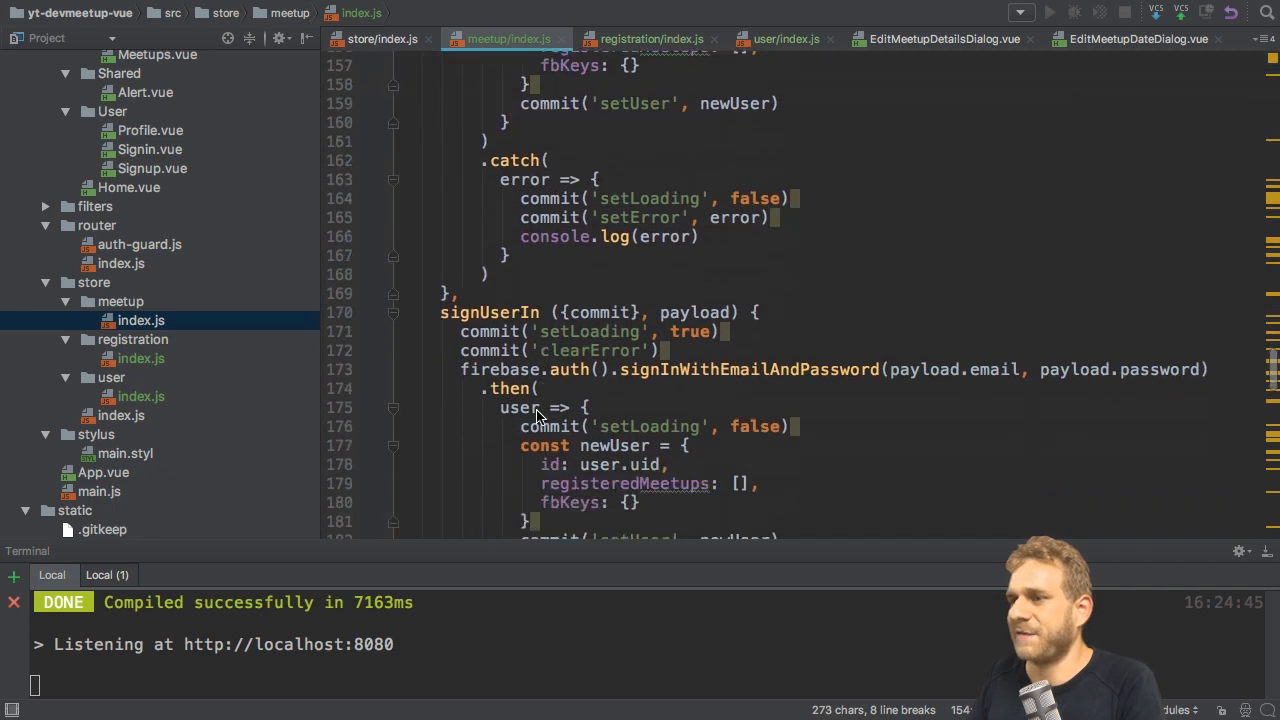
scroll(down, 3)
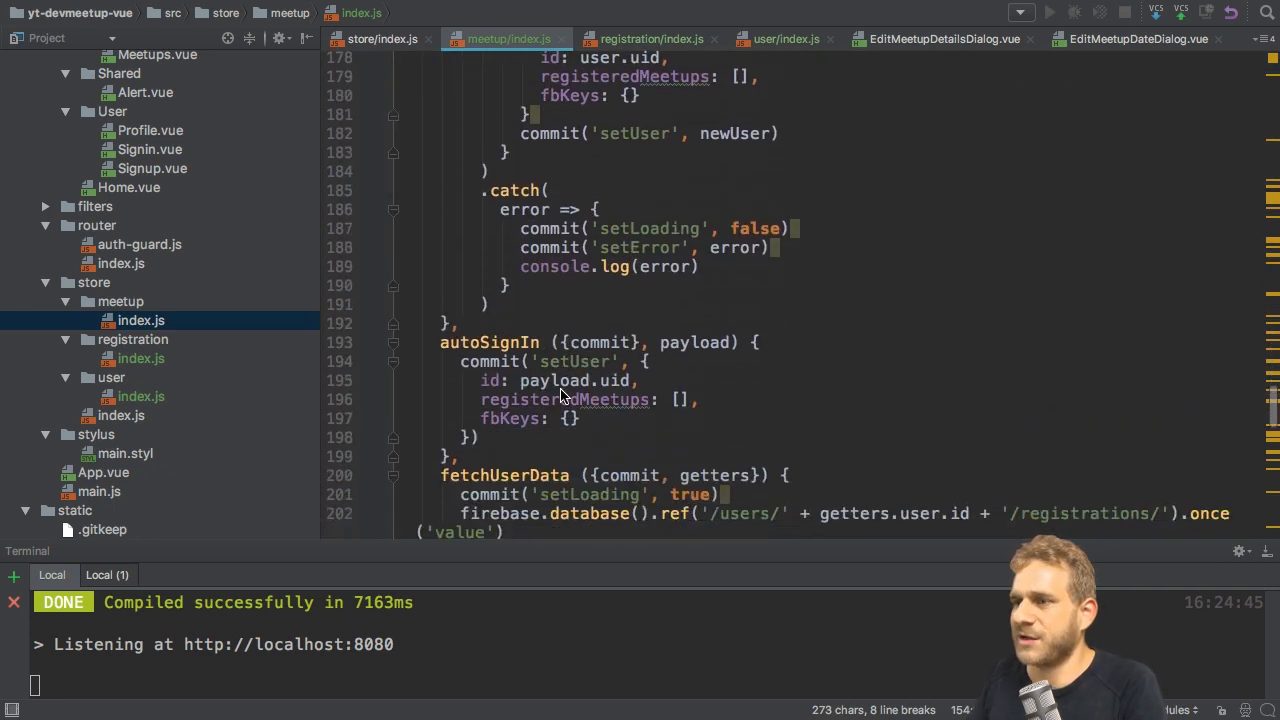
scroll(down, 3)
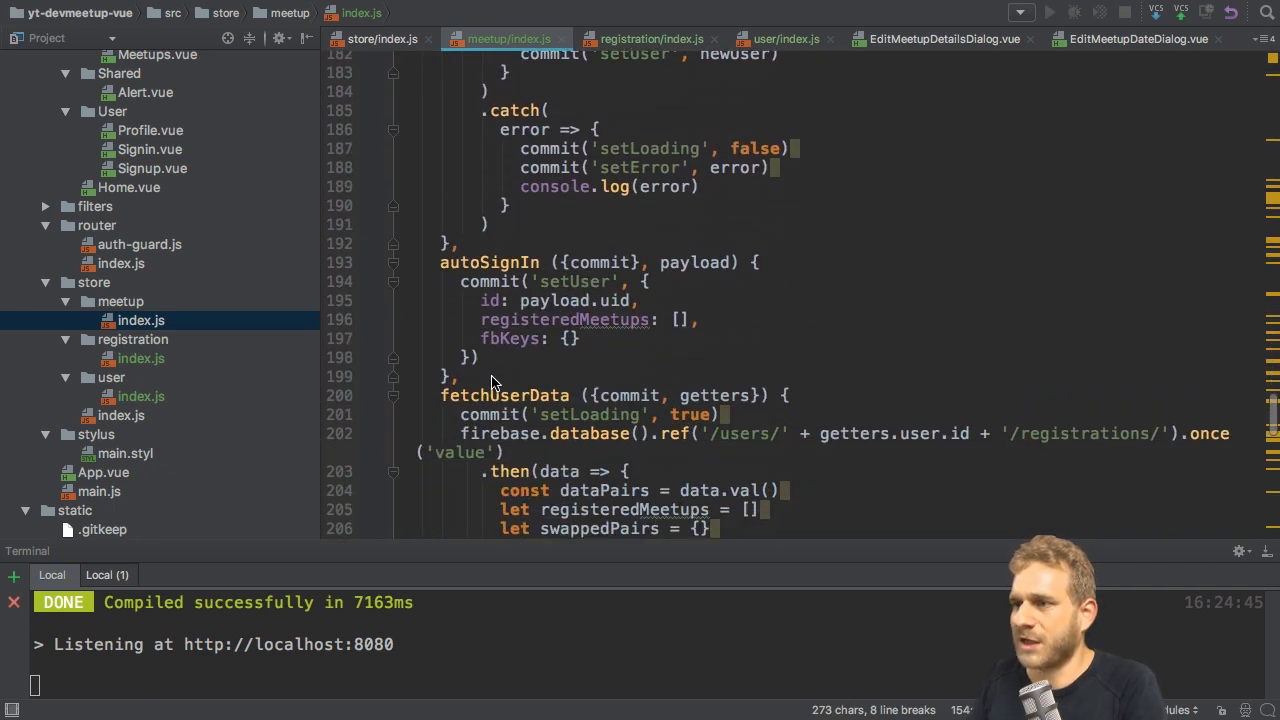
scroll(down, 3)
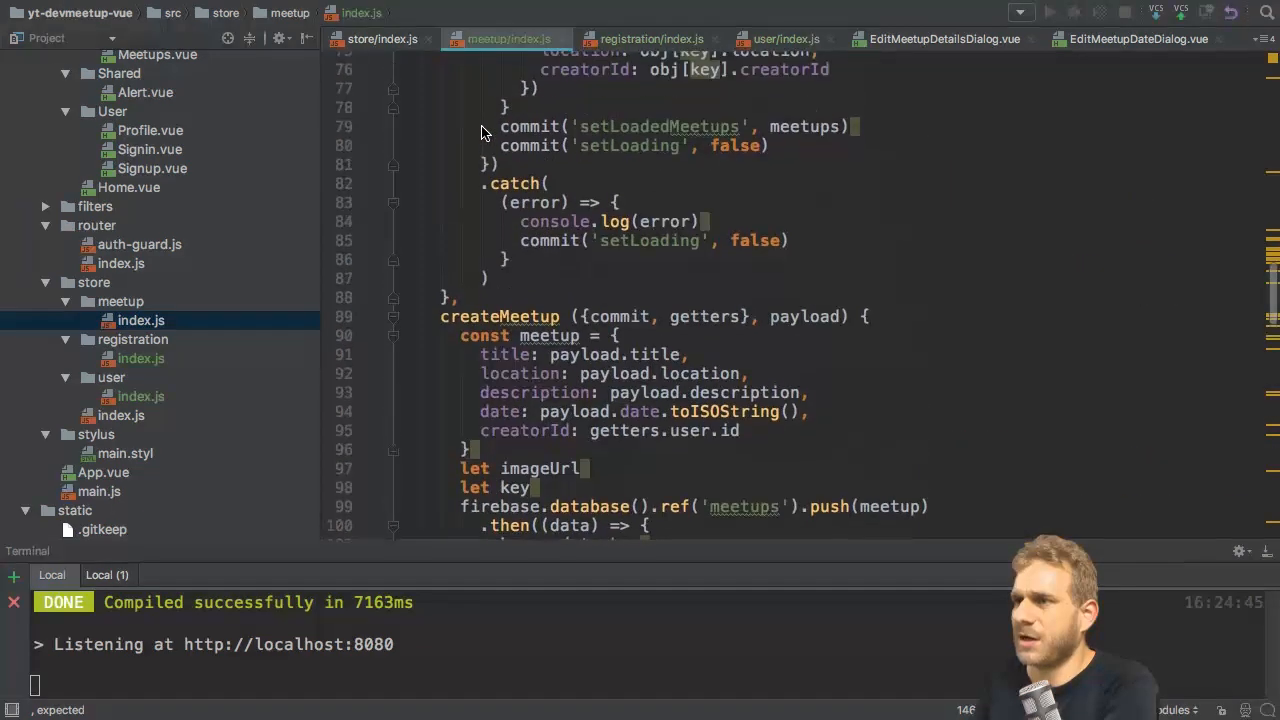
scroll(down, 3)
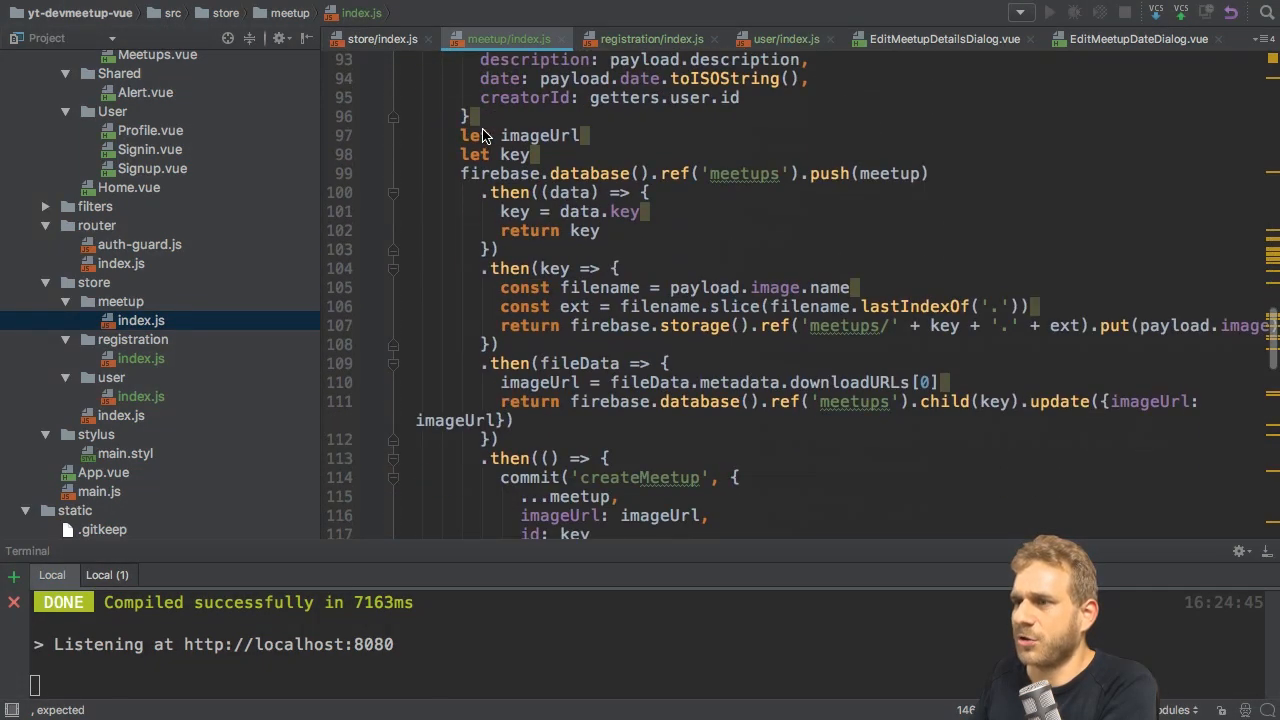
scroll(down, 3)
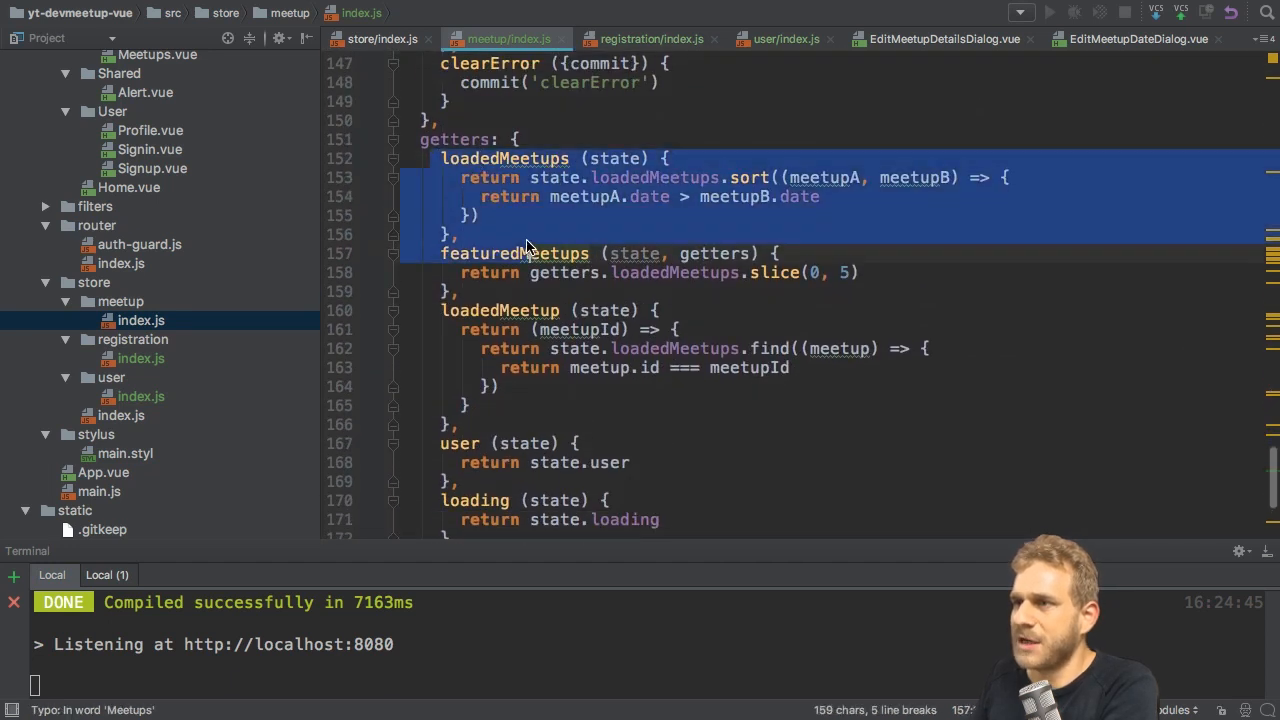
Select and delete the user getter in meetup/index.js
scroll(down, 3)
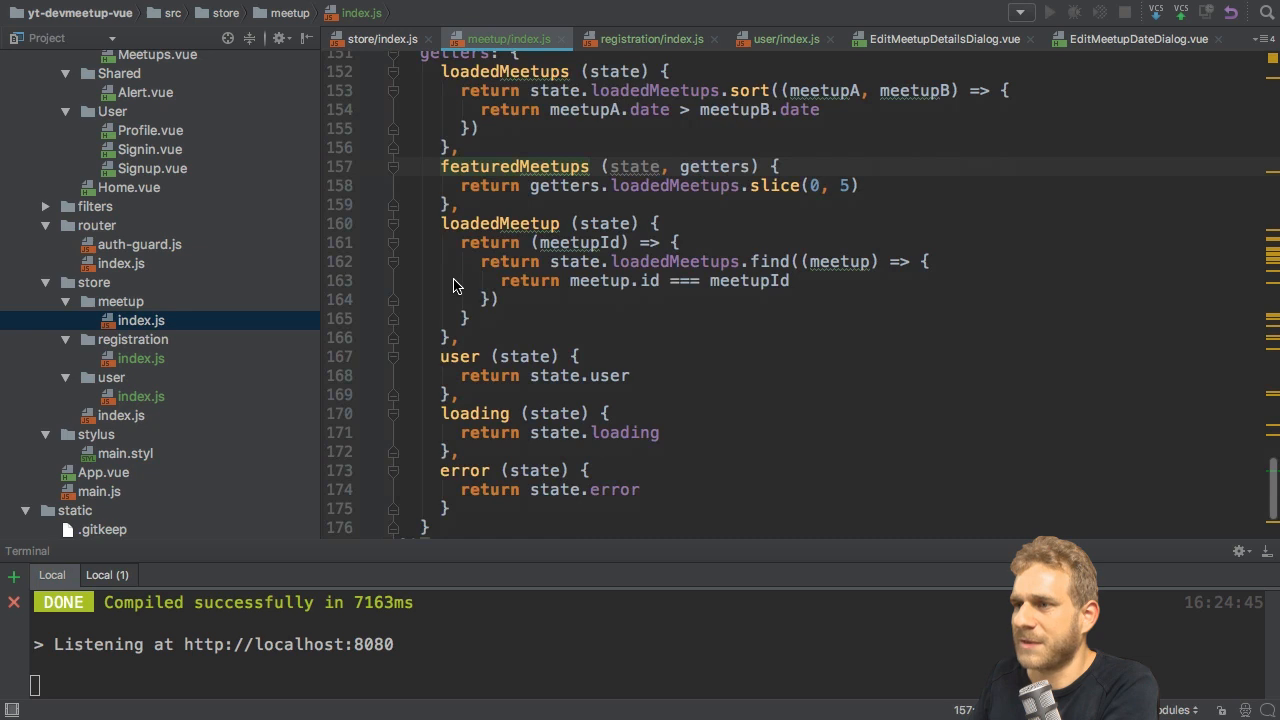
drag(440, 356, 460, 394)
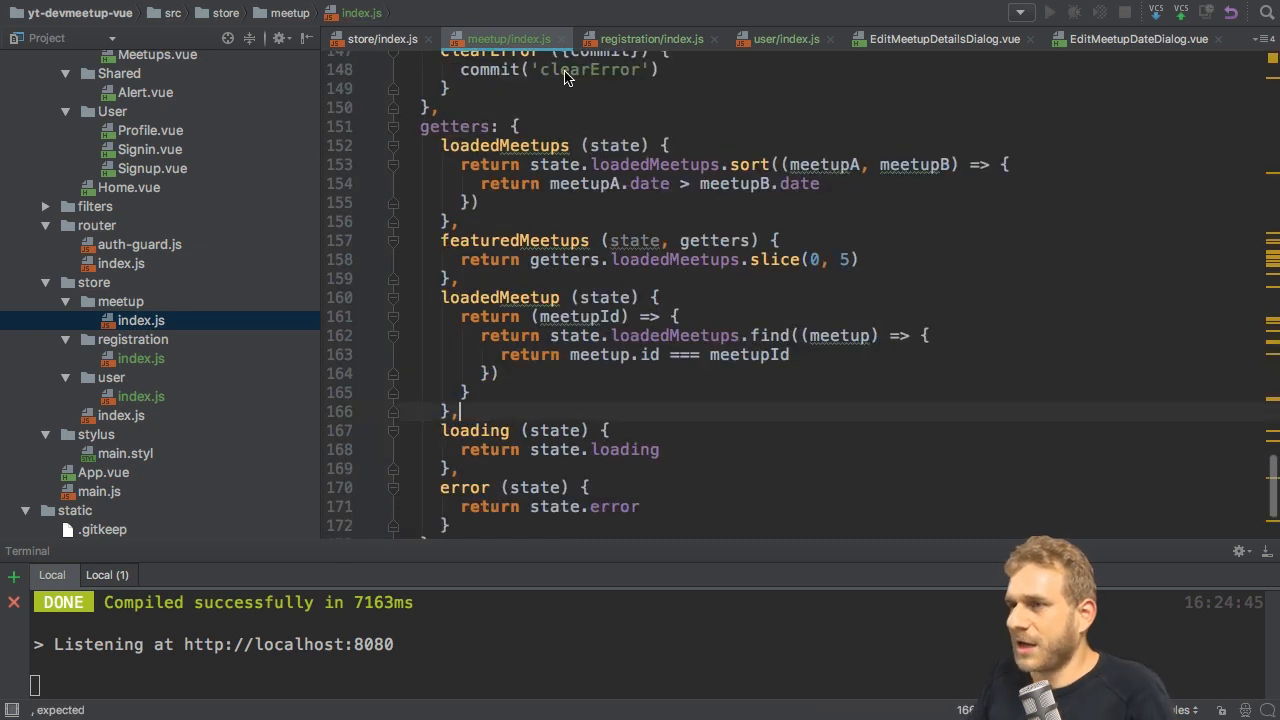
scroll(down, 3)
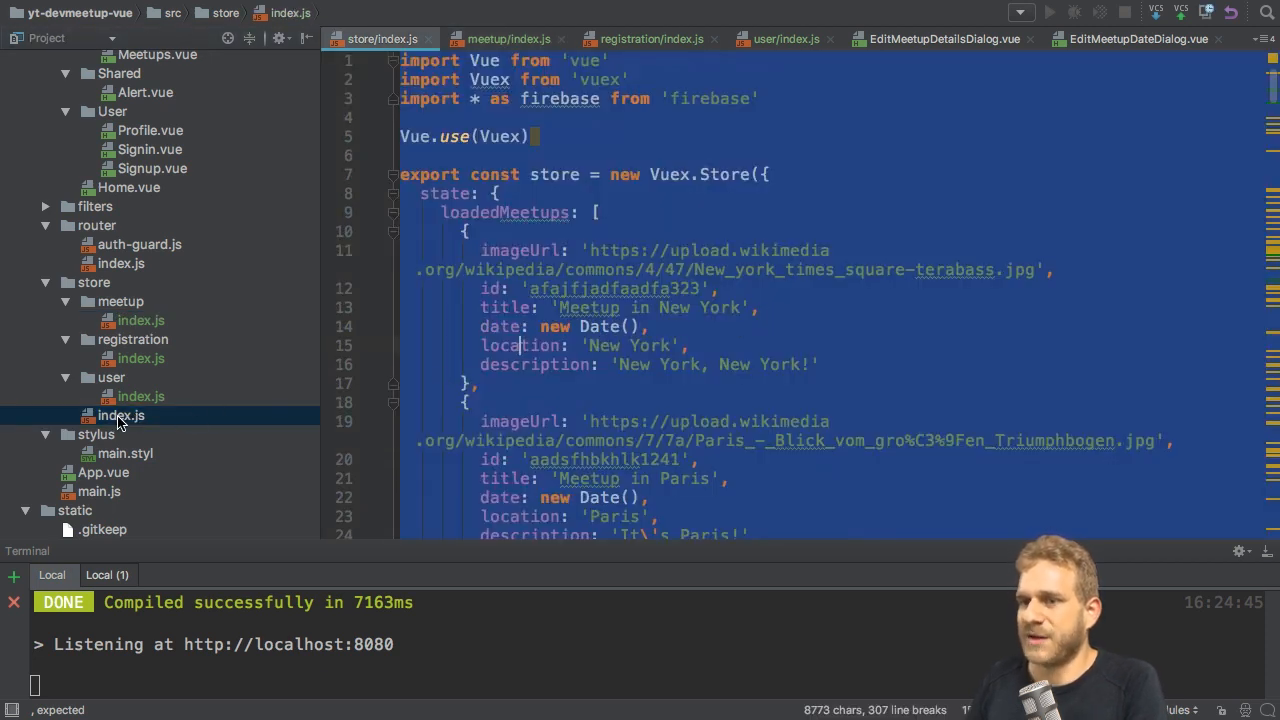
Open registration/index.js, highlight 'user' usages in its mutations, and select the registration folder
click(141, 358)
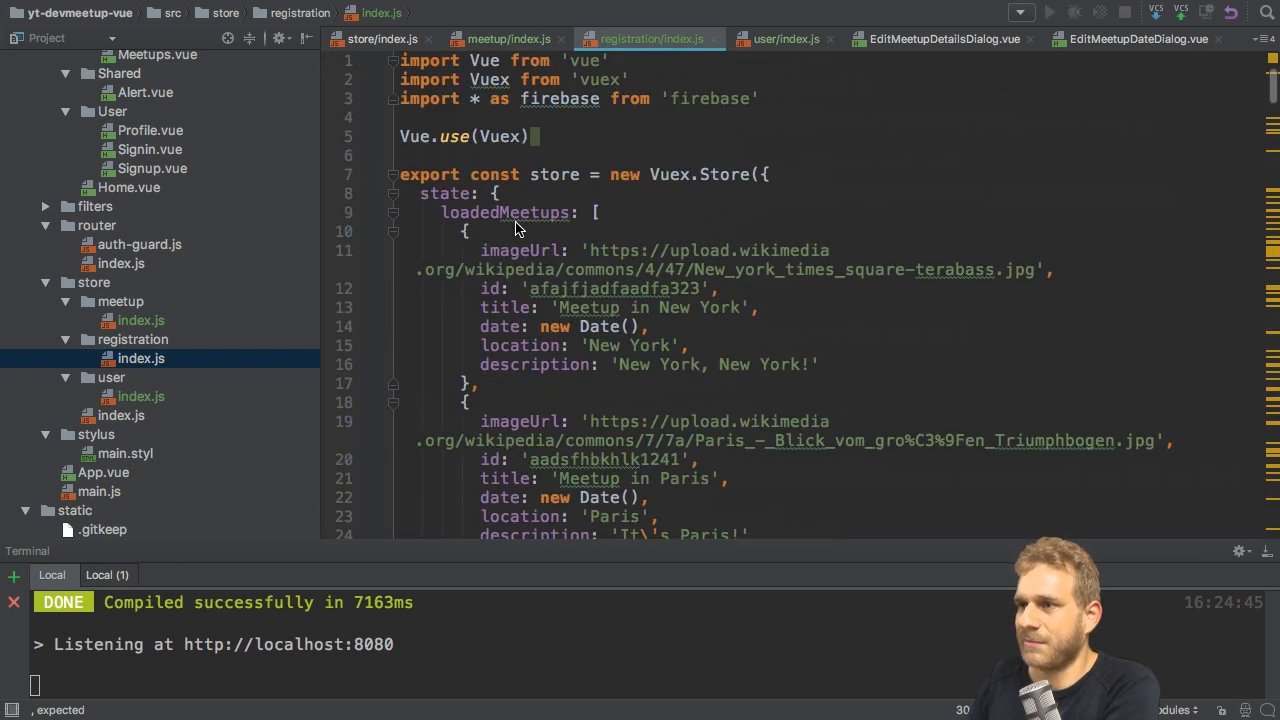
mouse_move(427, 217)
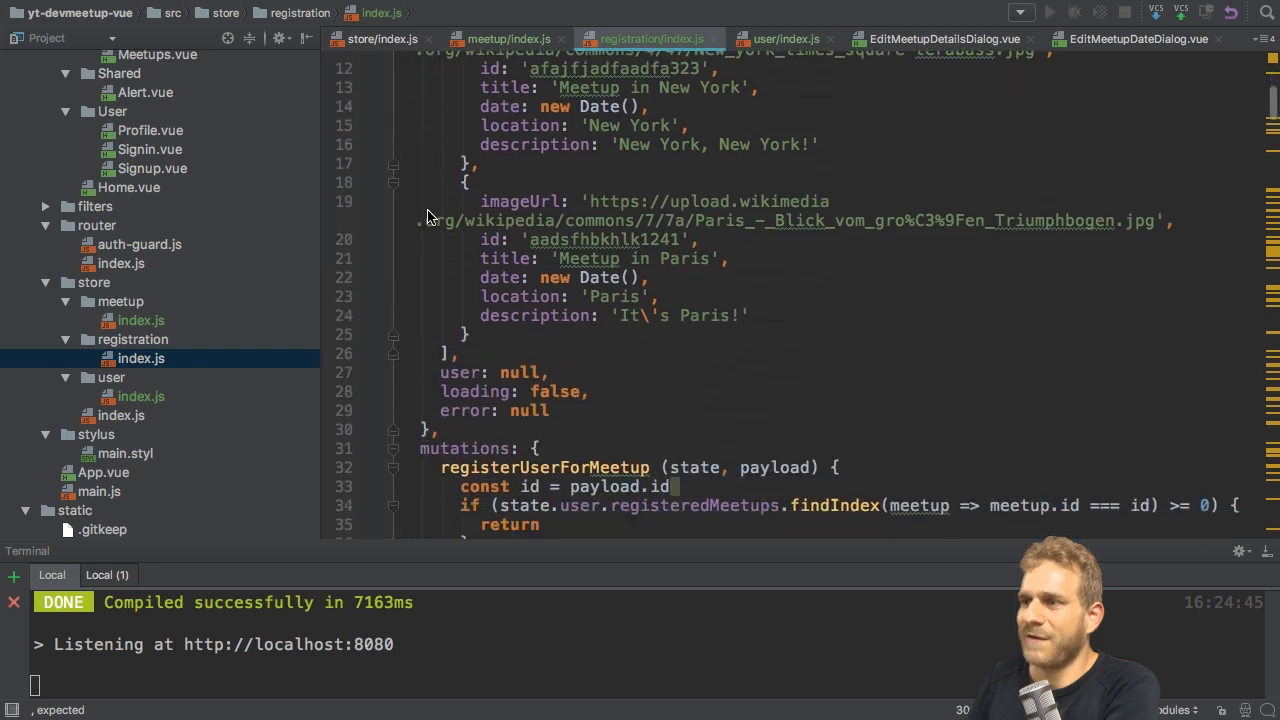
scroll(down, 3)
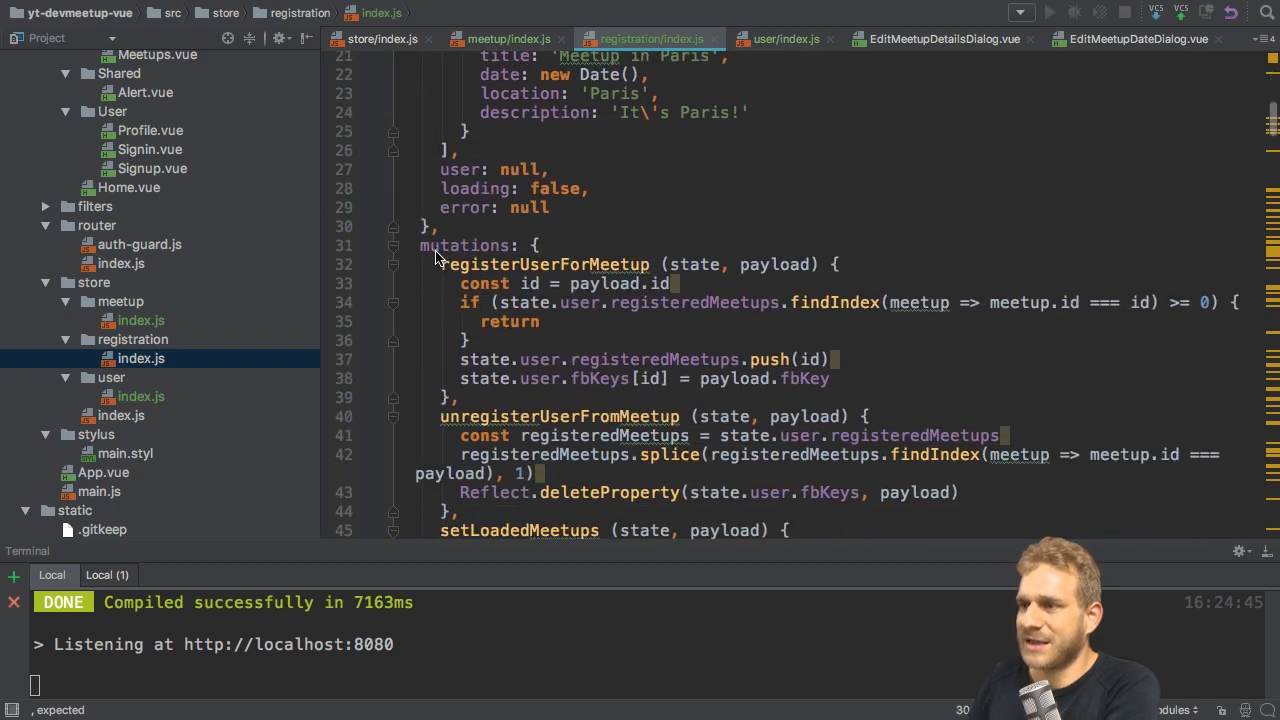
drag(440, 264, 460, 398)
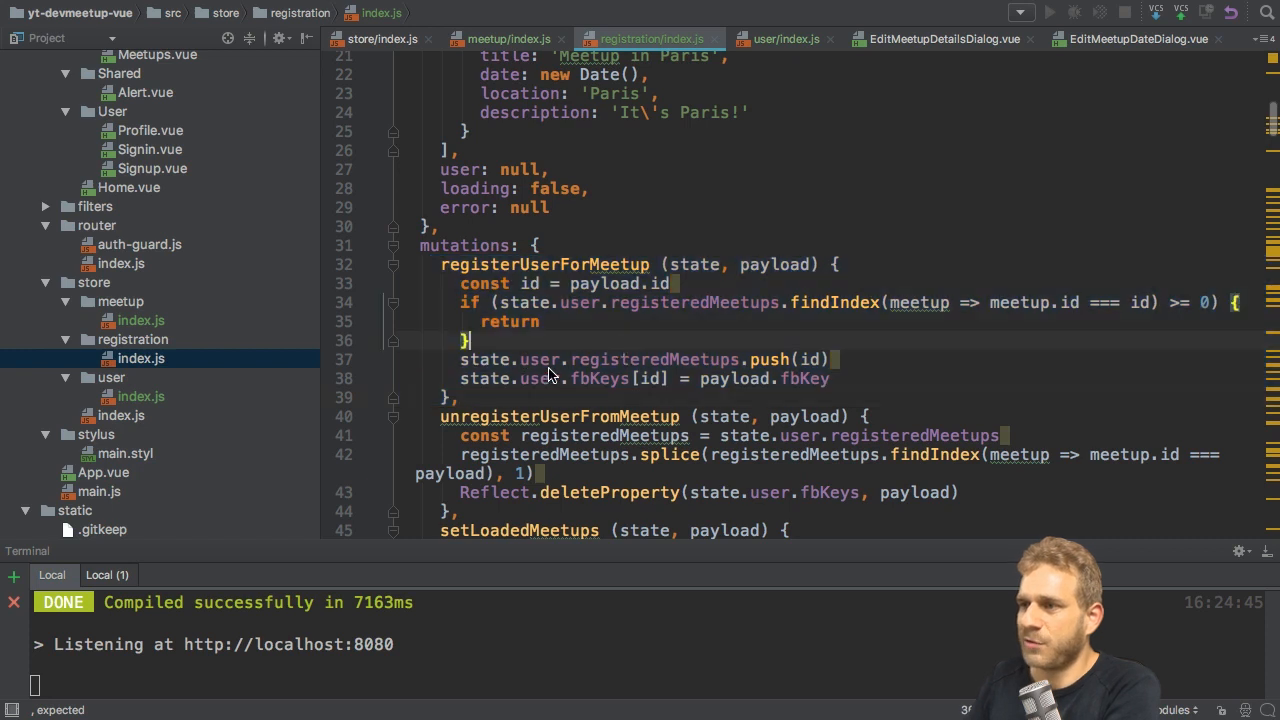
double_click(539, 359)
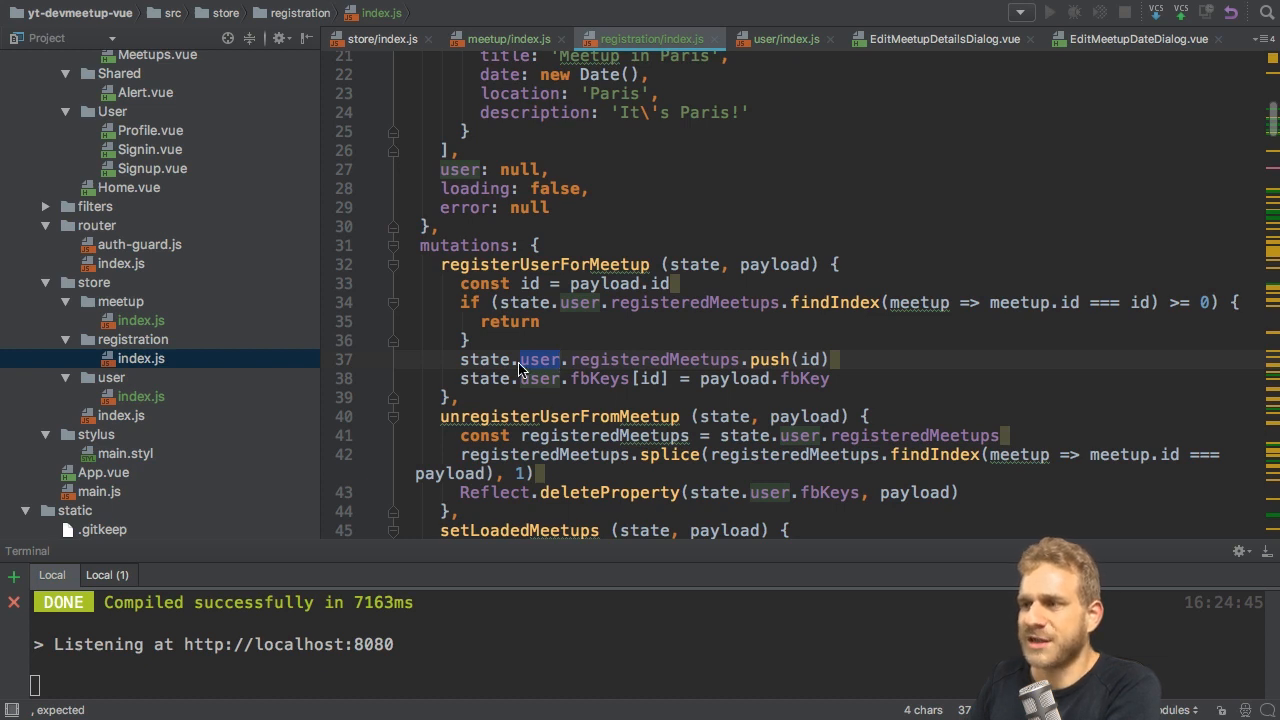
scroll(down, 3)
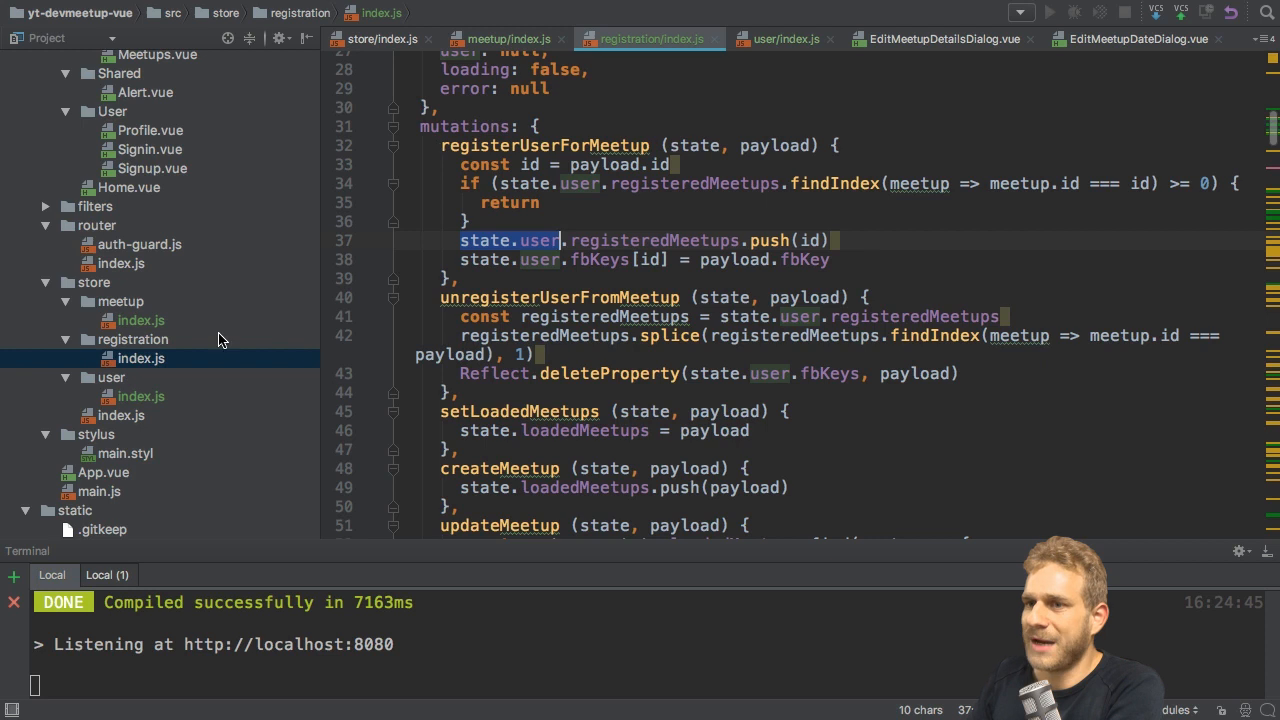
click(132, 339)
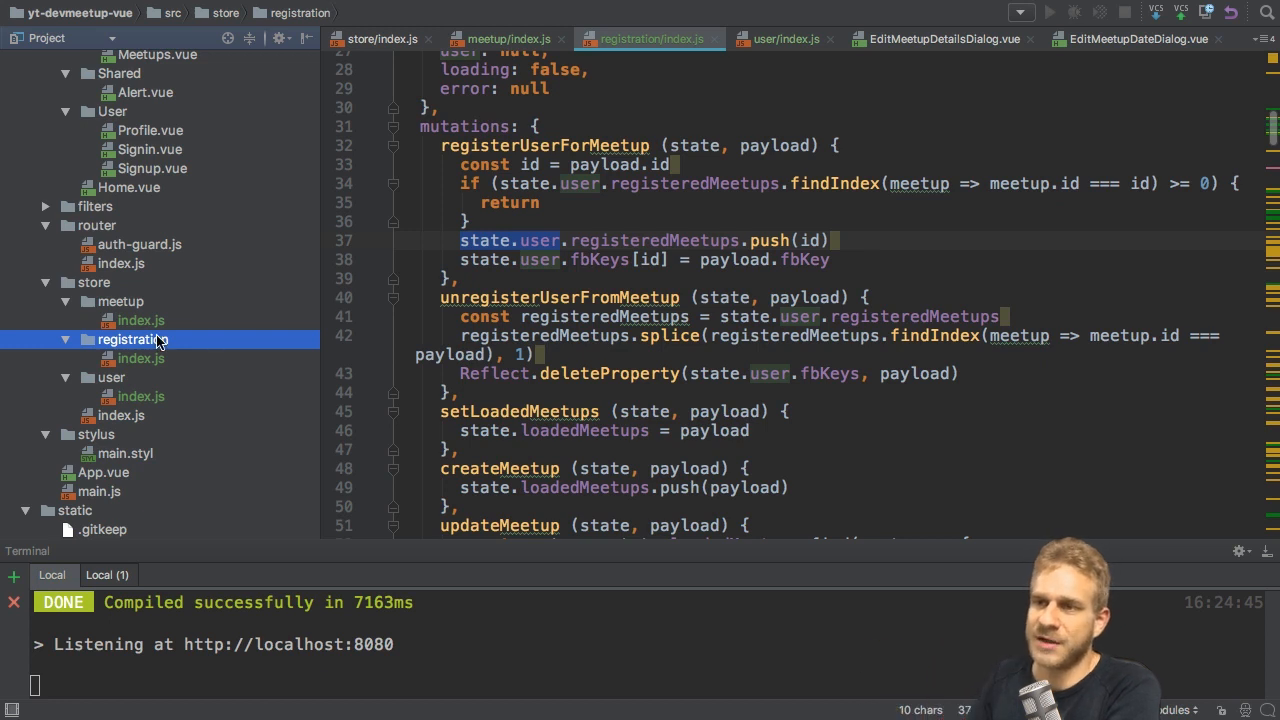
mouse_move(250, 343)
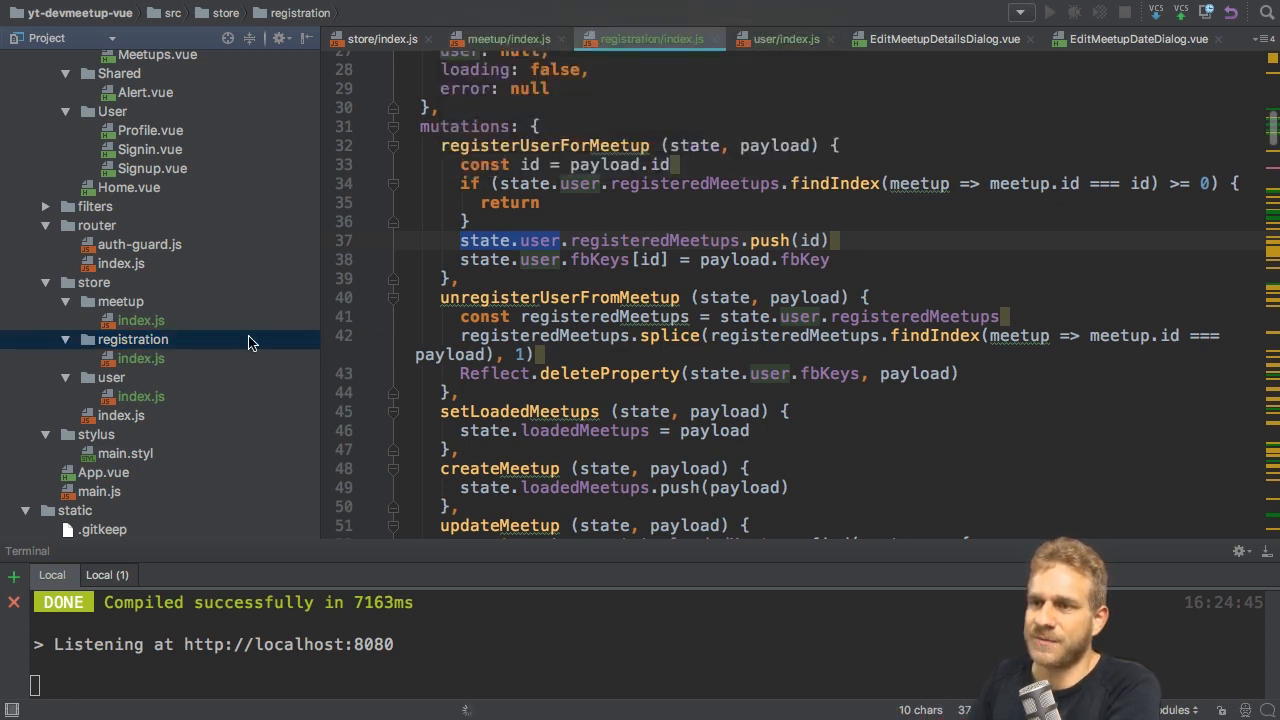
Delete the registration folder and review the registerUserForMeetup action in user/index.js
click(141, 358)
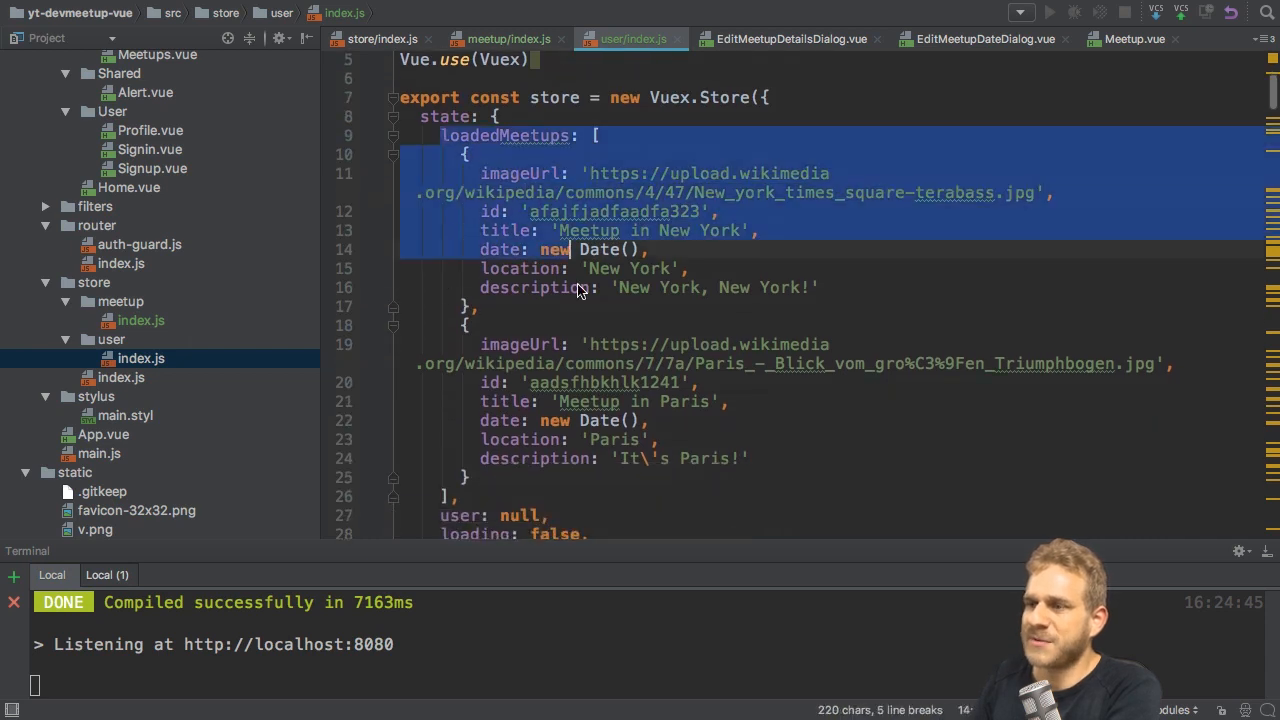
scroll(down, 3)
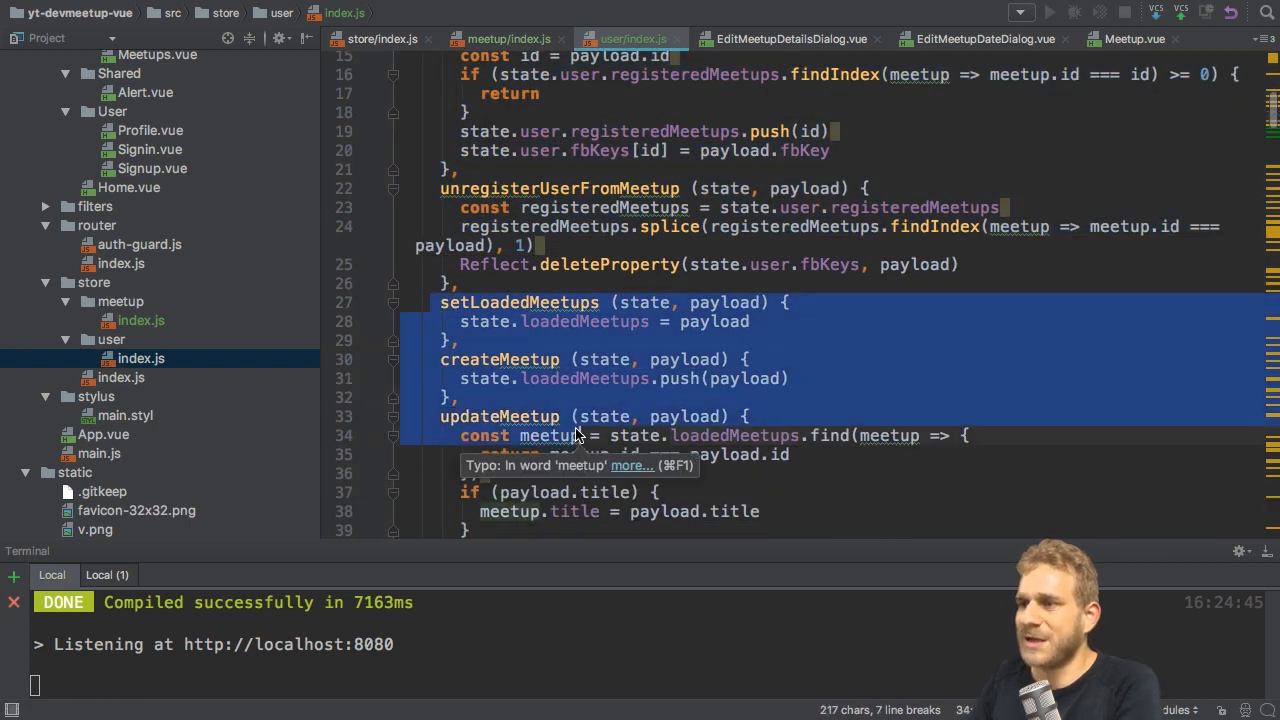
scroll(down, 3)
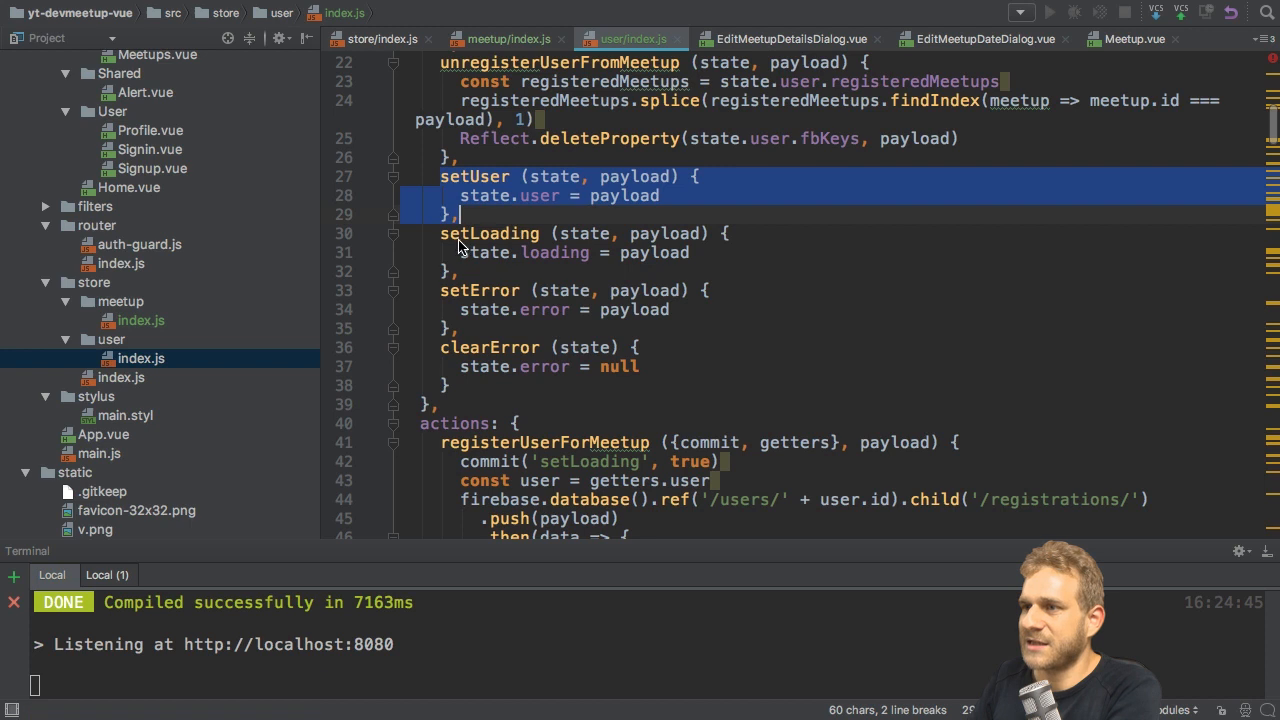
drag(460, 195, 450, 385)
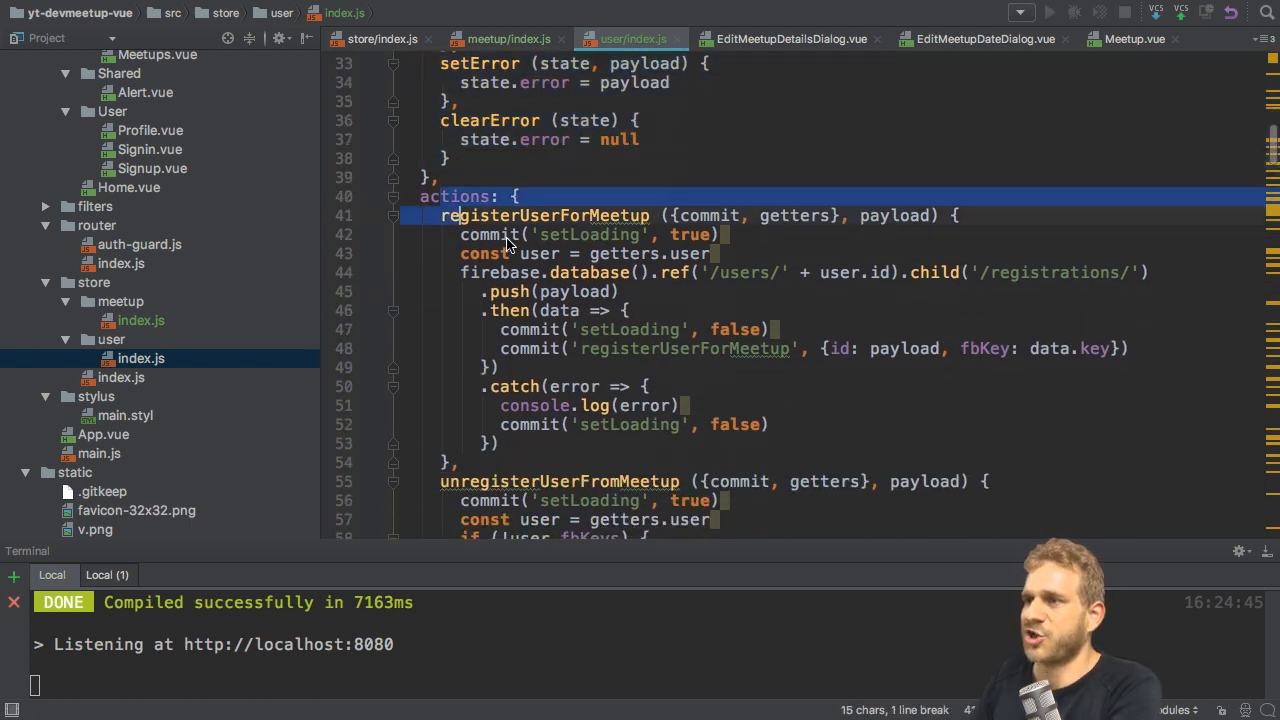
Remove the meetup actions and meetup getters from the user module
scroll(down, 3)
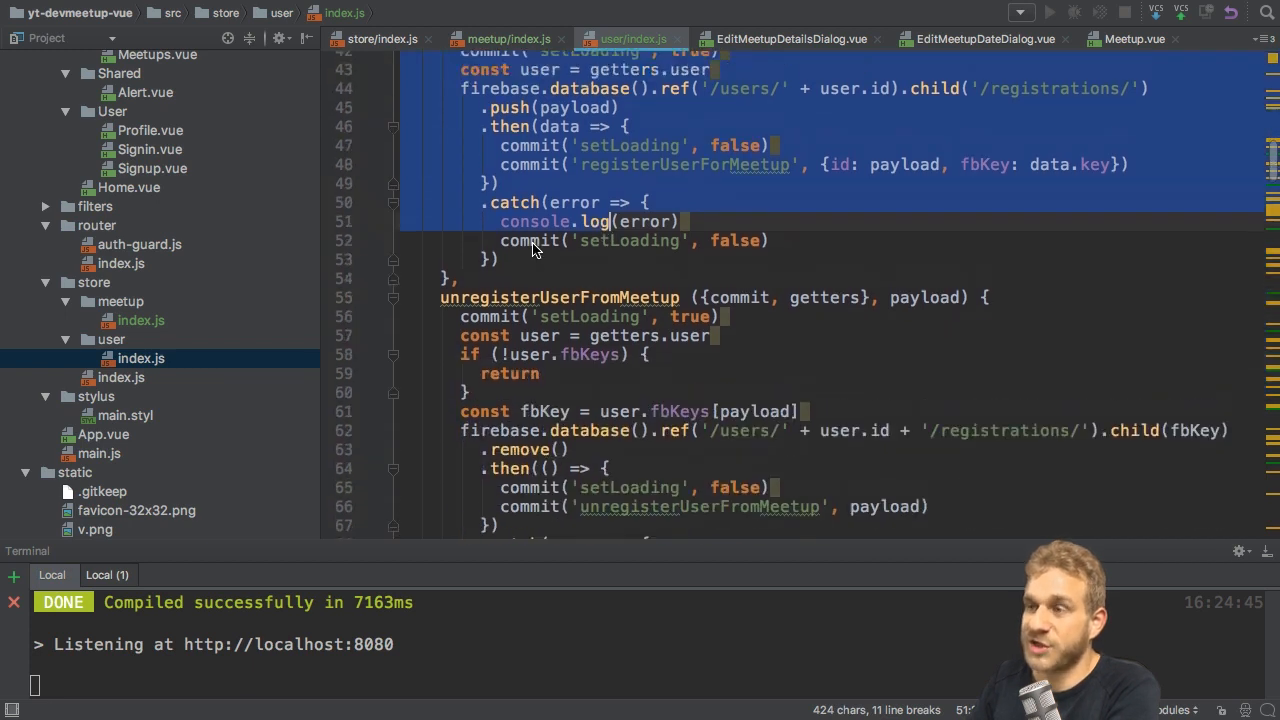
scroll(down, 3)
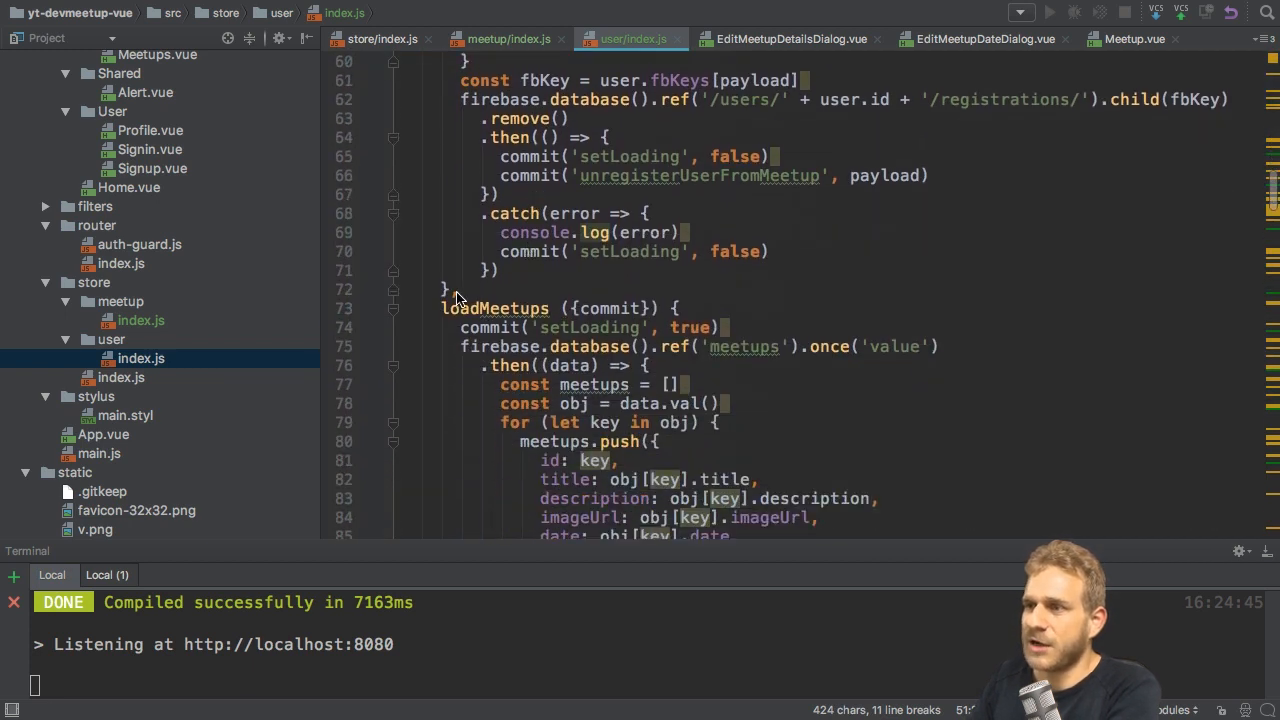
scroll(down, 3)
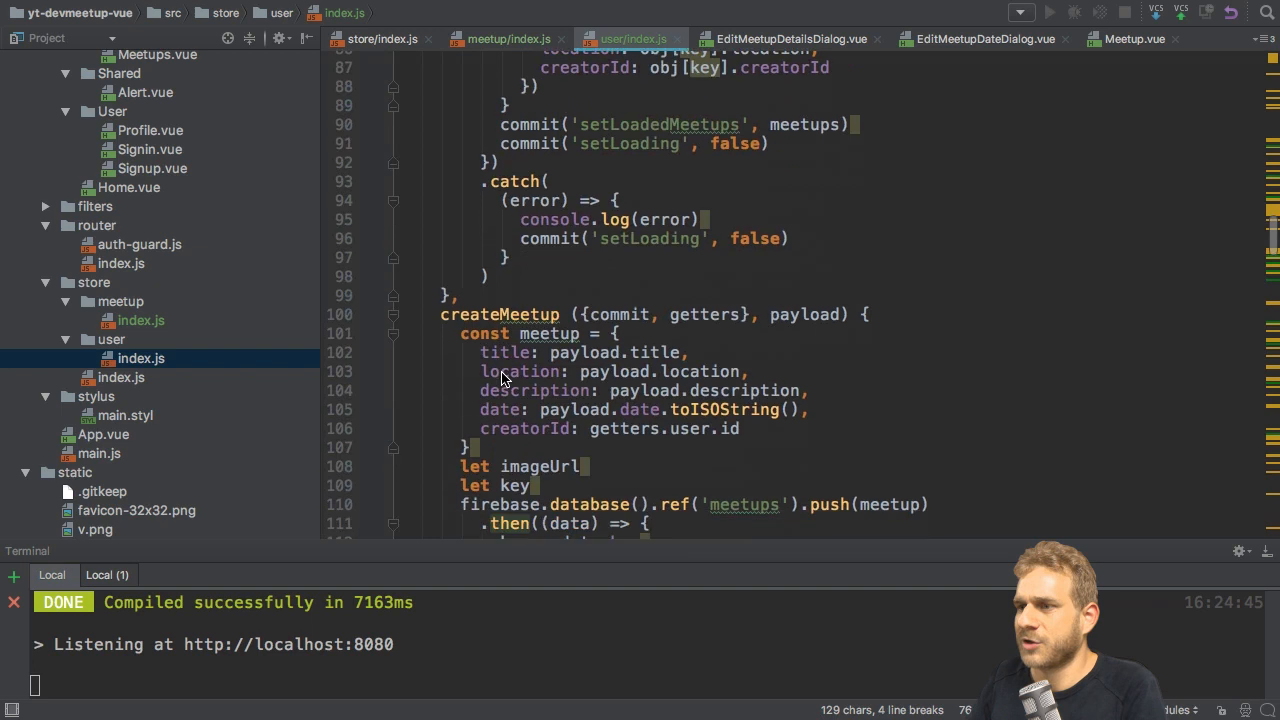
scroll(down, 3)
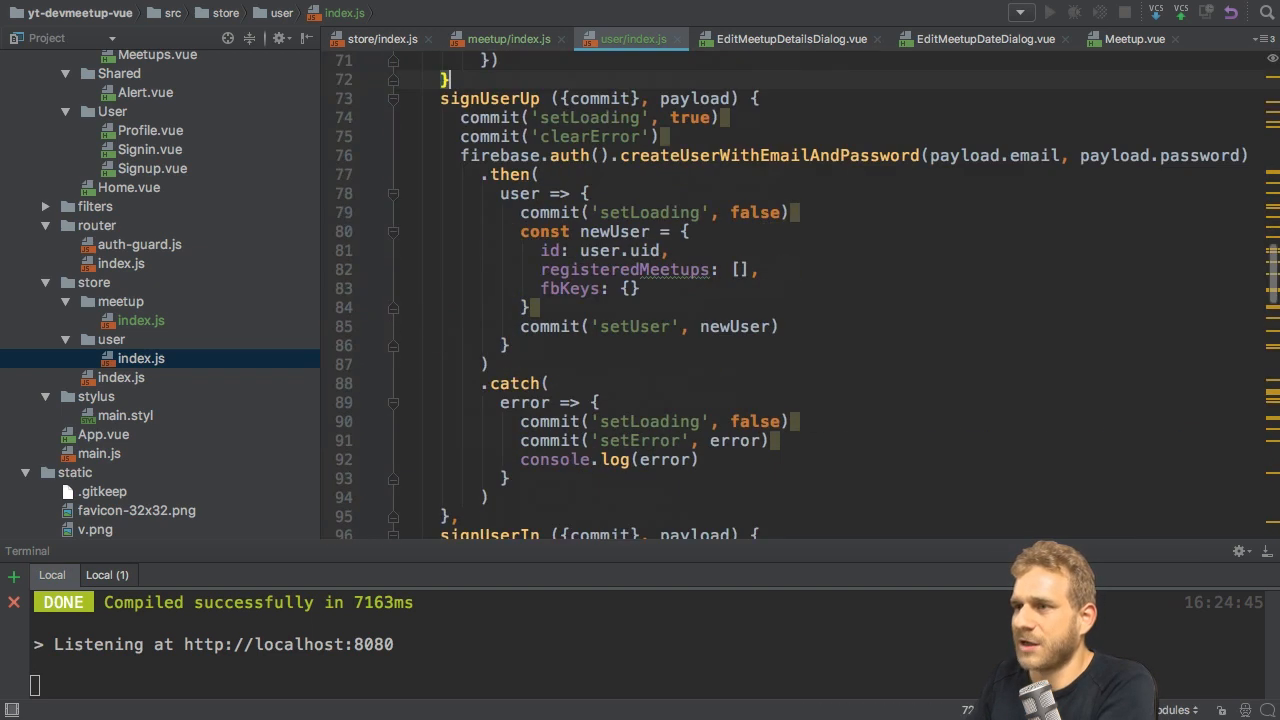
scroll(down, 3)
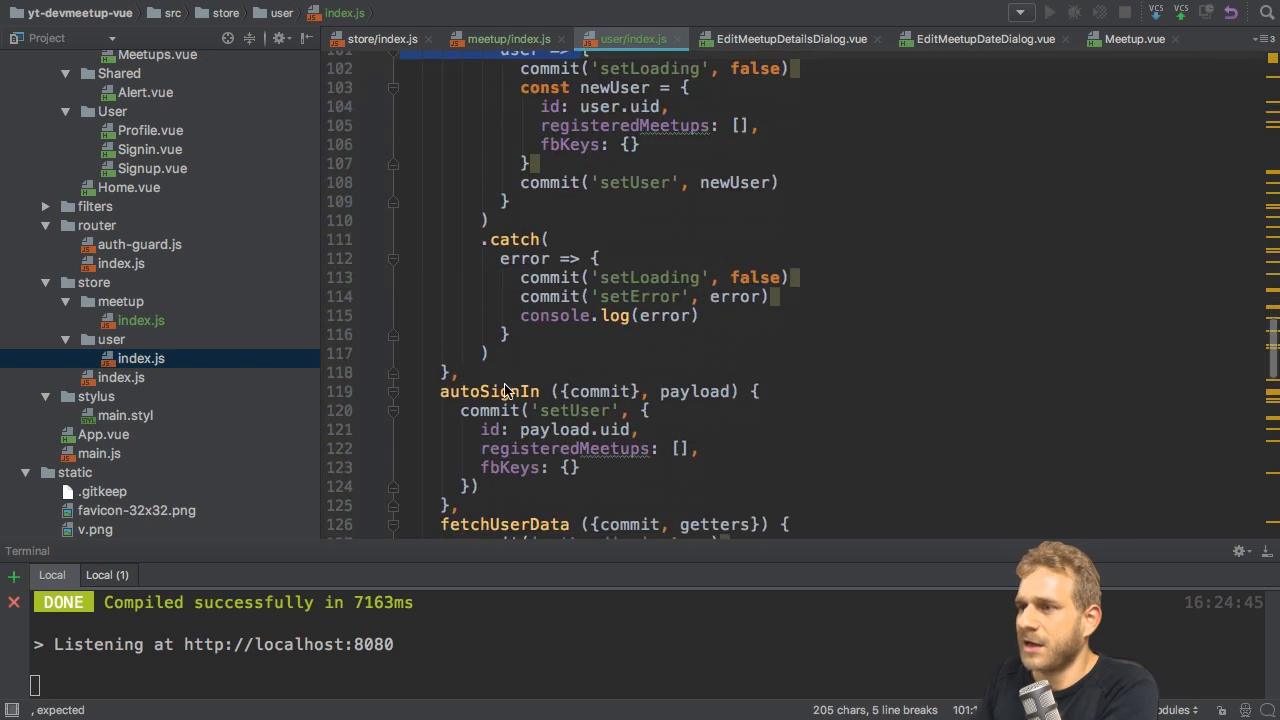
scroll(down, 3)
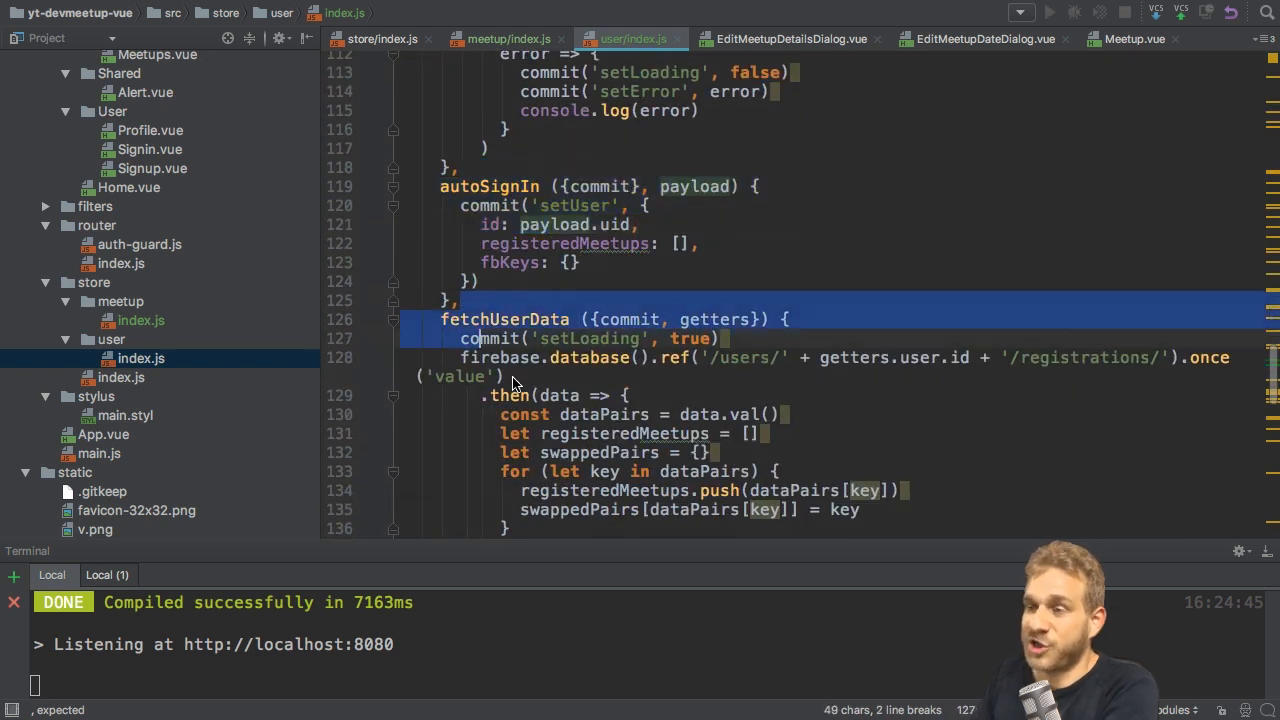
scroll(down, 3)
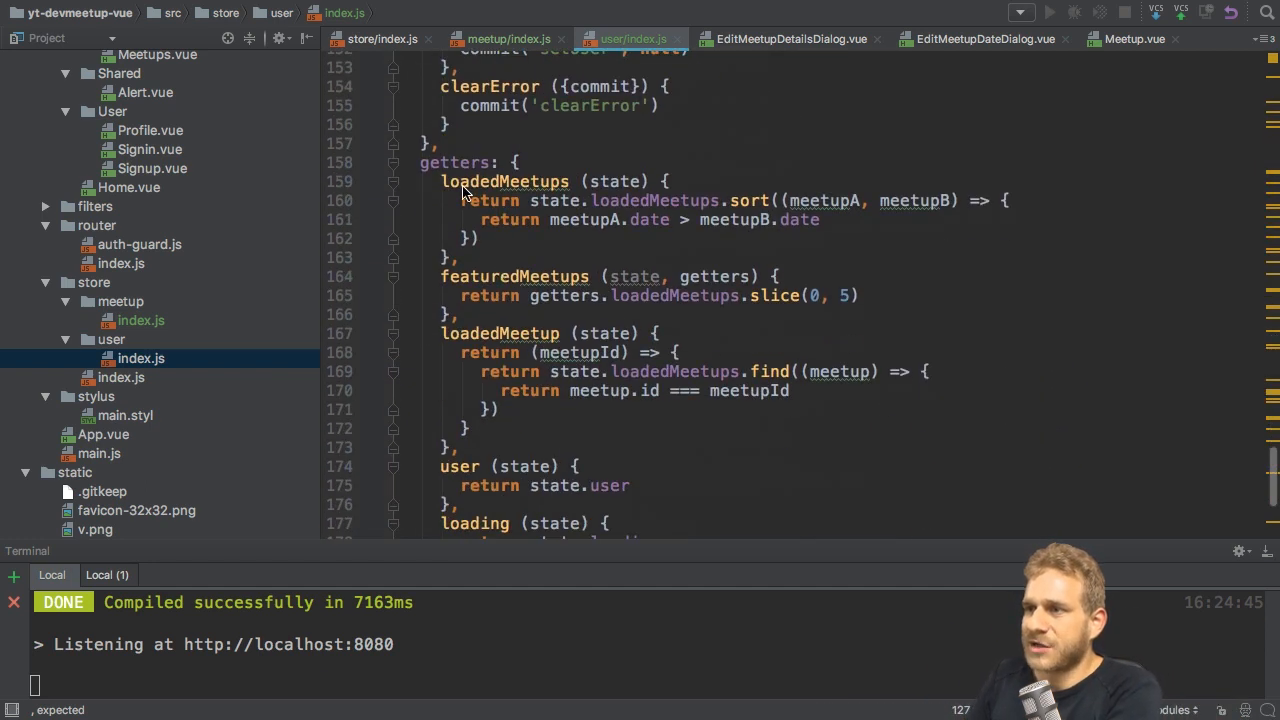
drag(440, 181, 478, 257)
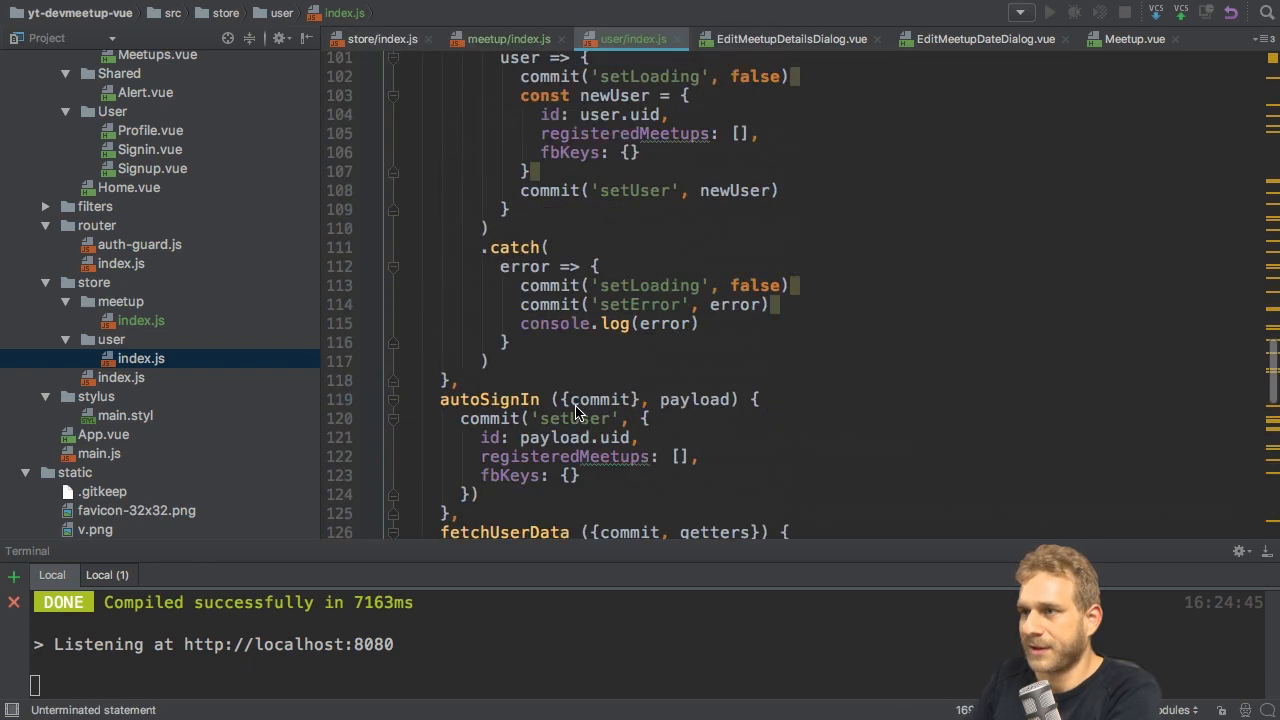
Open the root store/index.js containing the original all-in-one store
click(141, 320)
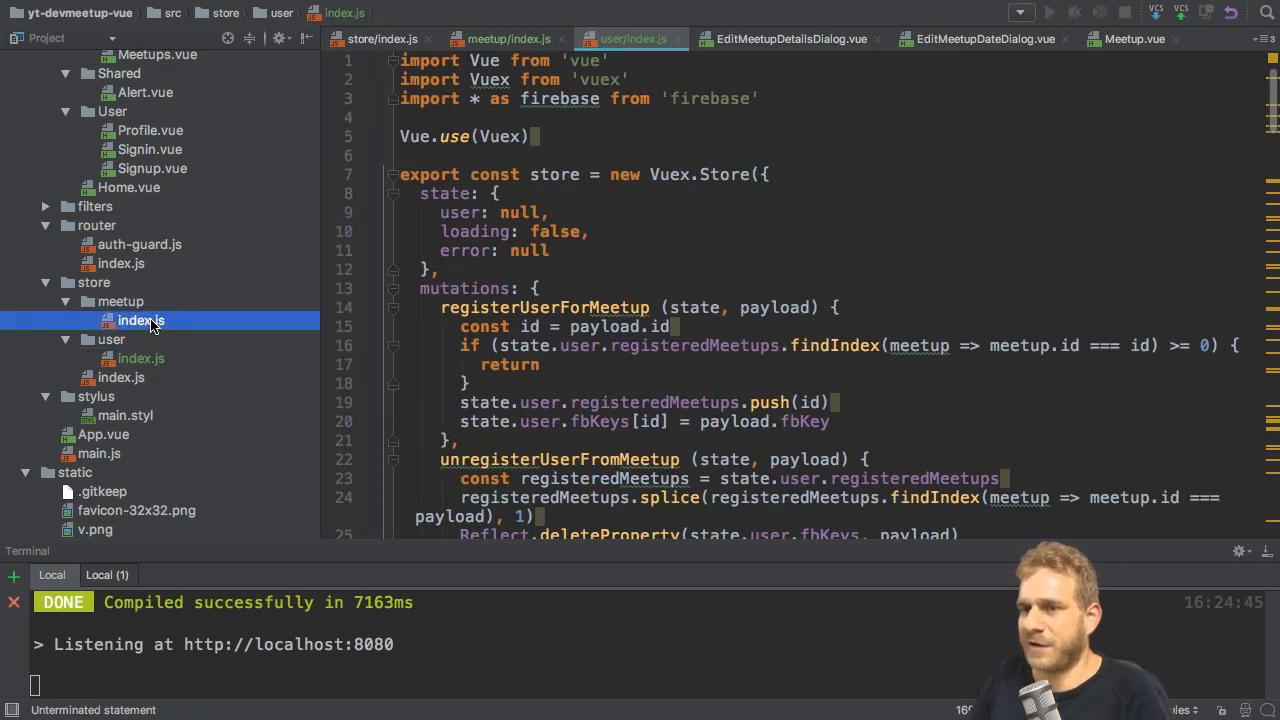
click(111, 339)
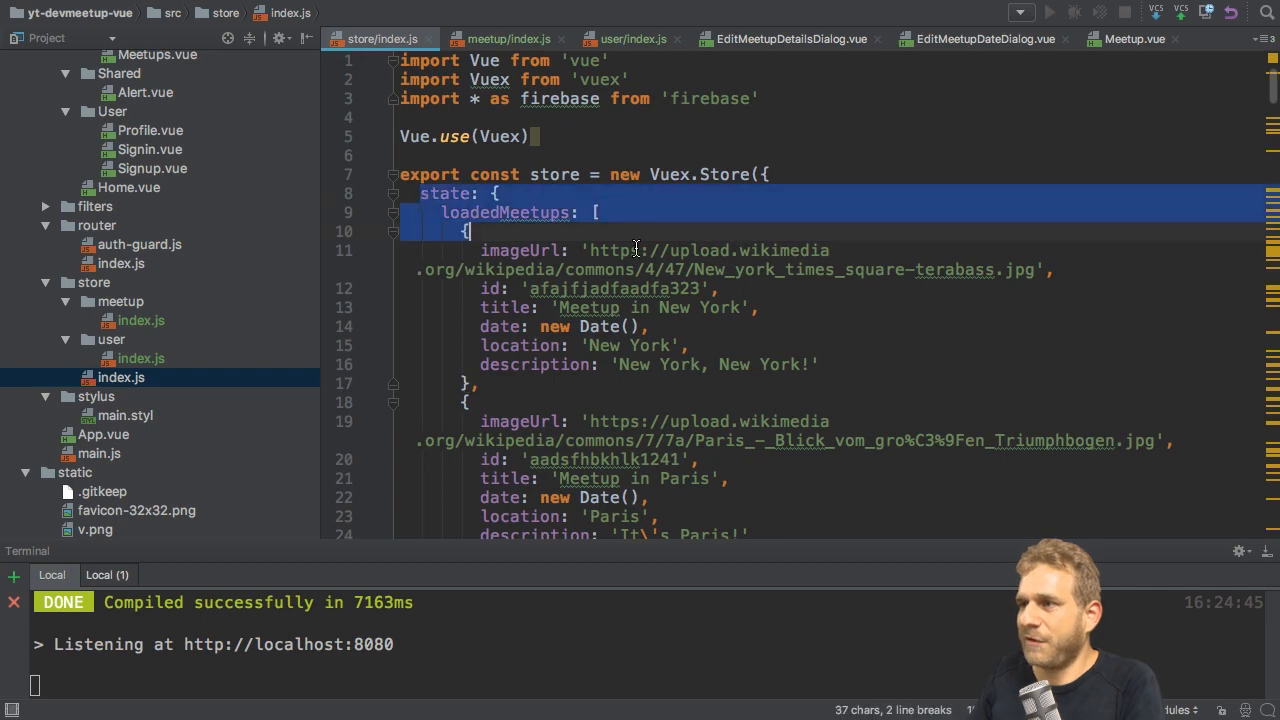
scroll(down, 3)
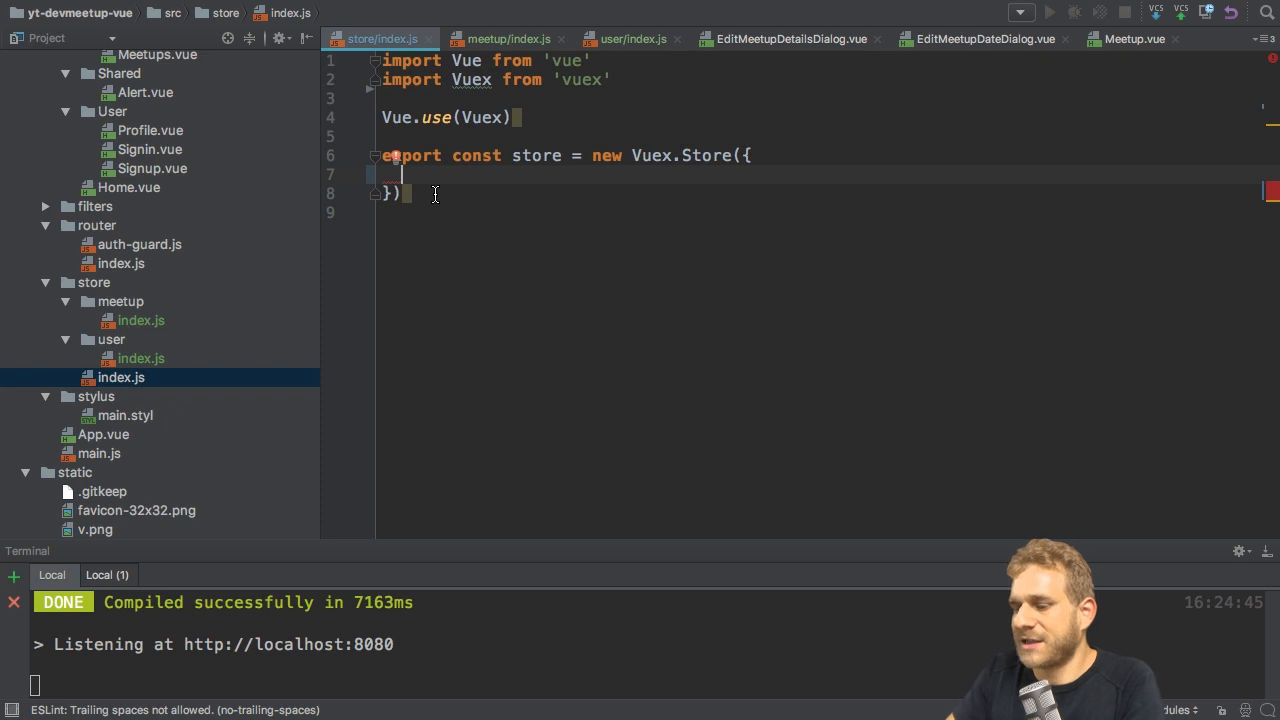
Add a modules block with a meetup entry and import meetup from './meetup'
text(modules:)
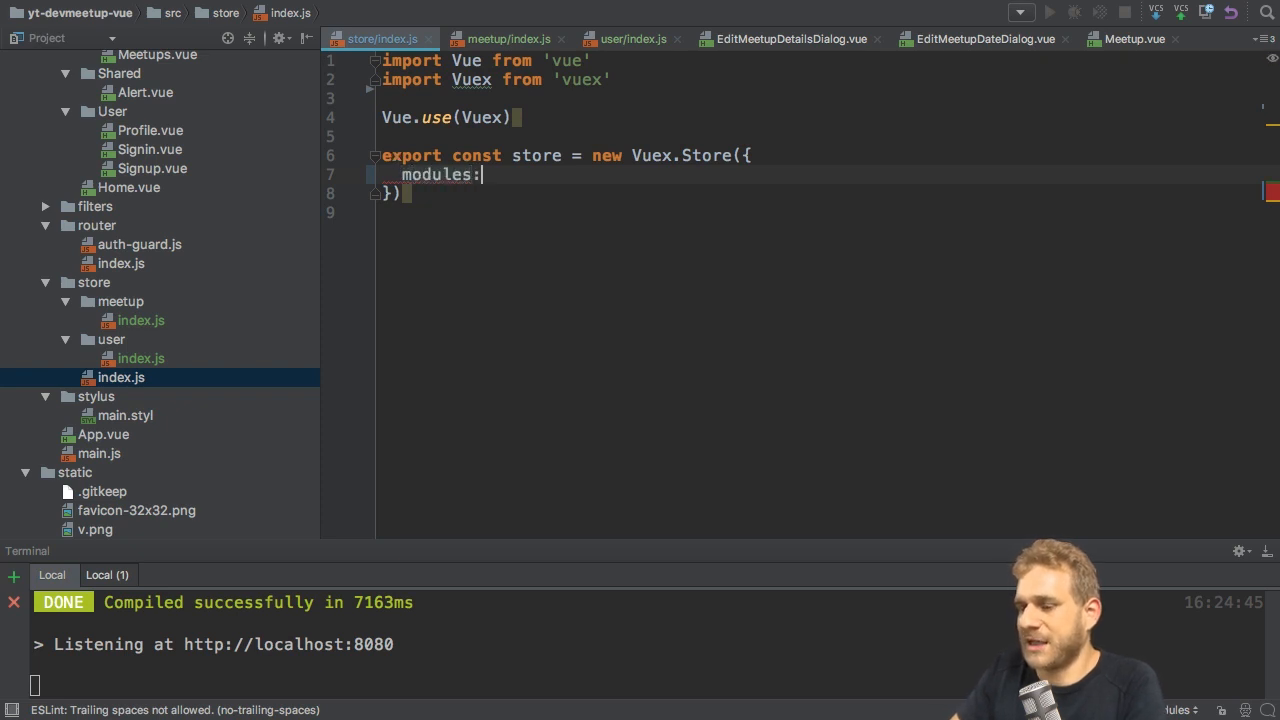
text({)
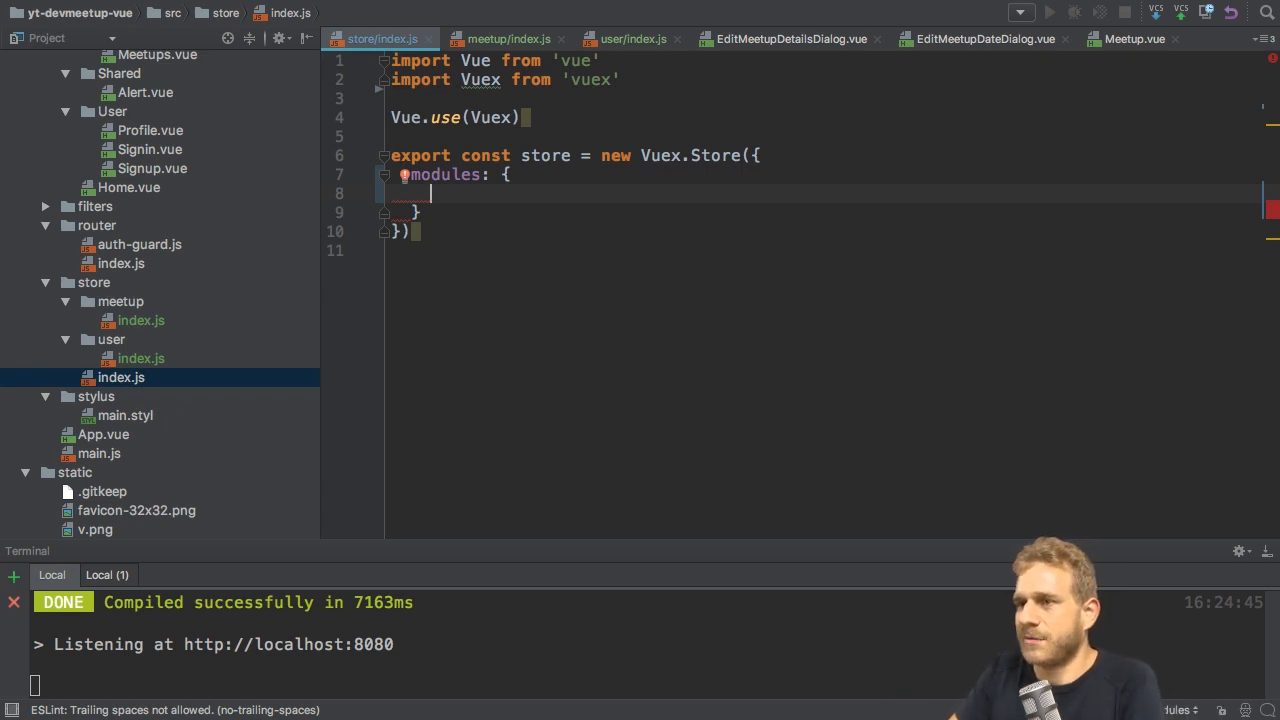
text(meetup:)
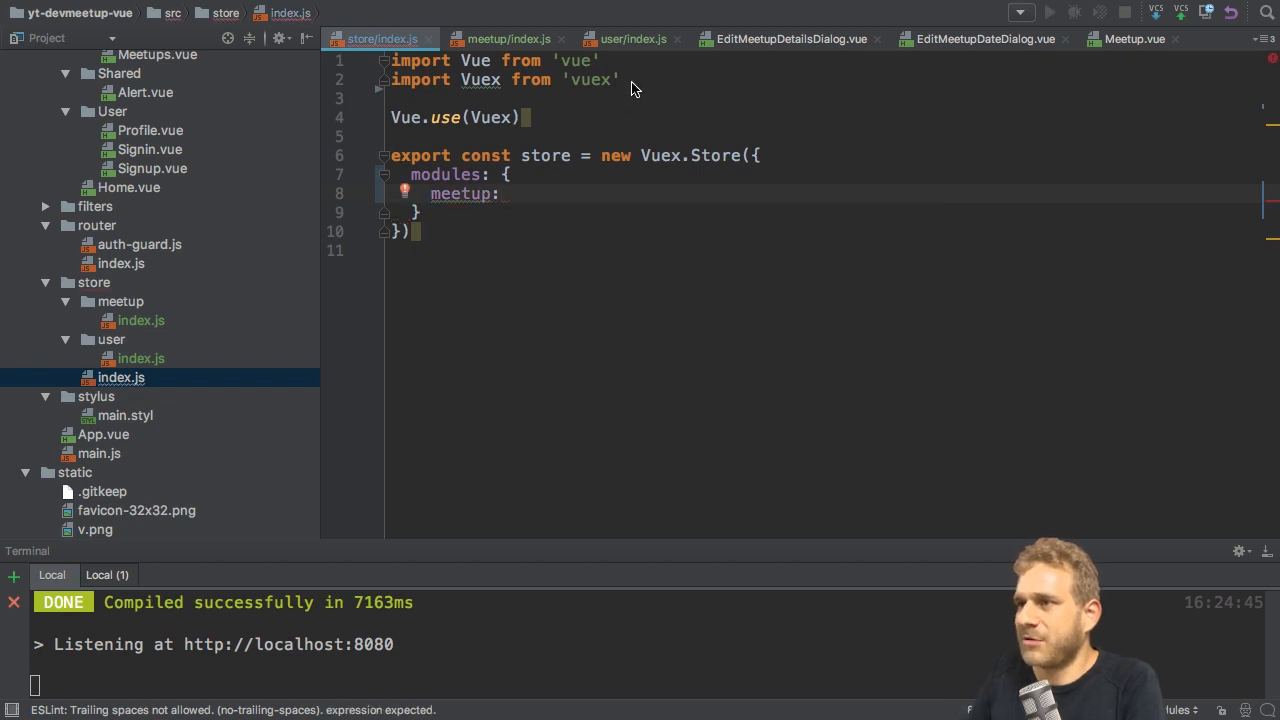
key(enter)
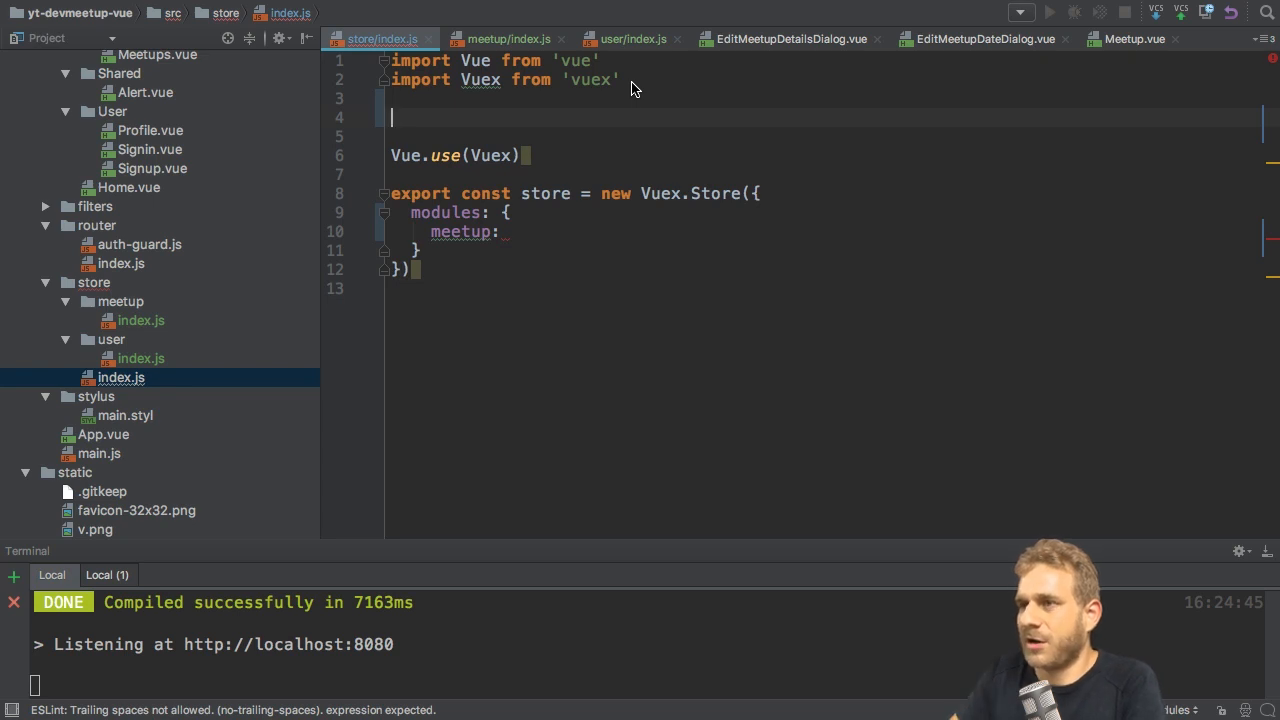
text(import mee)
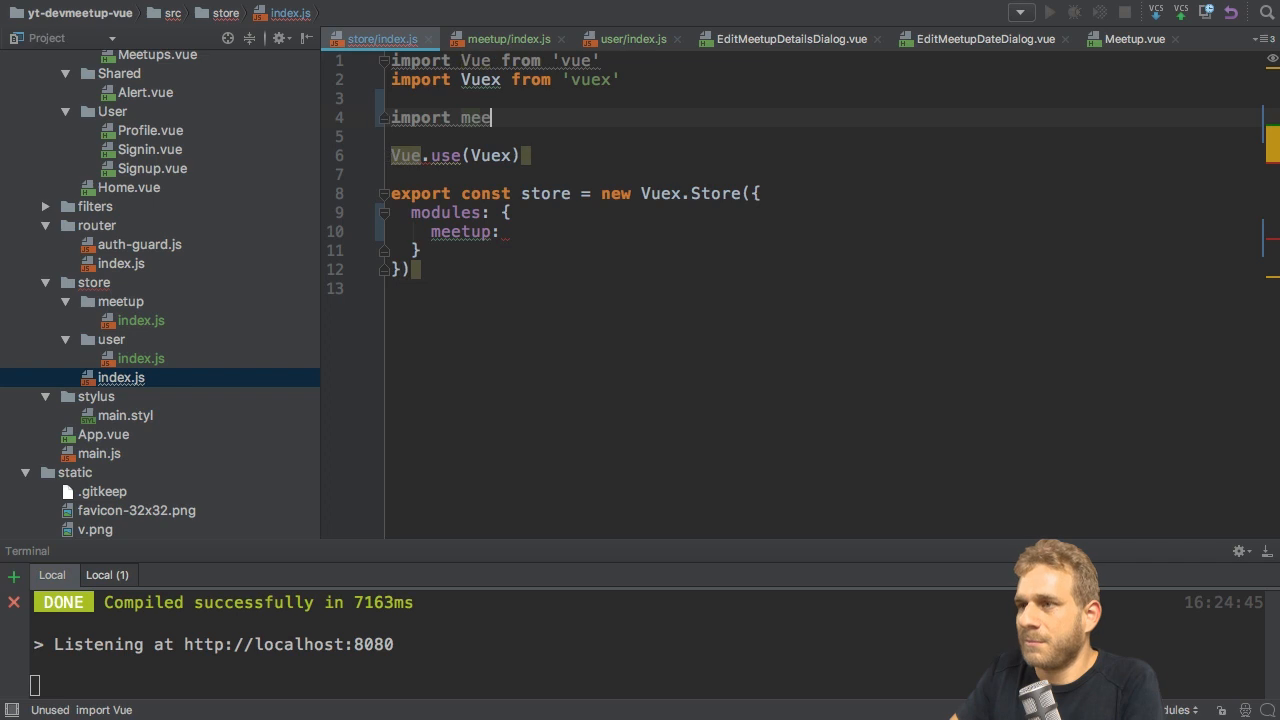
text(tup from './m)
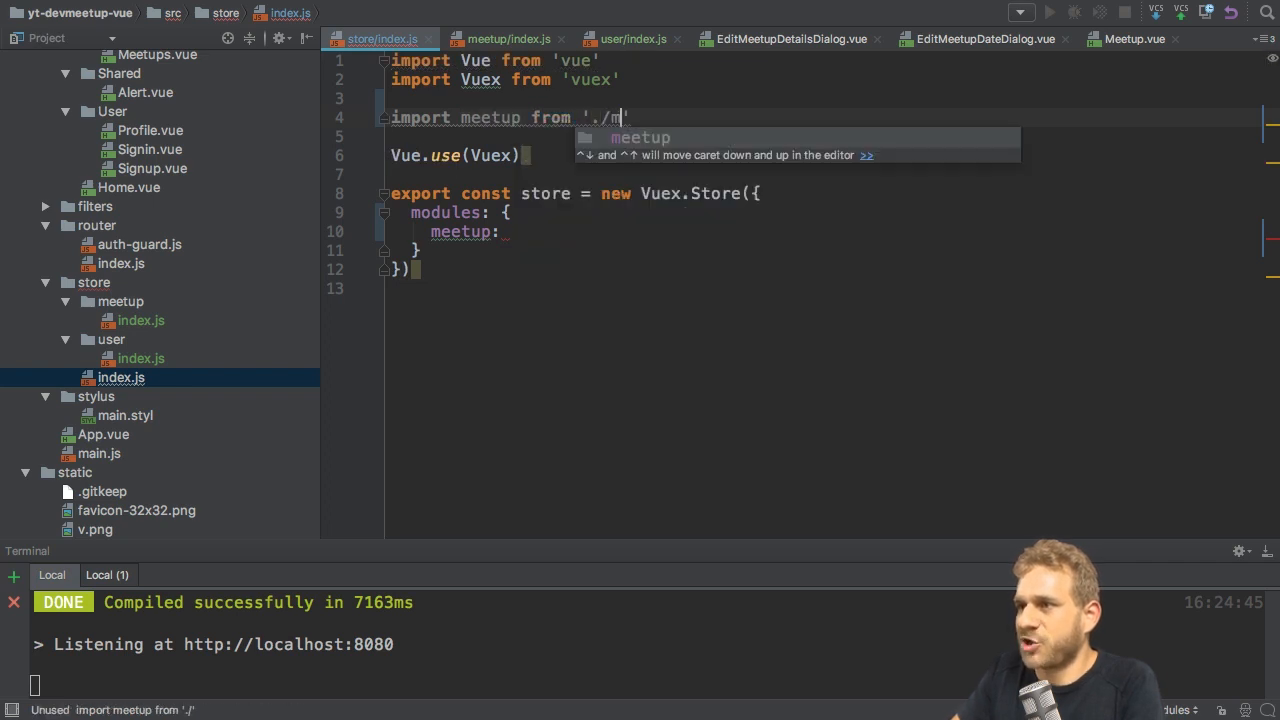
text(eetup)
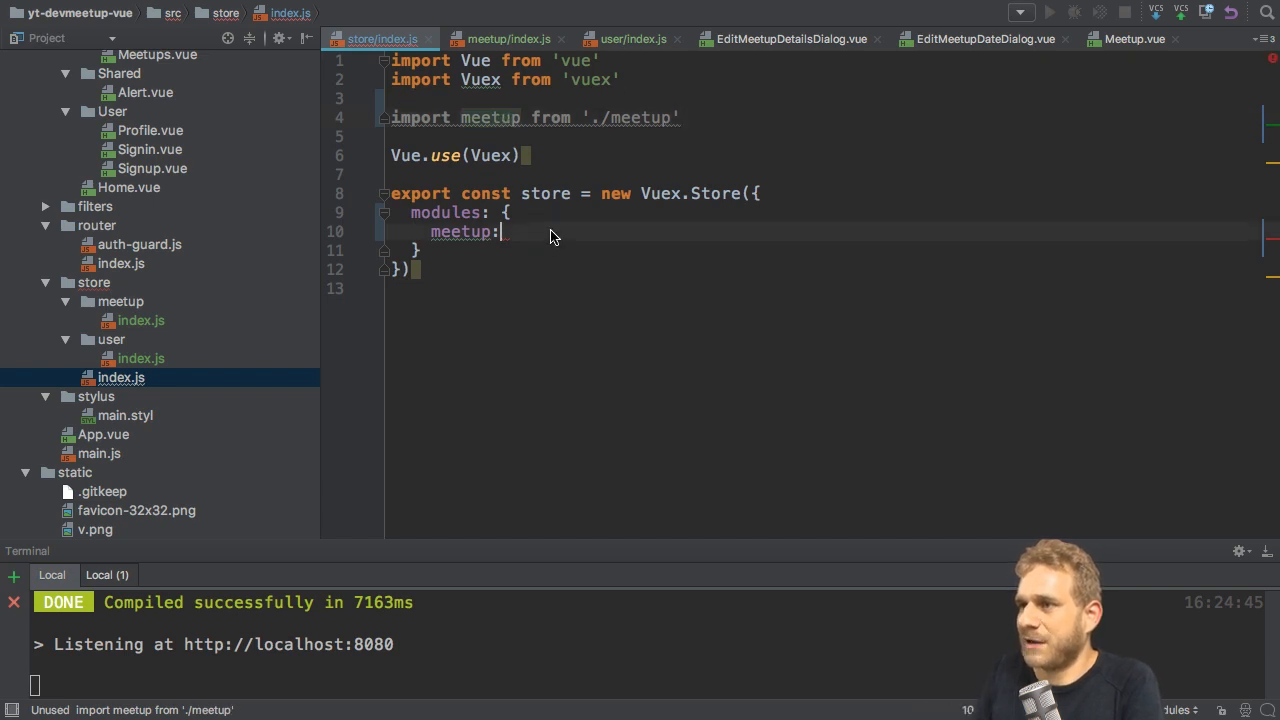
text(meetup,)
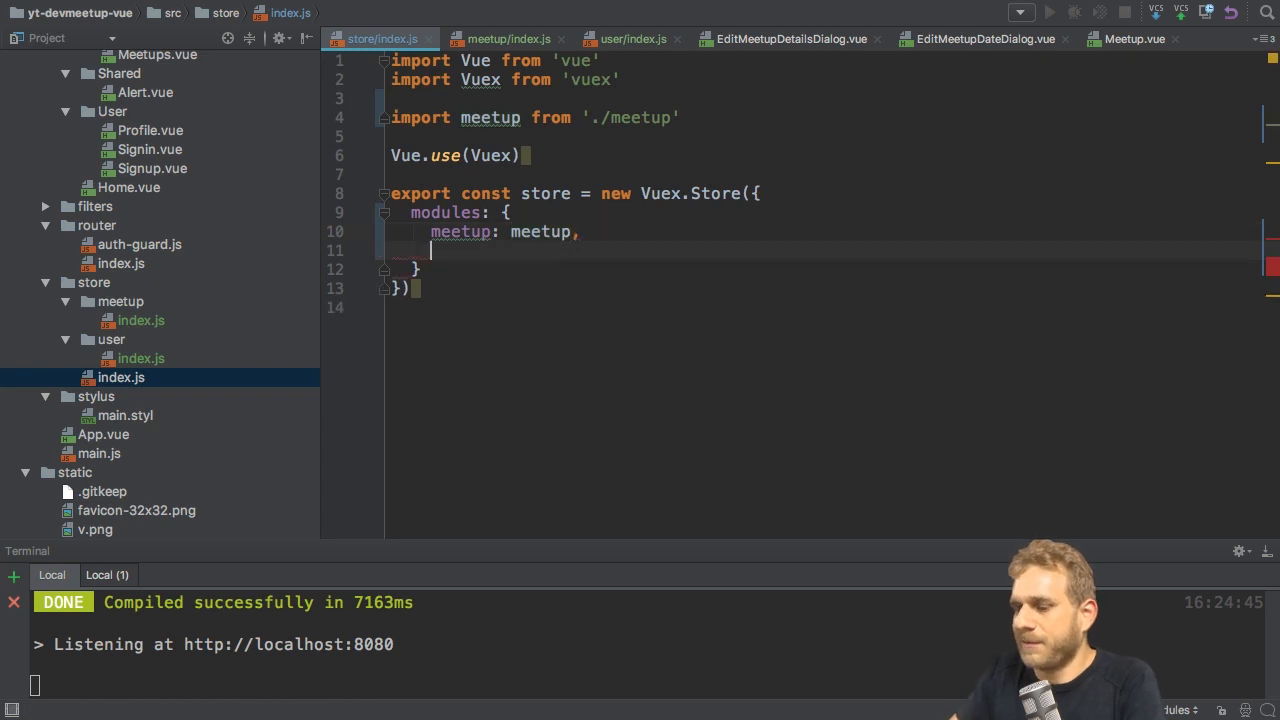
Add a user: module entry and begin importing user from './user'
text(user:)
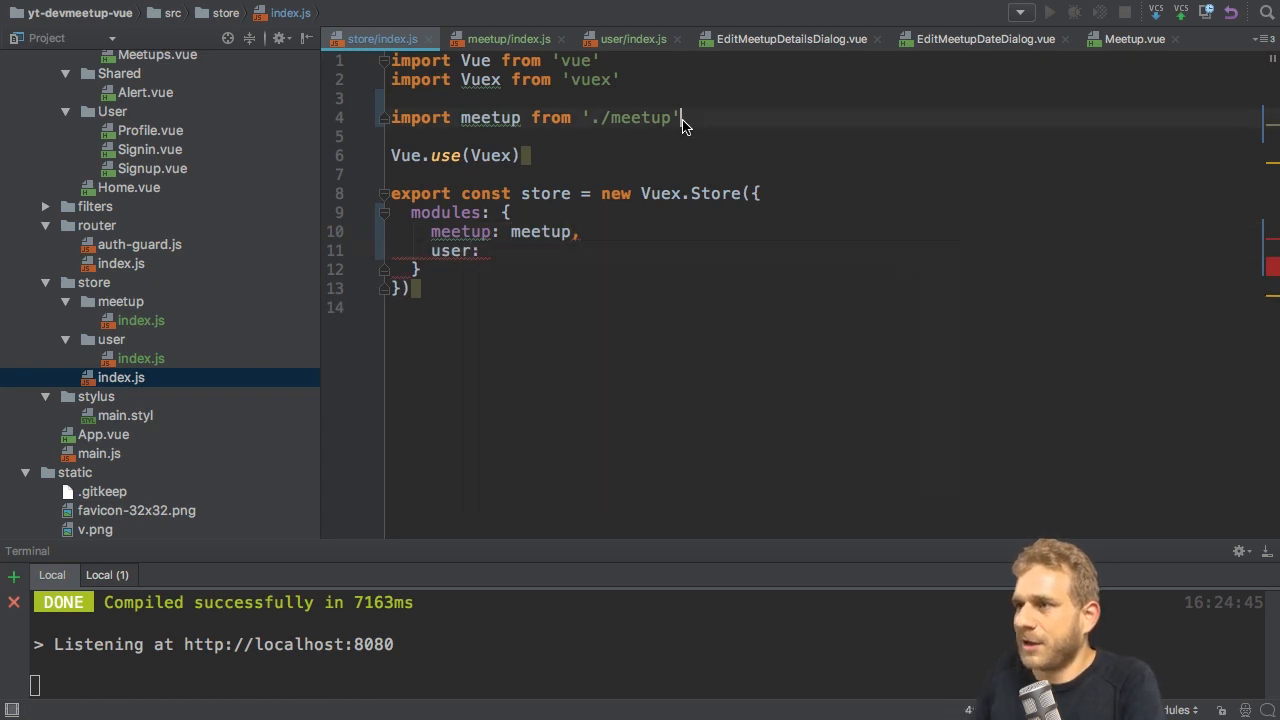
text(import u from './u)
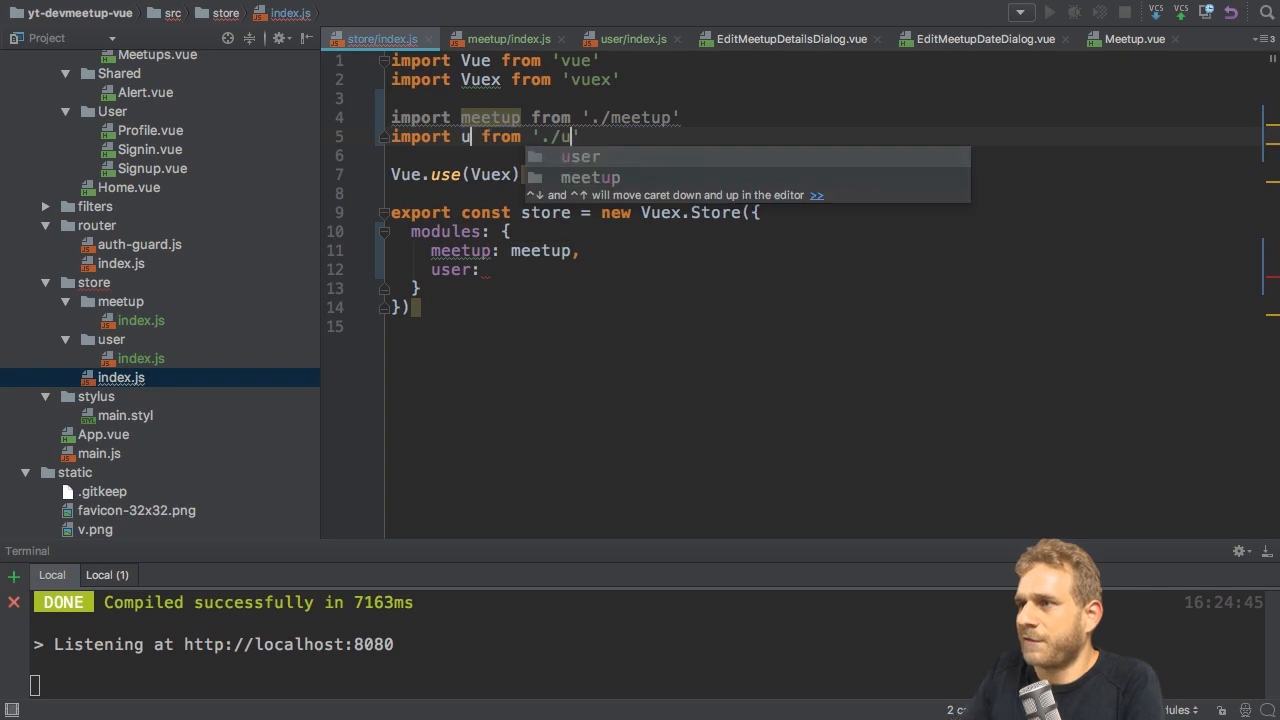
text(use)
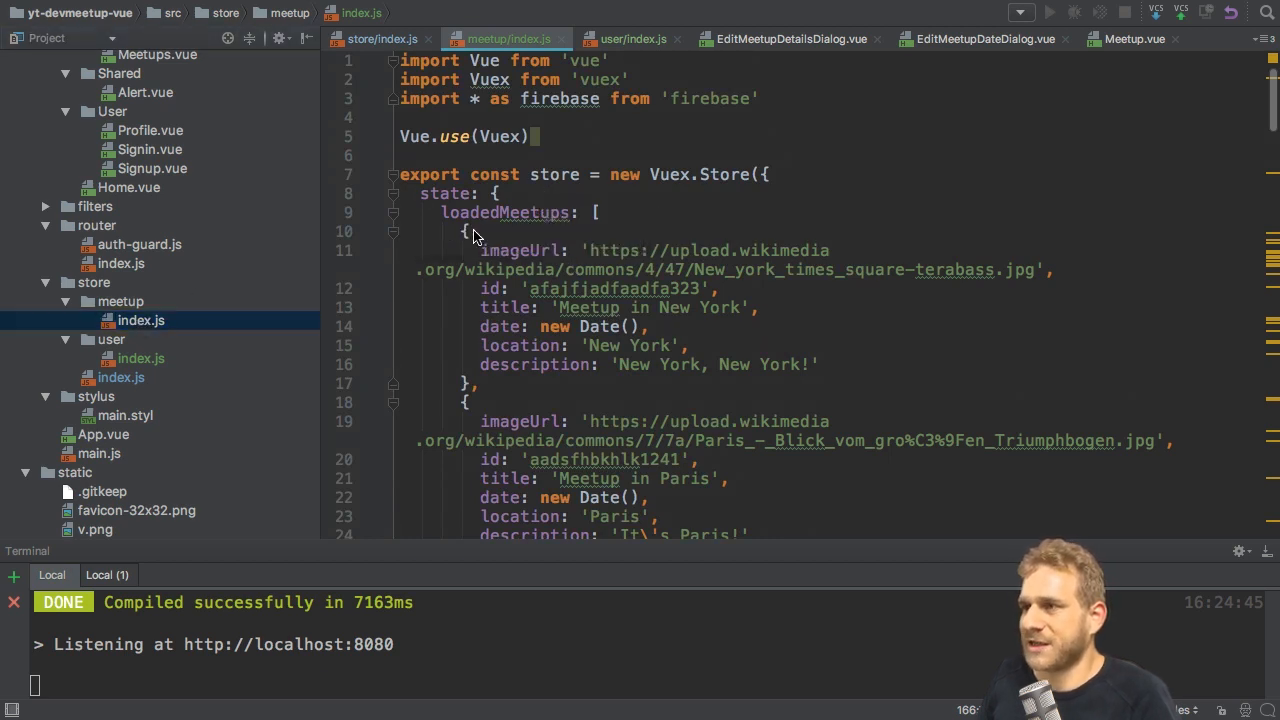
In meetup/index.js, replace the Vuex.Store creation with 'export default {' and remove Vue/Vuex imports
drag(525, 174, 765, 174)
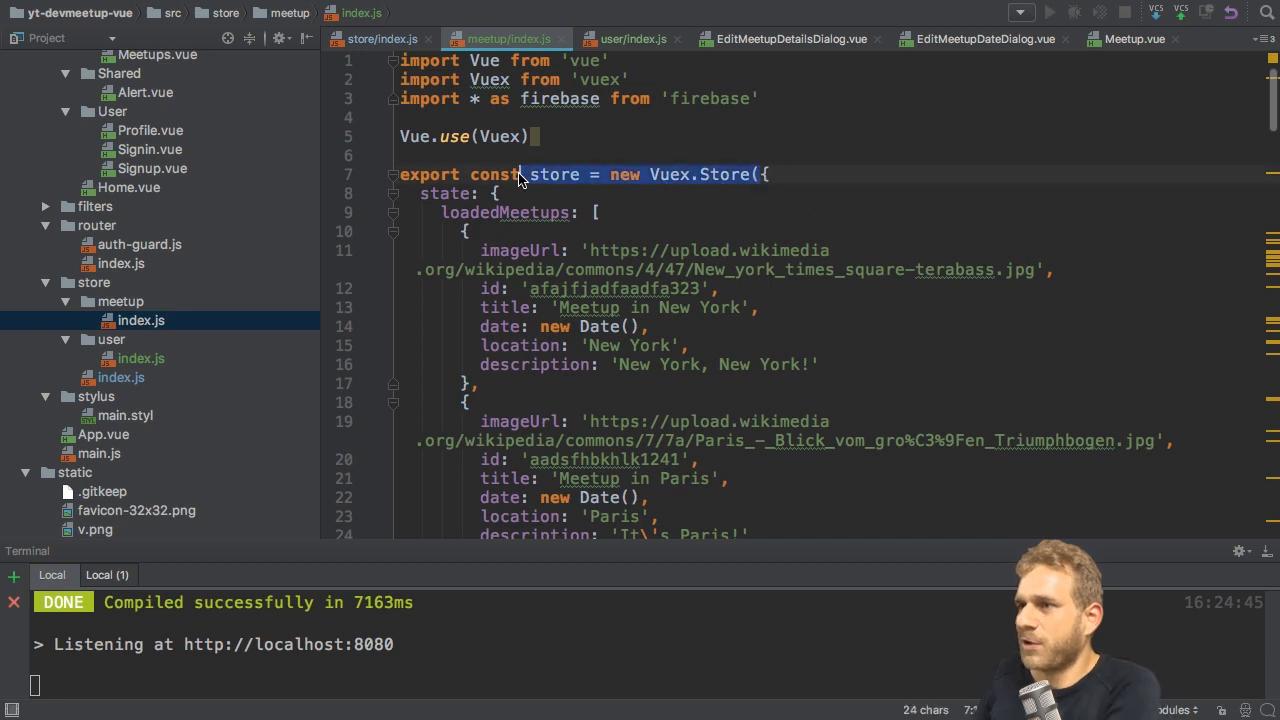
key(Delete)
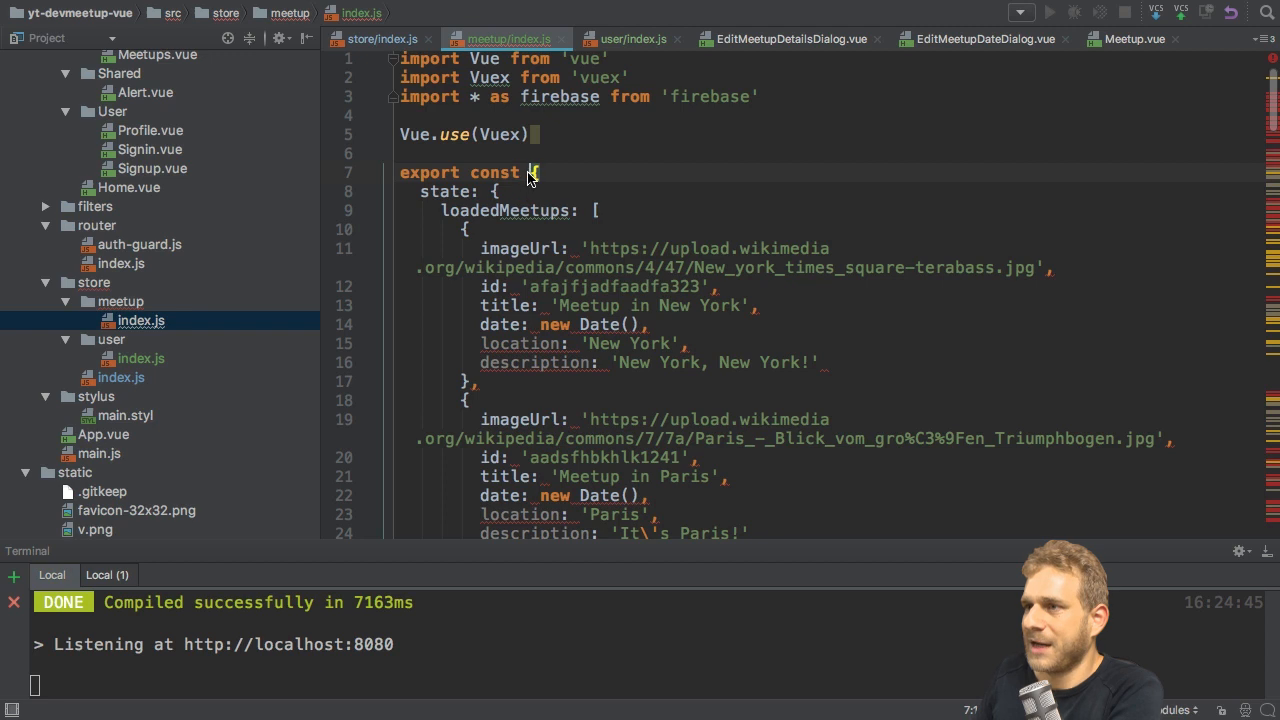
double_click(490, 172)
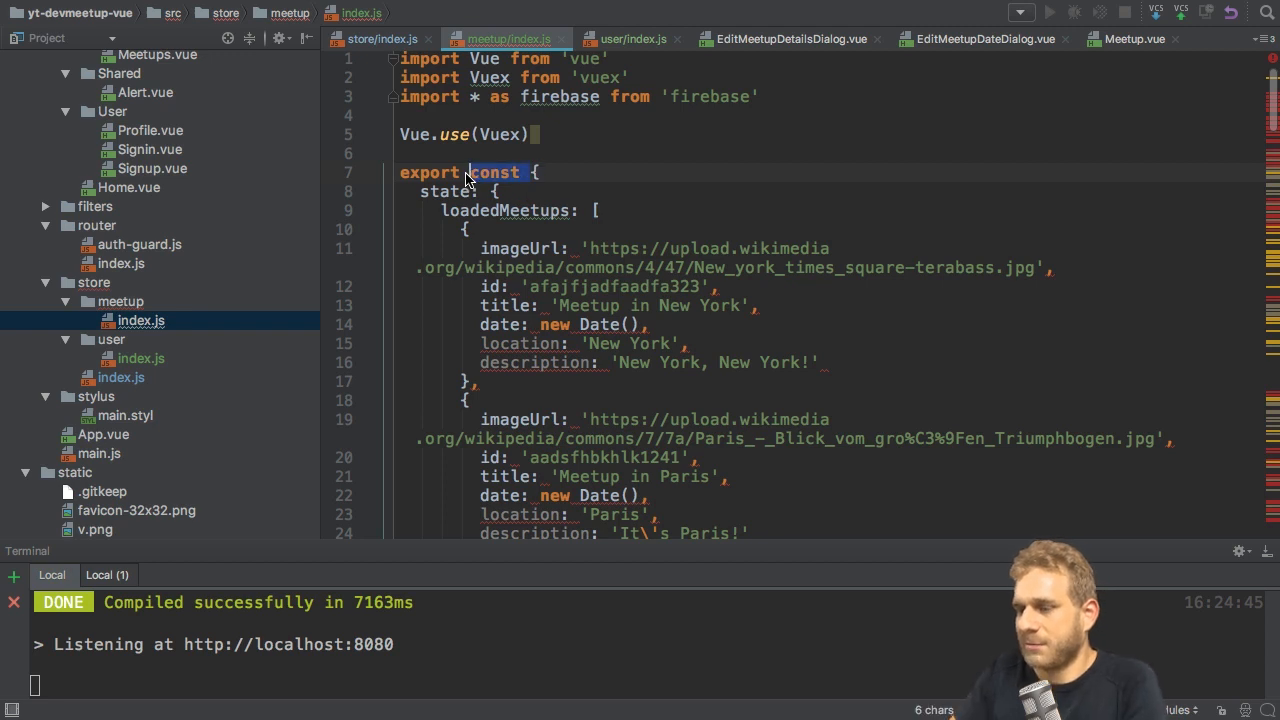
text(default)
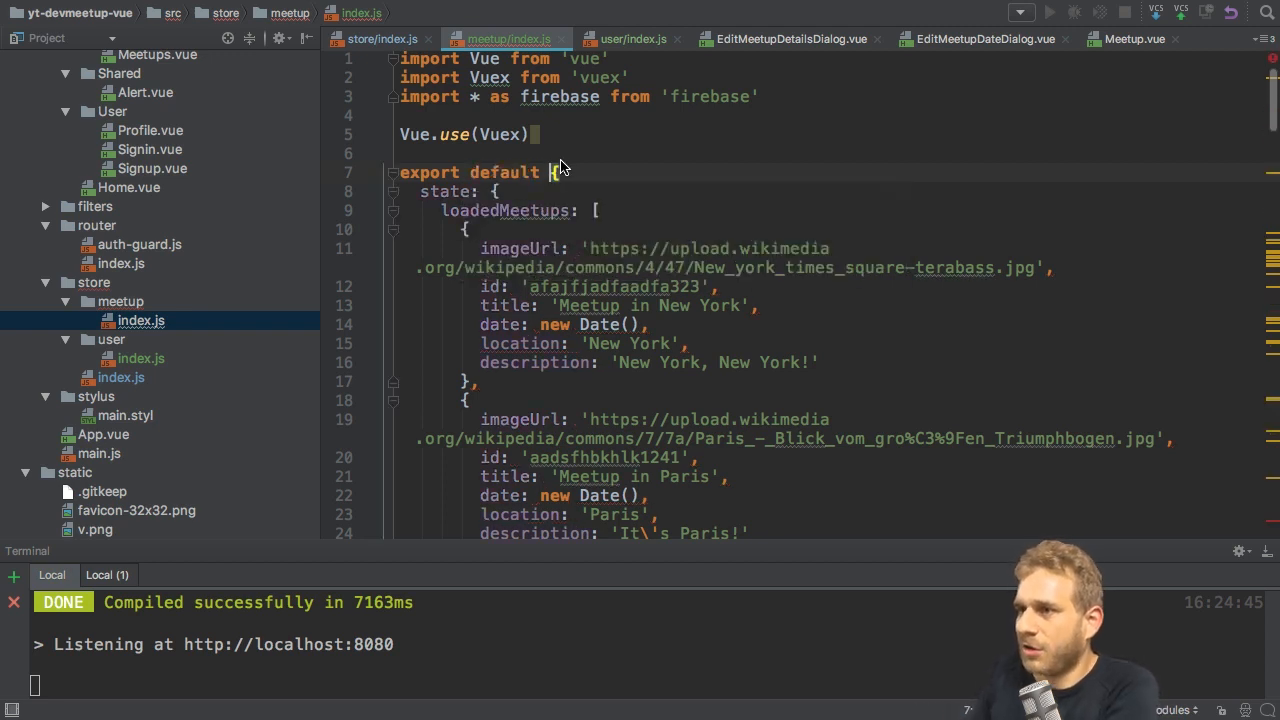
double_click(444, 191)
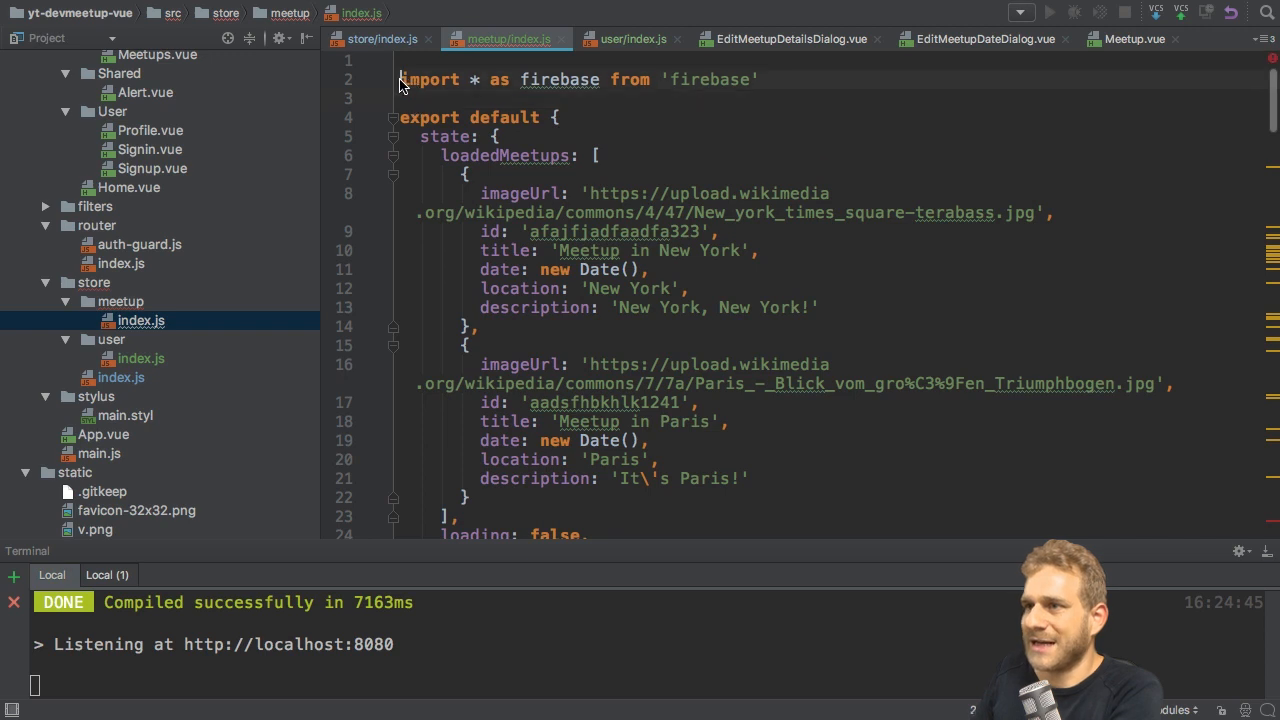
scroll(down, 3)
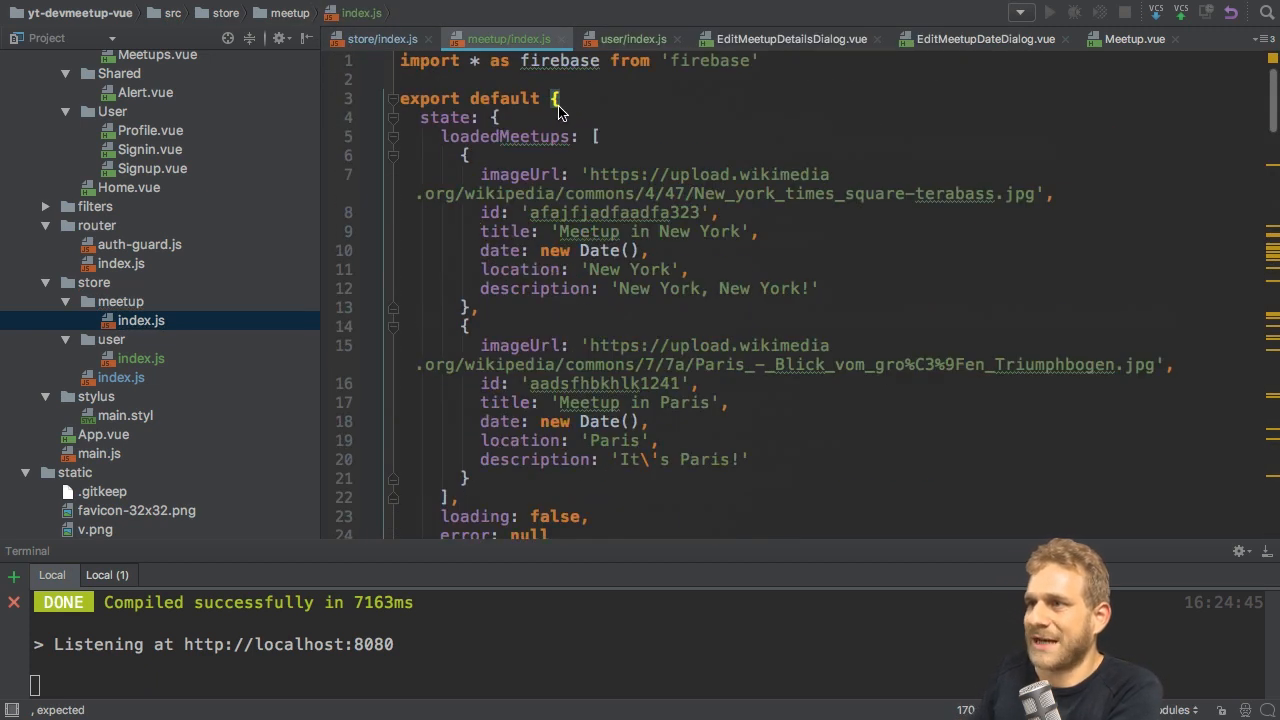
Make user/index.js export a plain default object, fixing the closing brace at file end
click(631, 39)
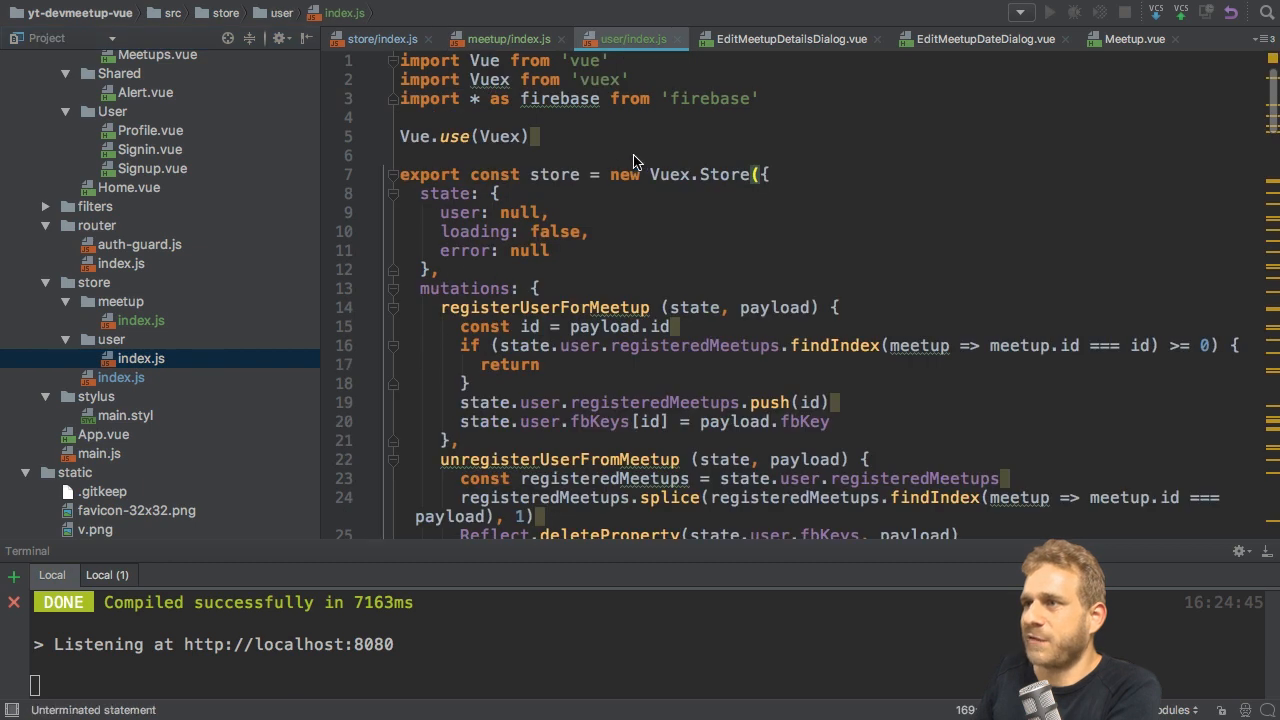
scroll(down, 3)
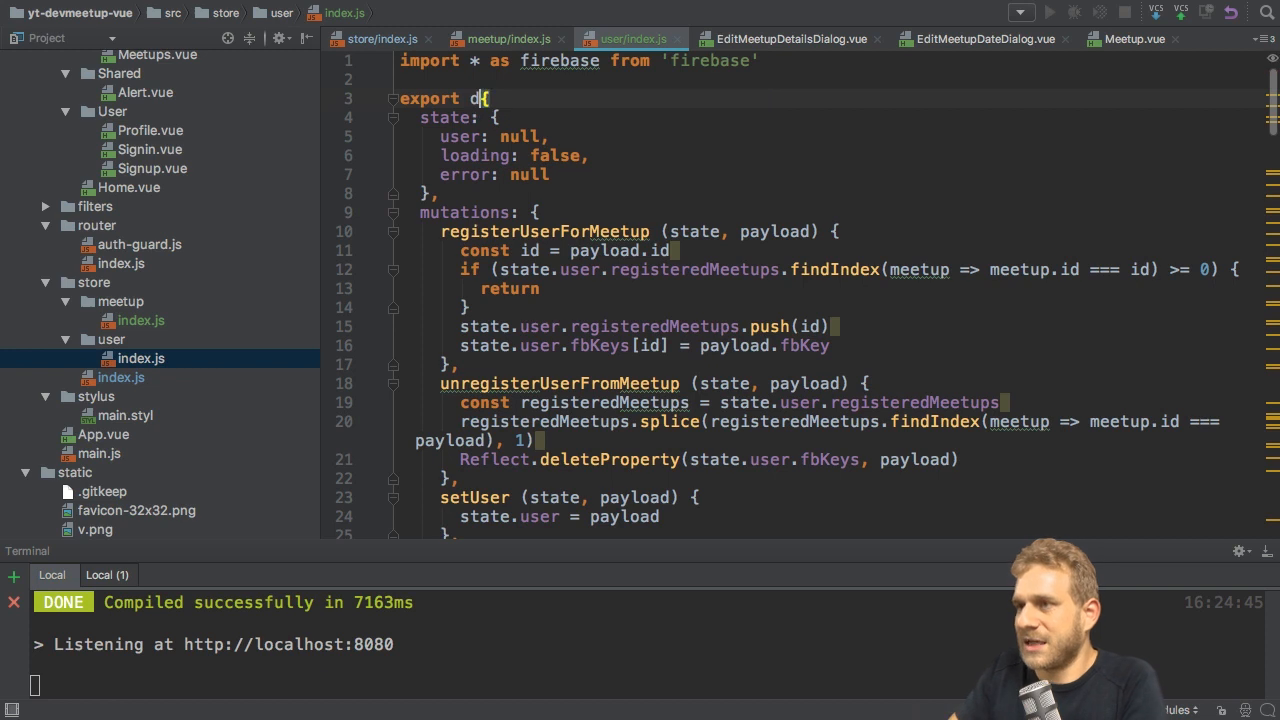
scroll(down, 3)
text(efault )
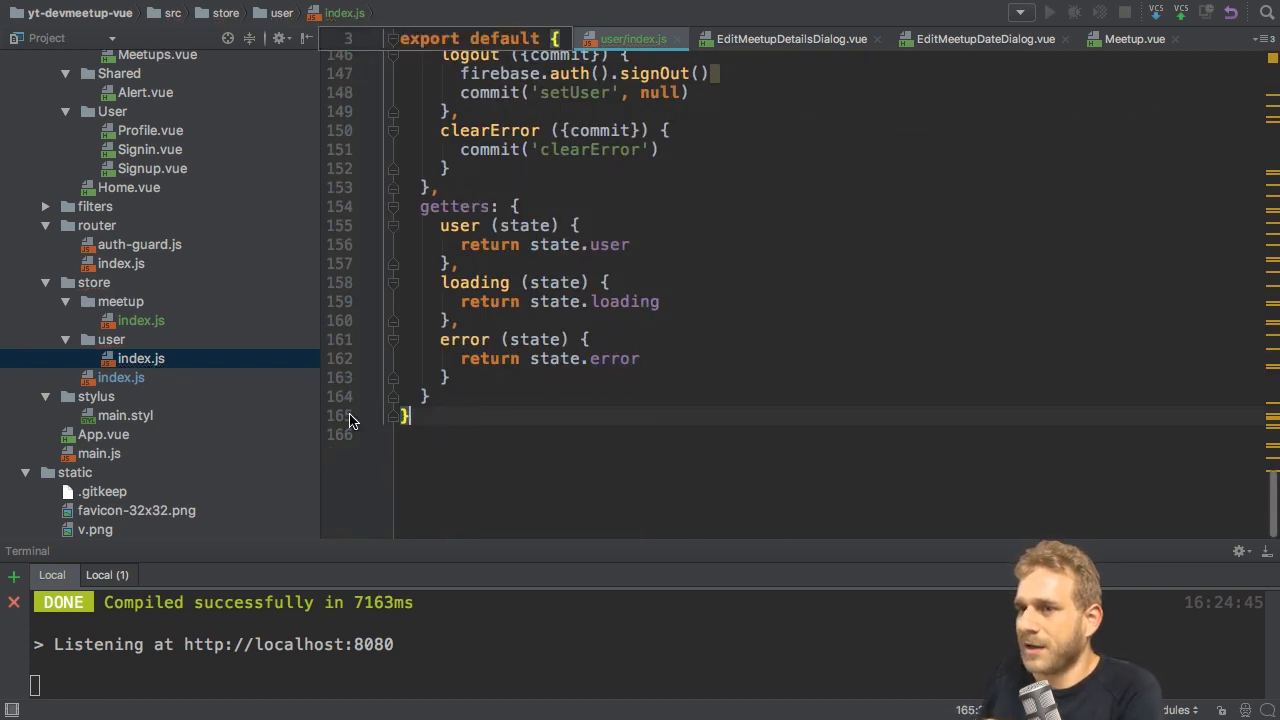
click(121, 377)
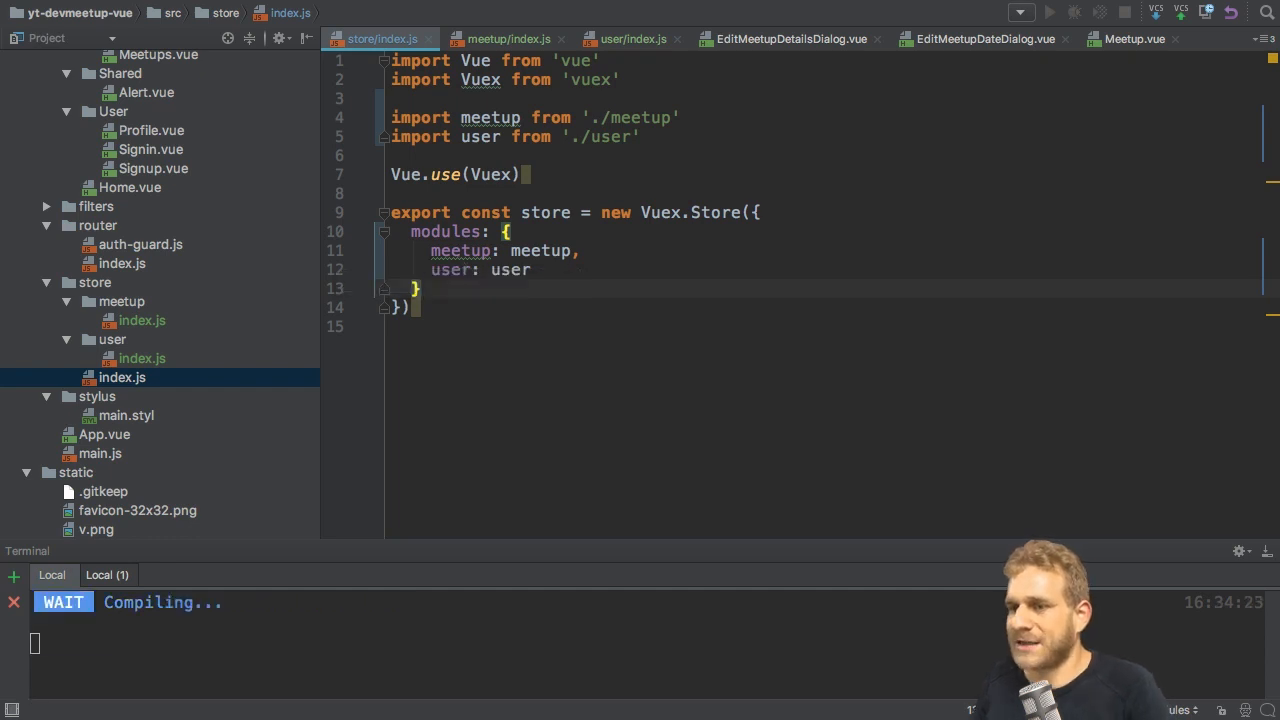
mouse_move(588, 281)
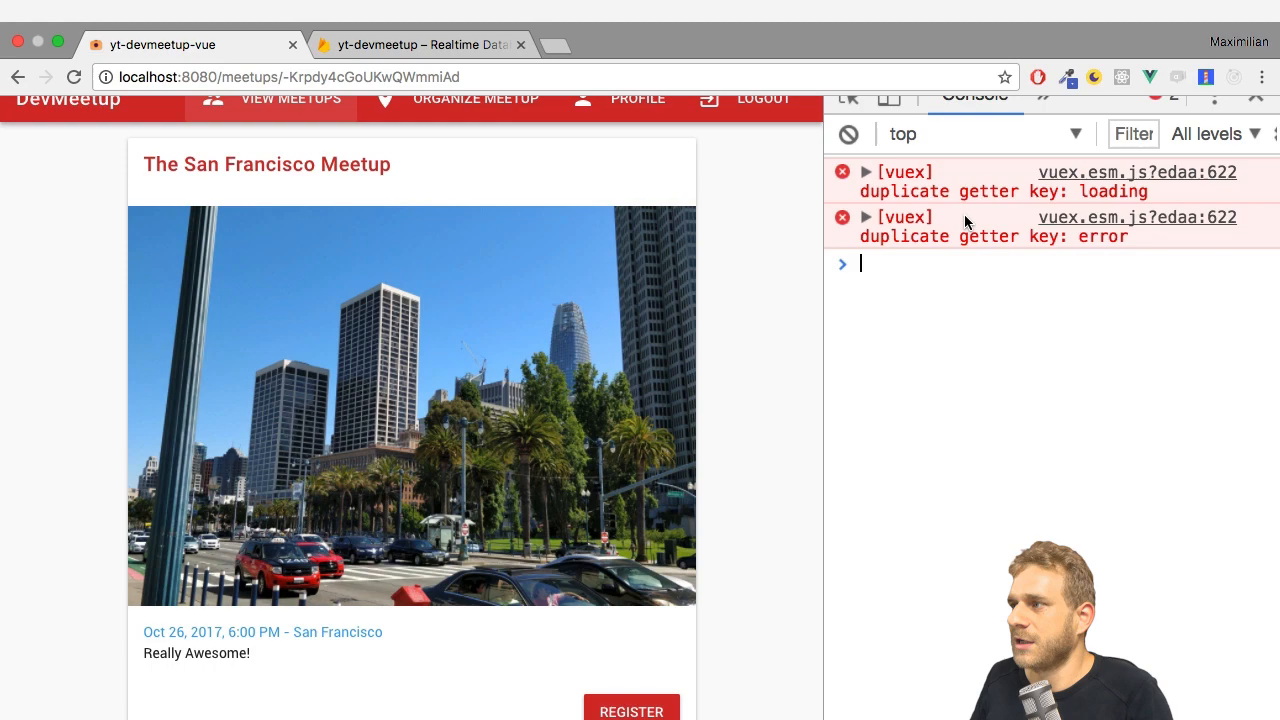
mouse_move(1070, 253)
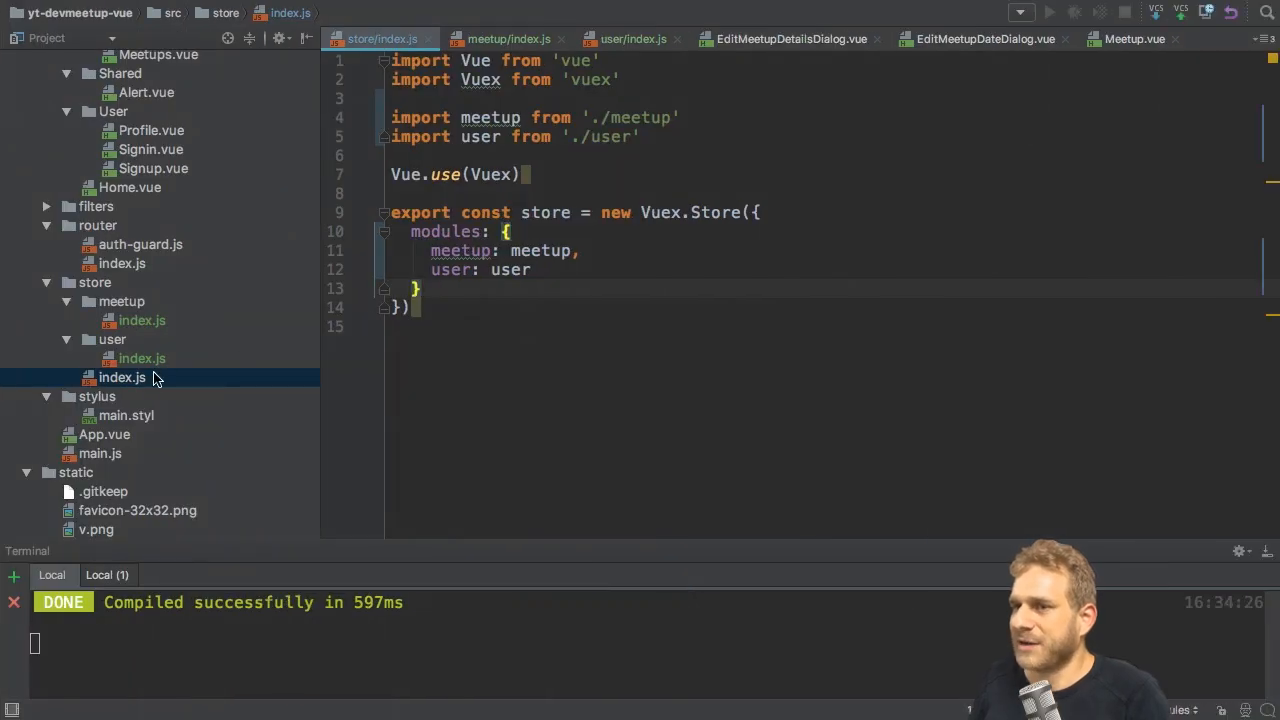
Compare the loading and error getters in meetup/index.js against those in user/index.js
click(142, 320)
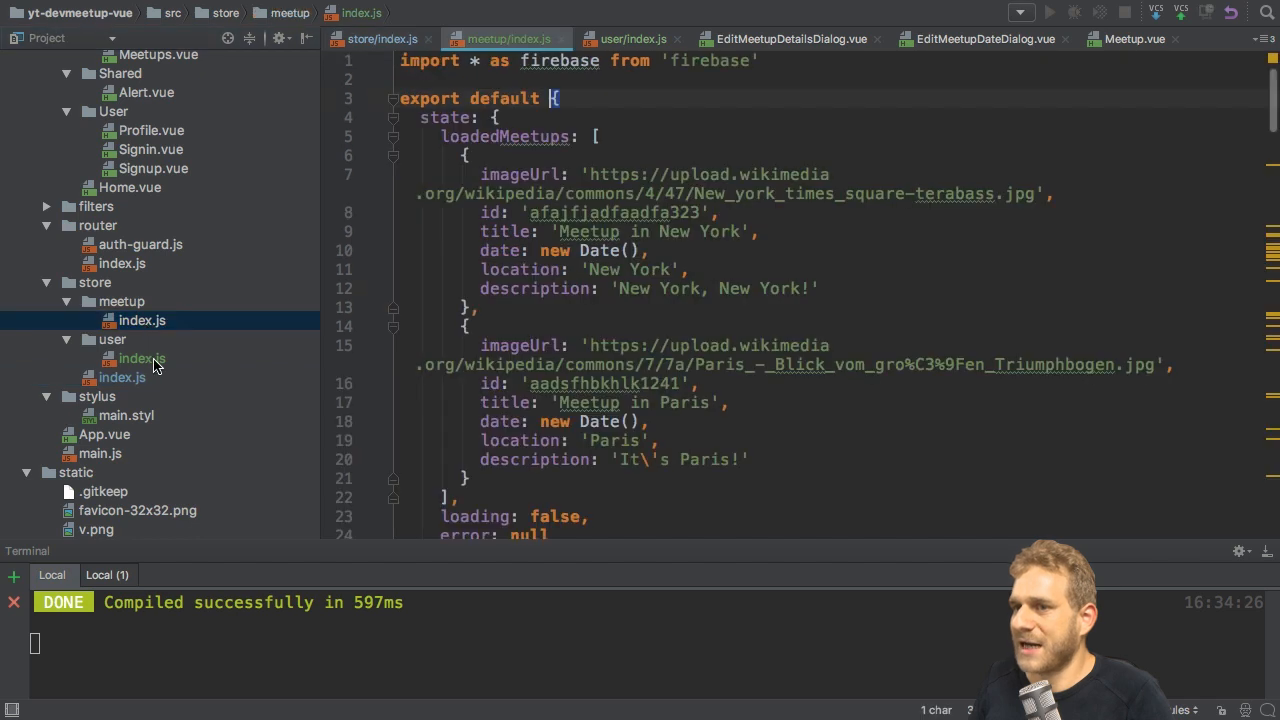
scroll(down, 3)
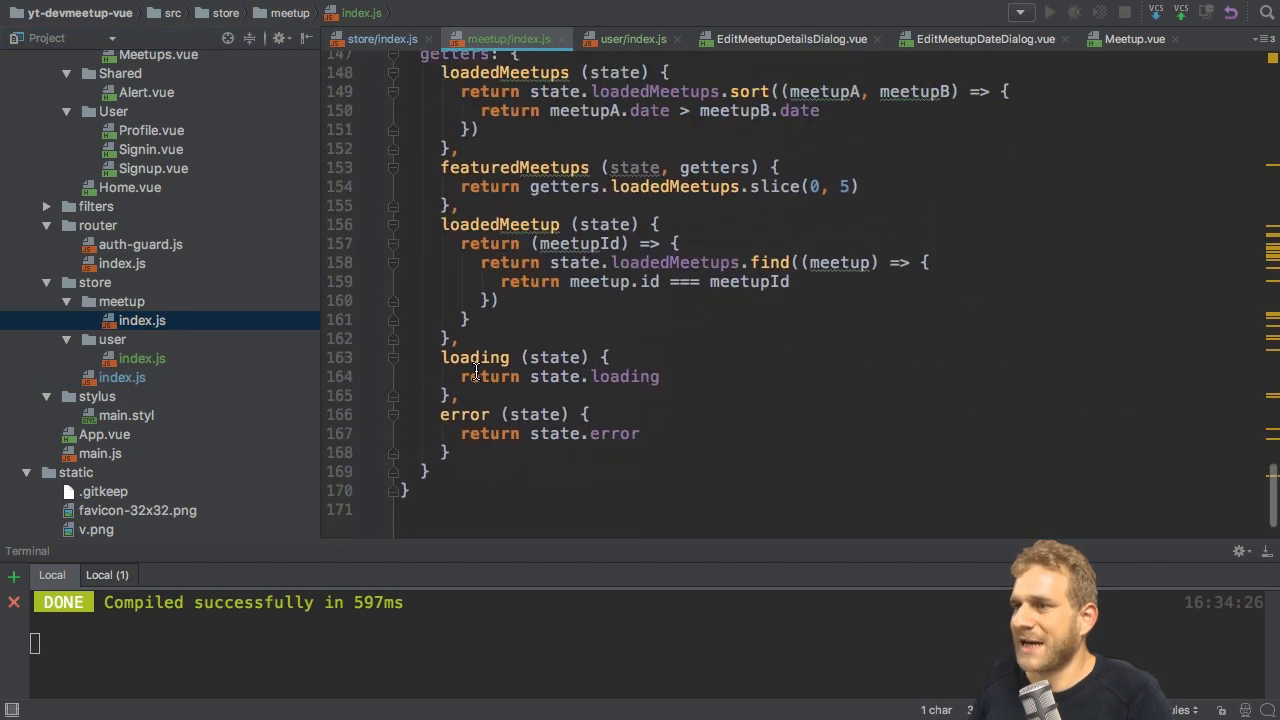
click(142, 358)
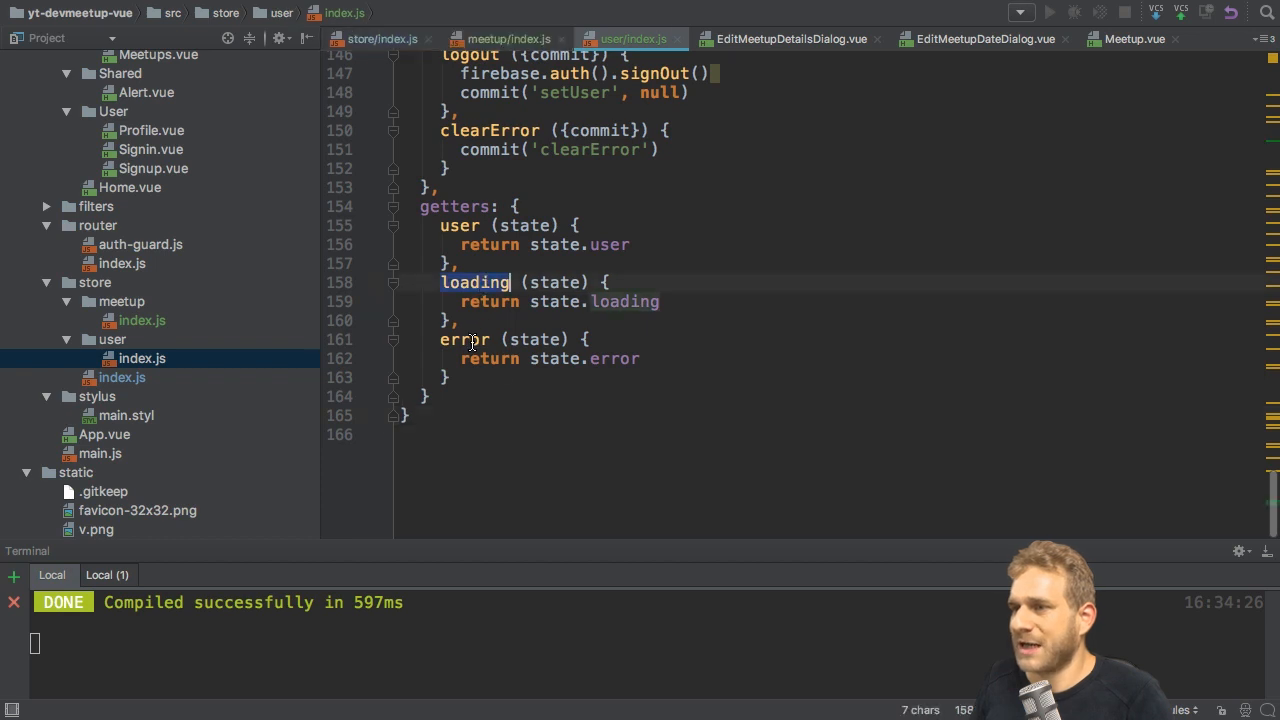
double_click(463, 339)
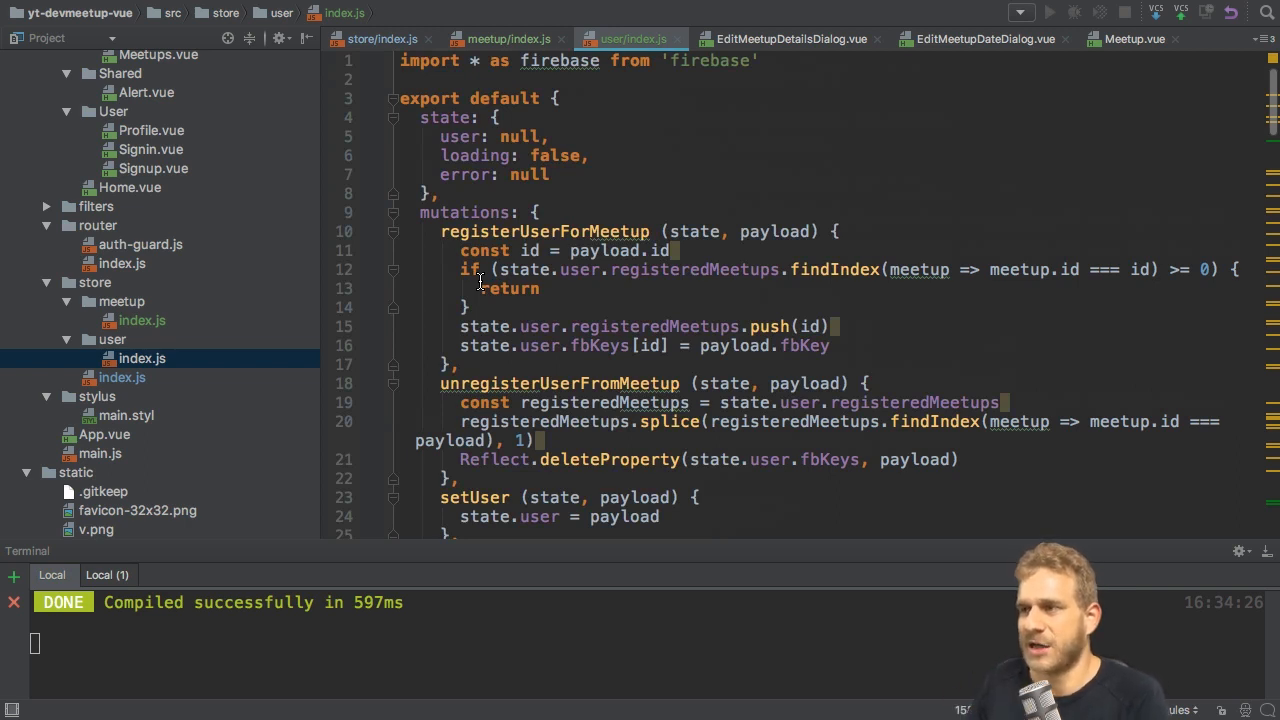
Select meetup's loading/error getters and add a new 'shared' directory inside store
click(505, 39)
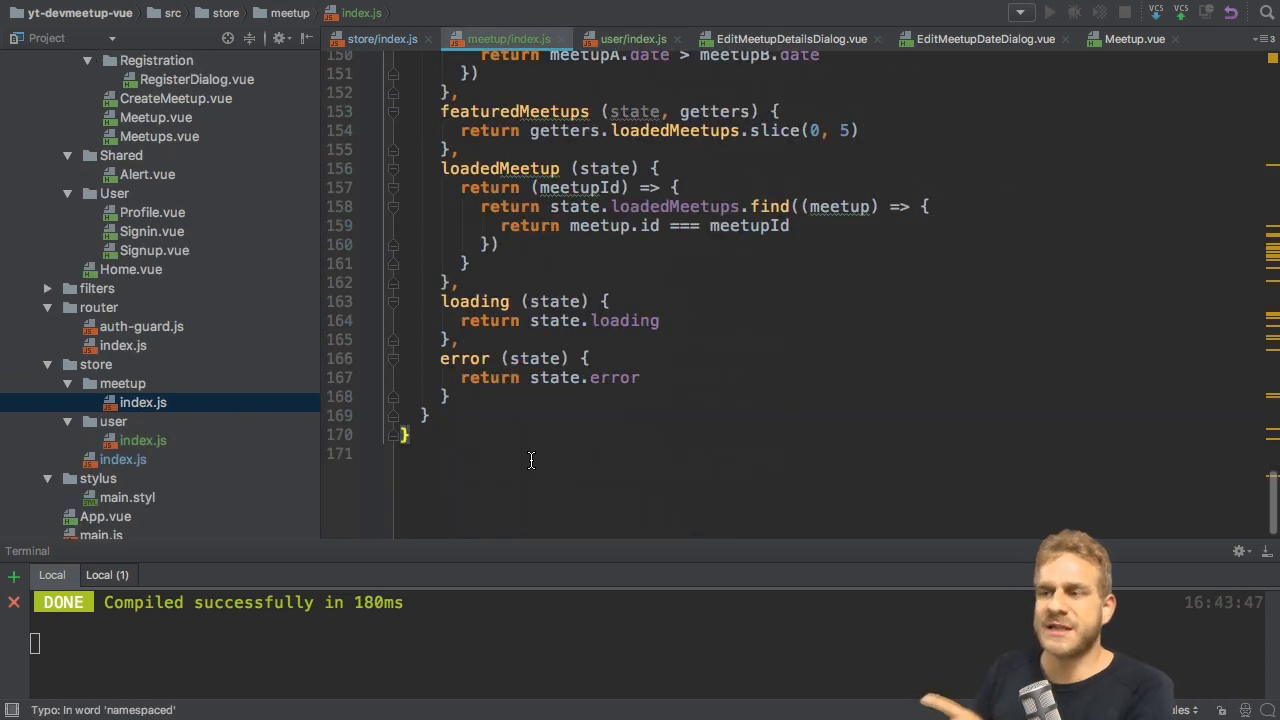
drag(445, 282, 450, 400)
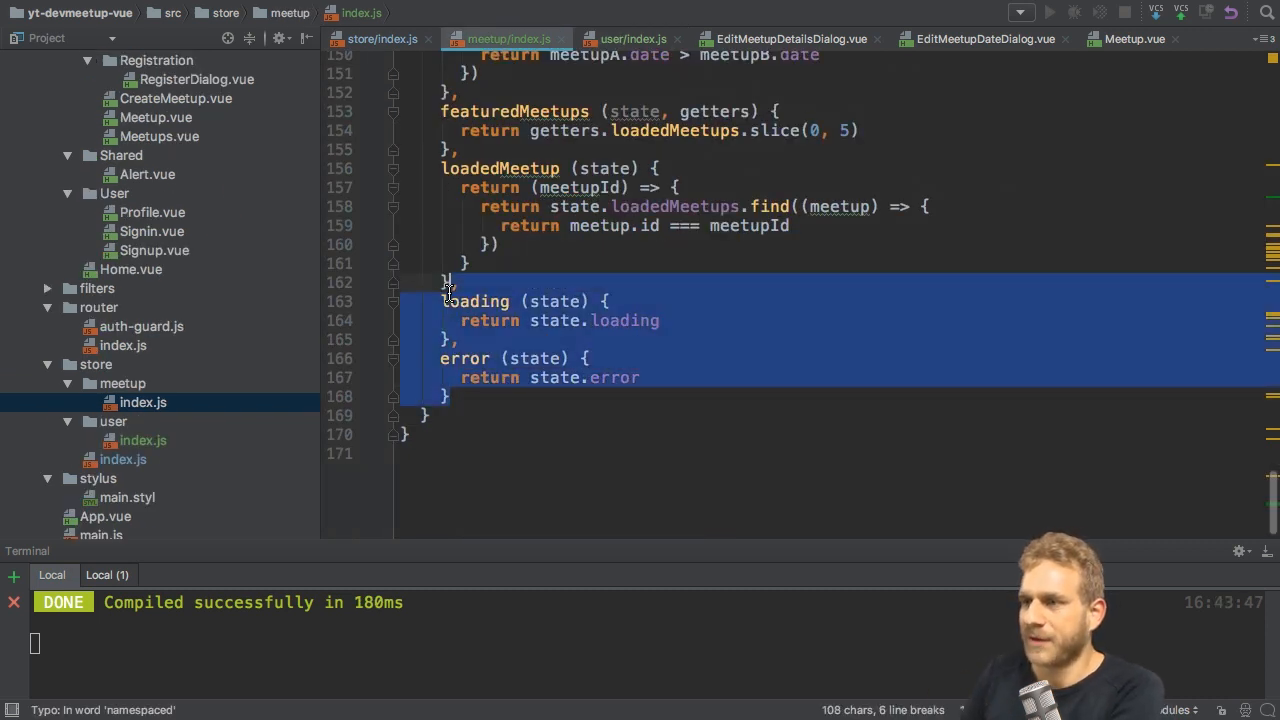
right_click(96, 364)
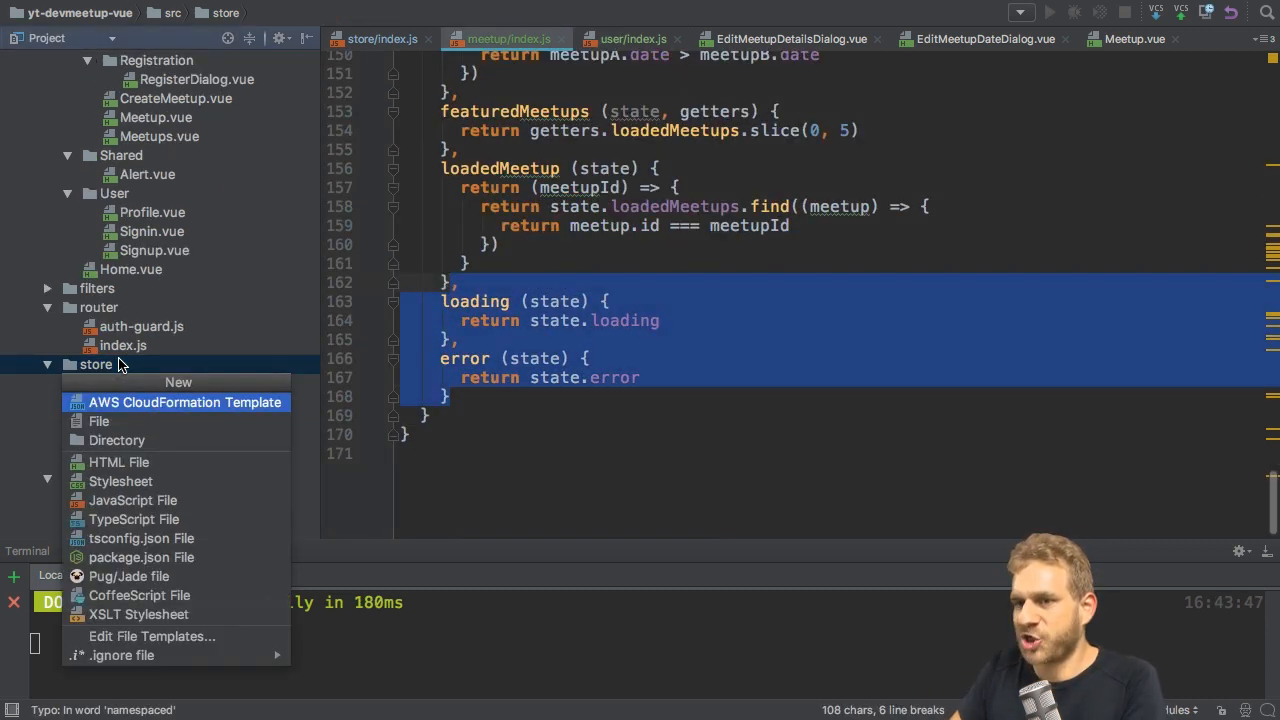
click(117, 440)
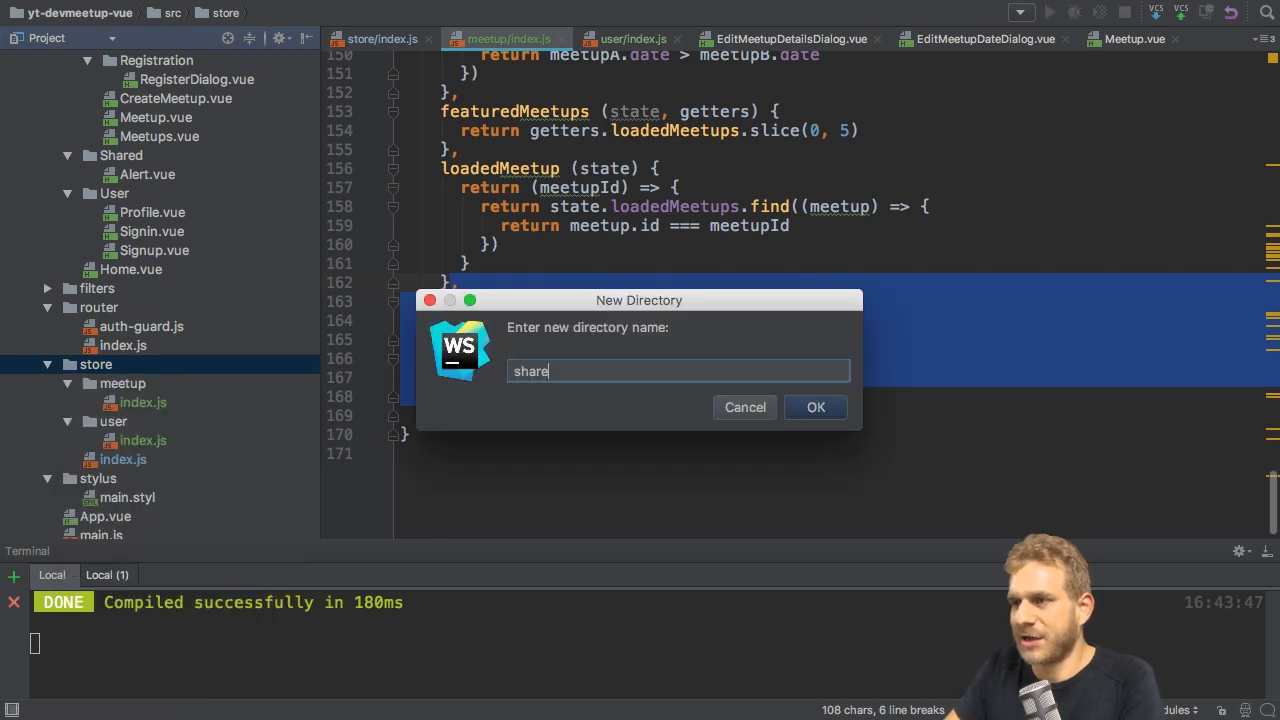
click(815, 407)
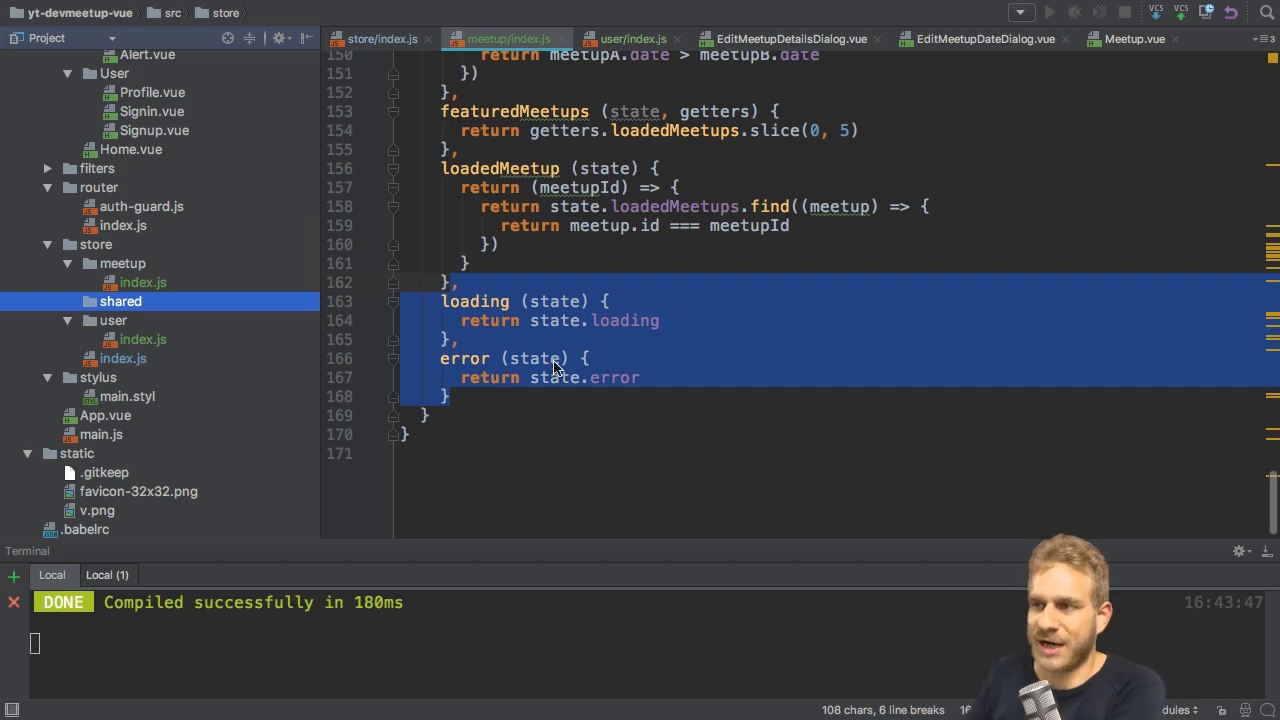
mouse_move(487, 335)
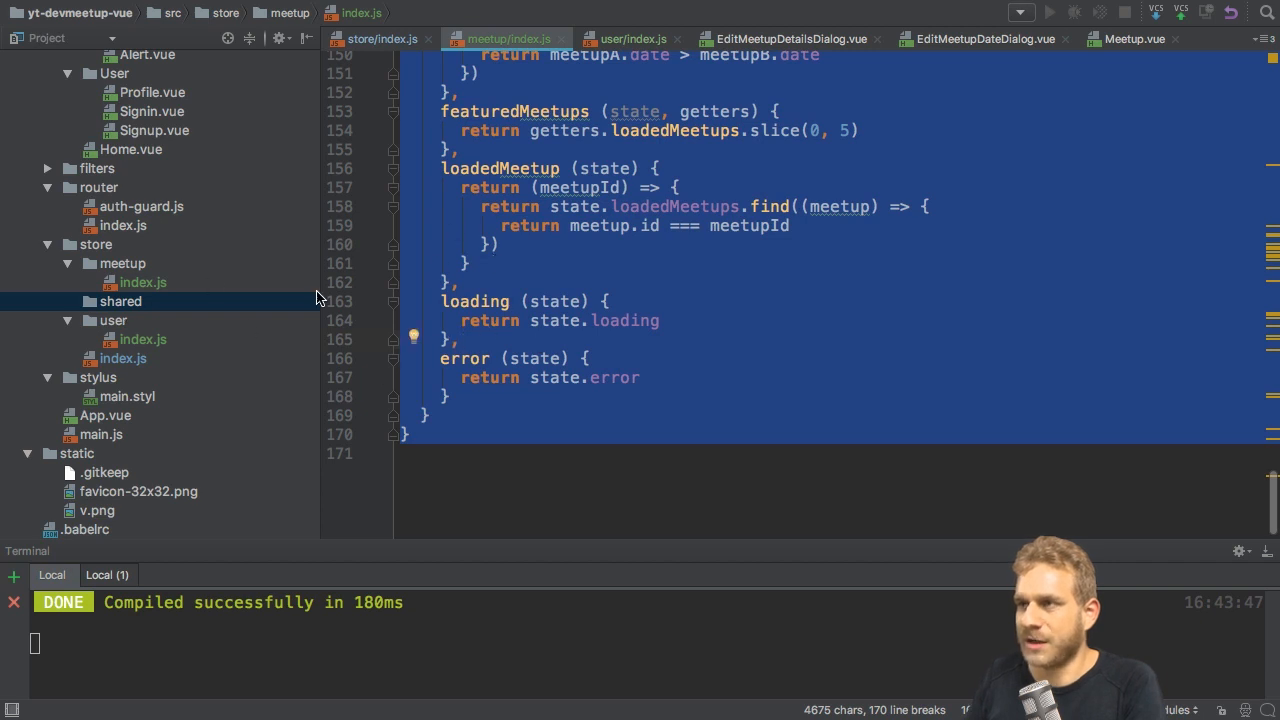
Create shared/index.js containing only loading/error state, their mutations and the clearError action
click(120, 301)
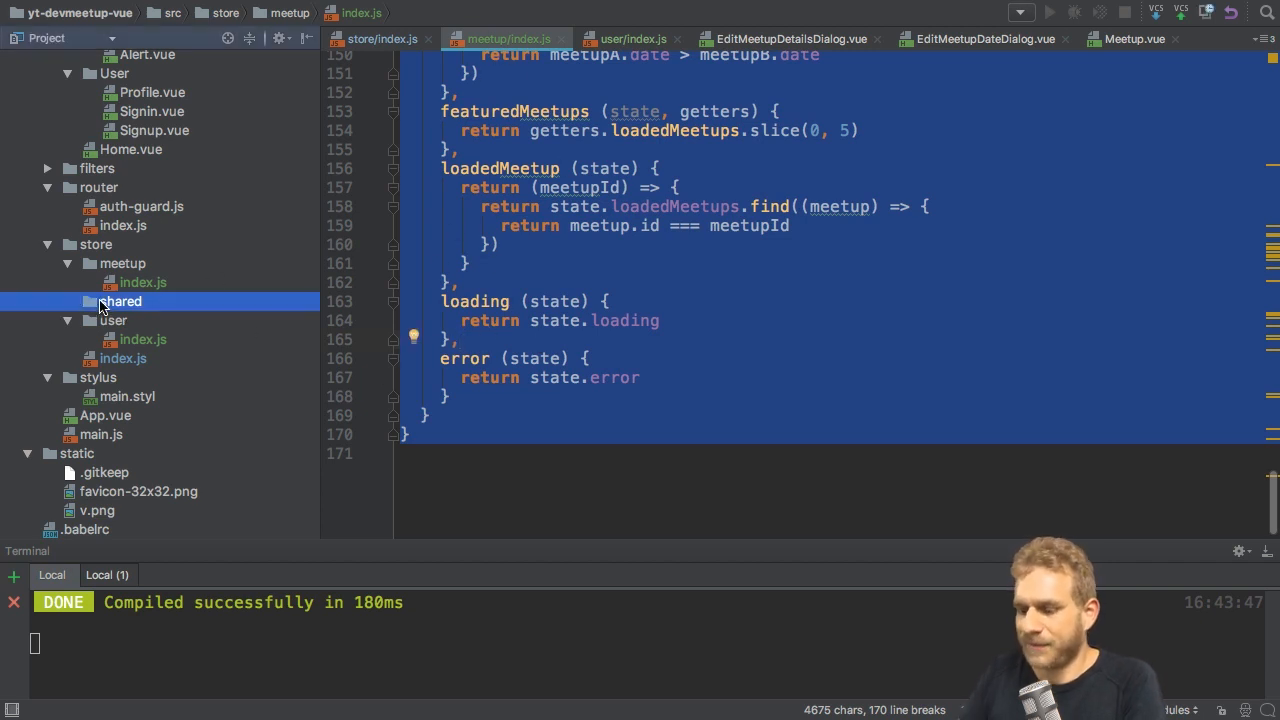
click(120, 301)
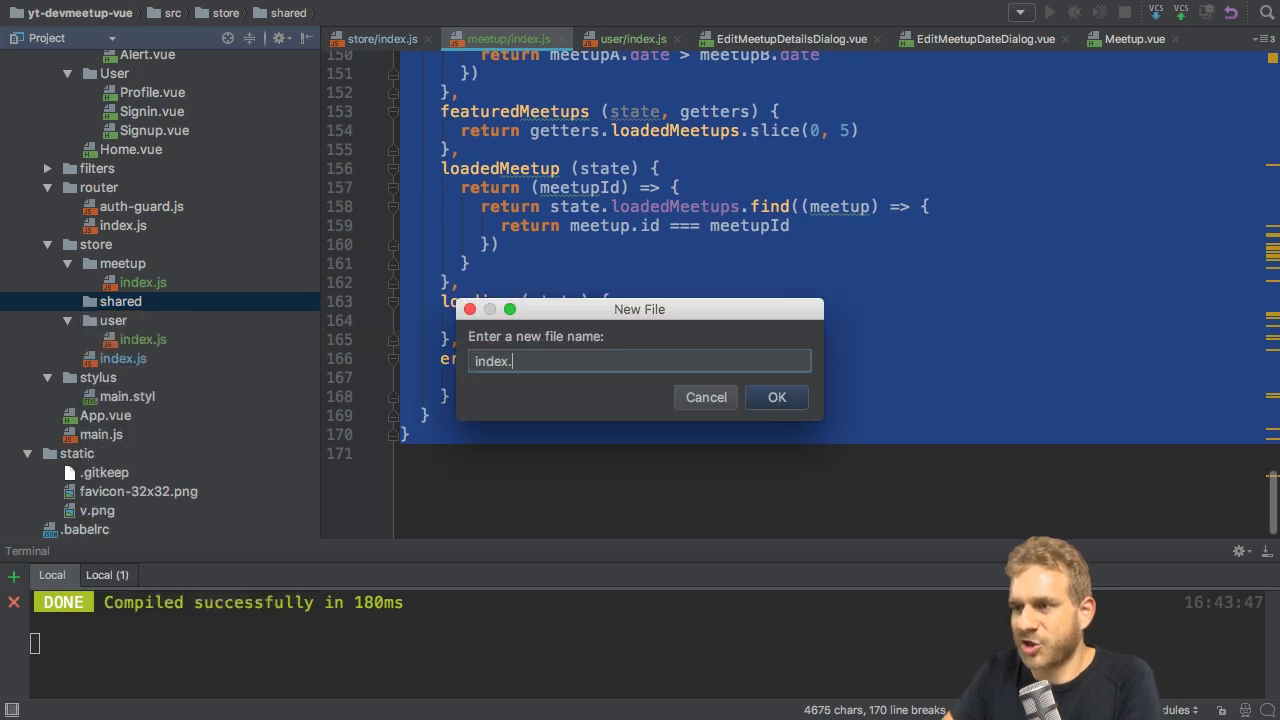
click(776, 397)
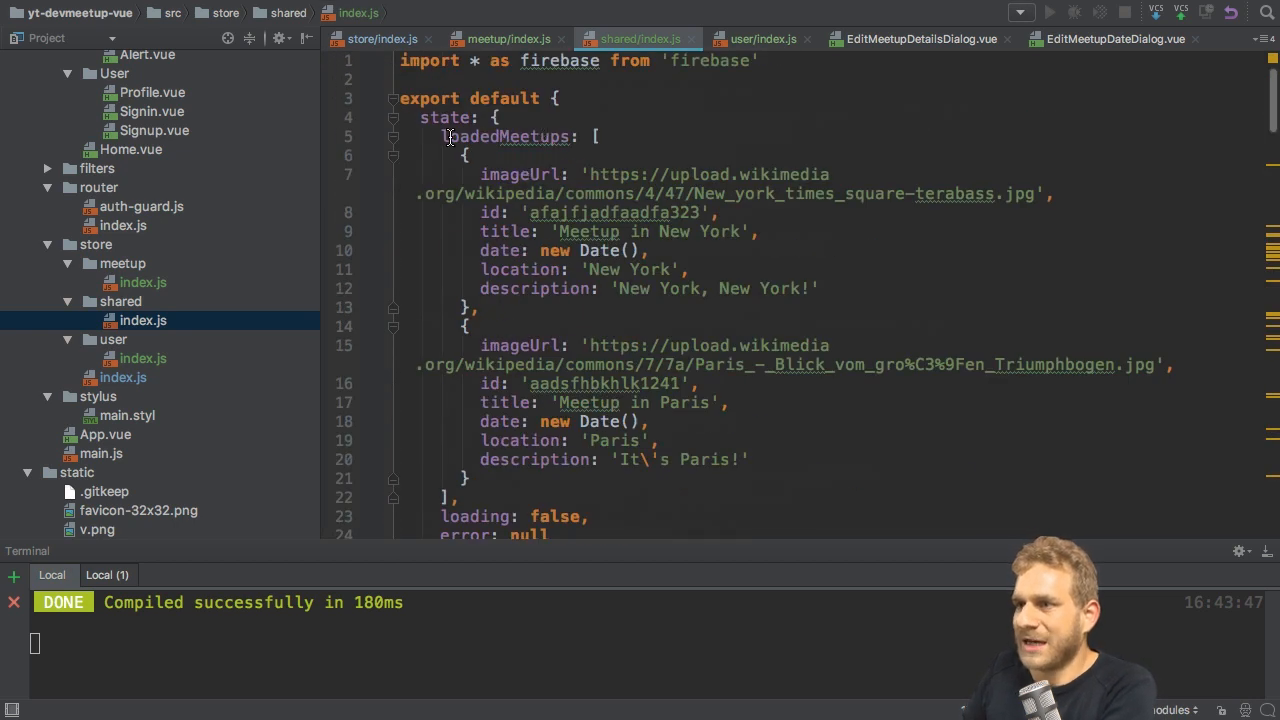
scroll(down, 3)
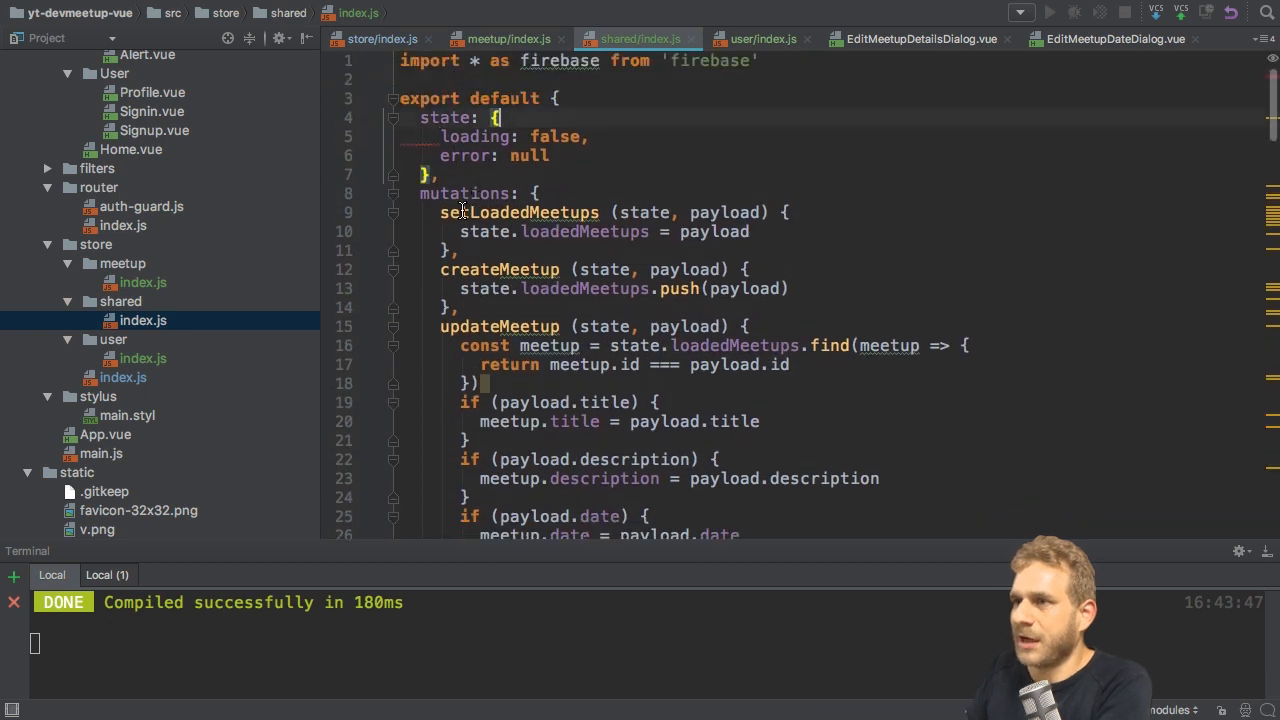
scroll(down, 3)
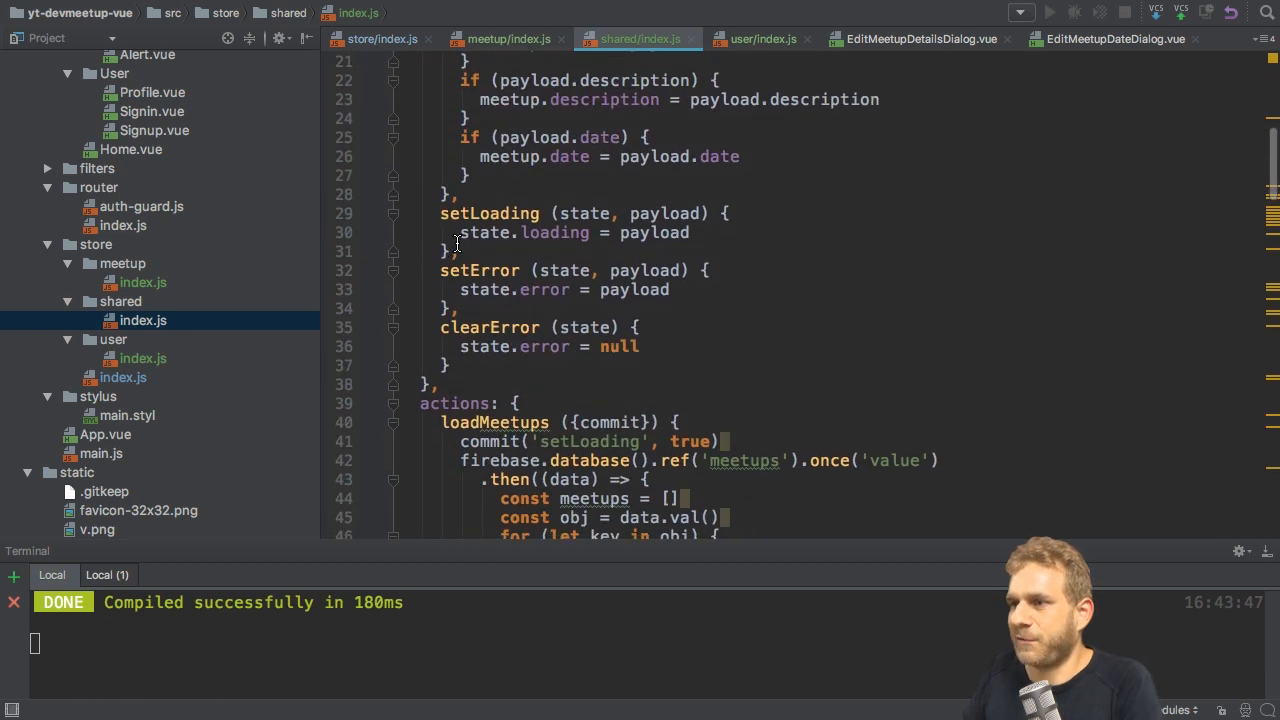
scroll(down, 3)
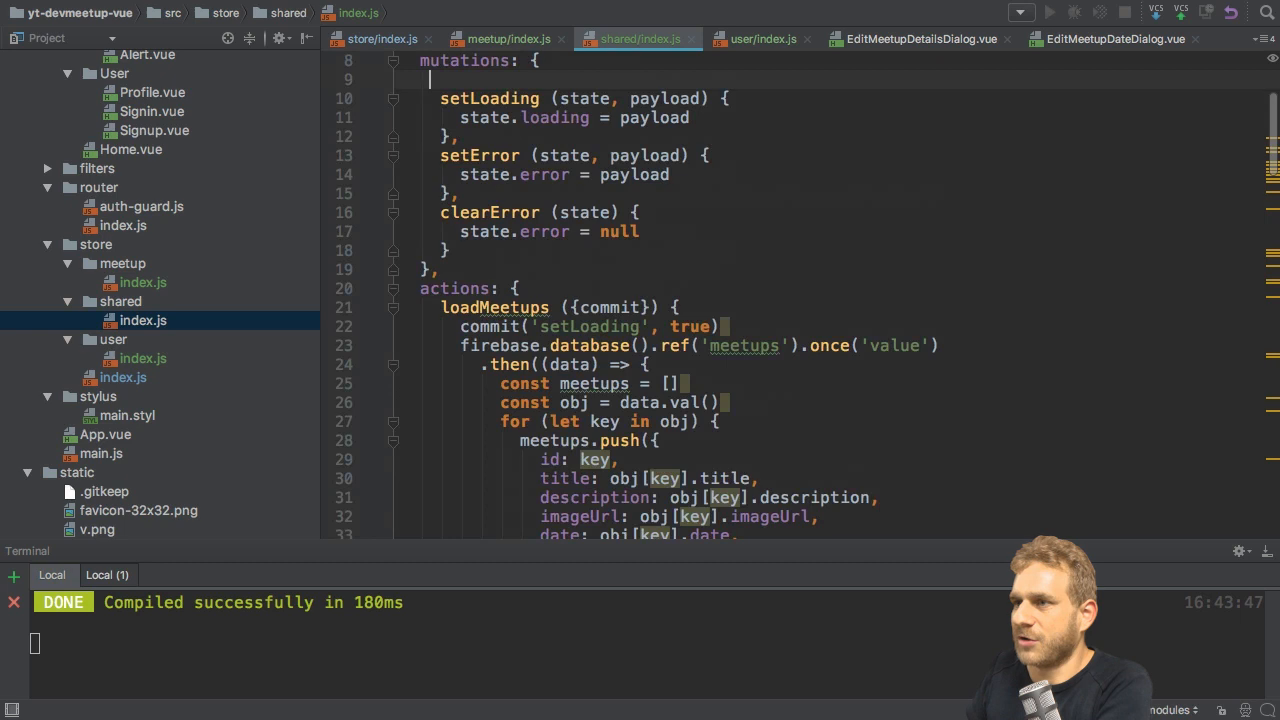
scroll(down, 3)
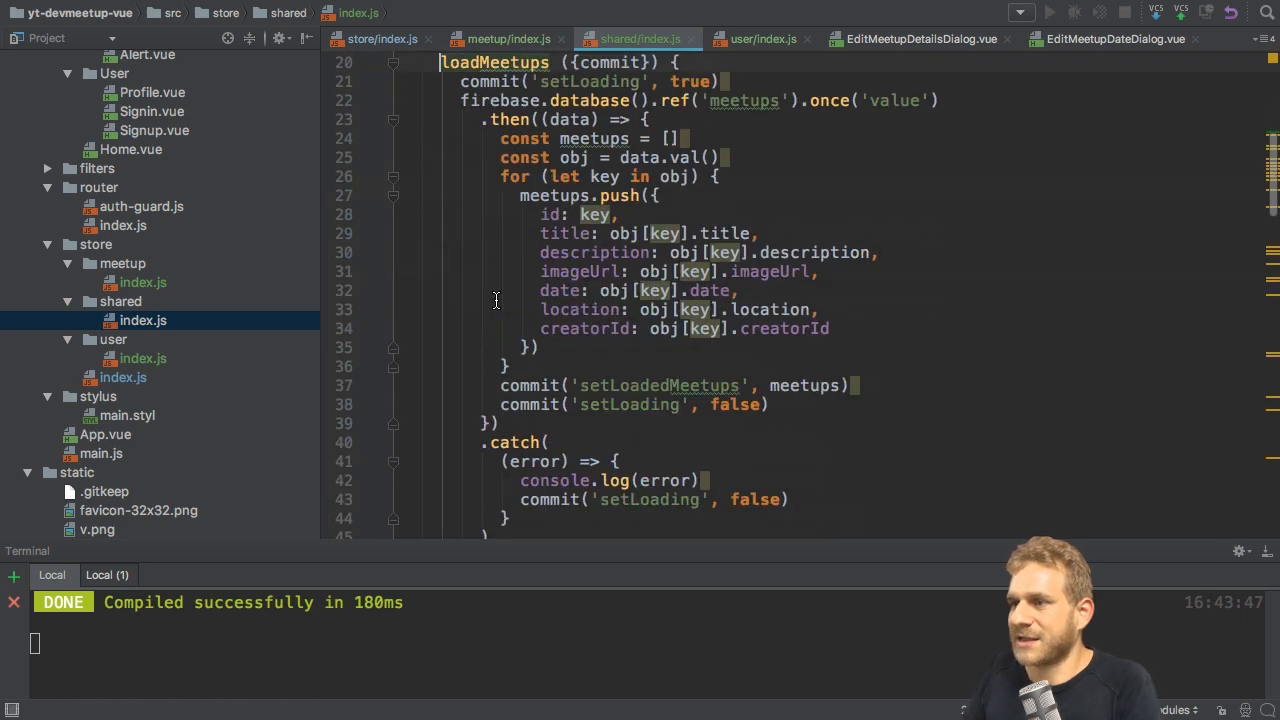
scroll(down, 3)
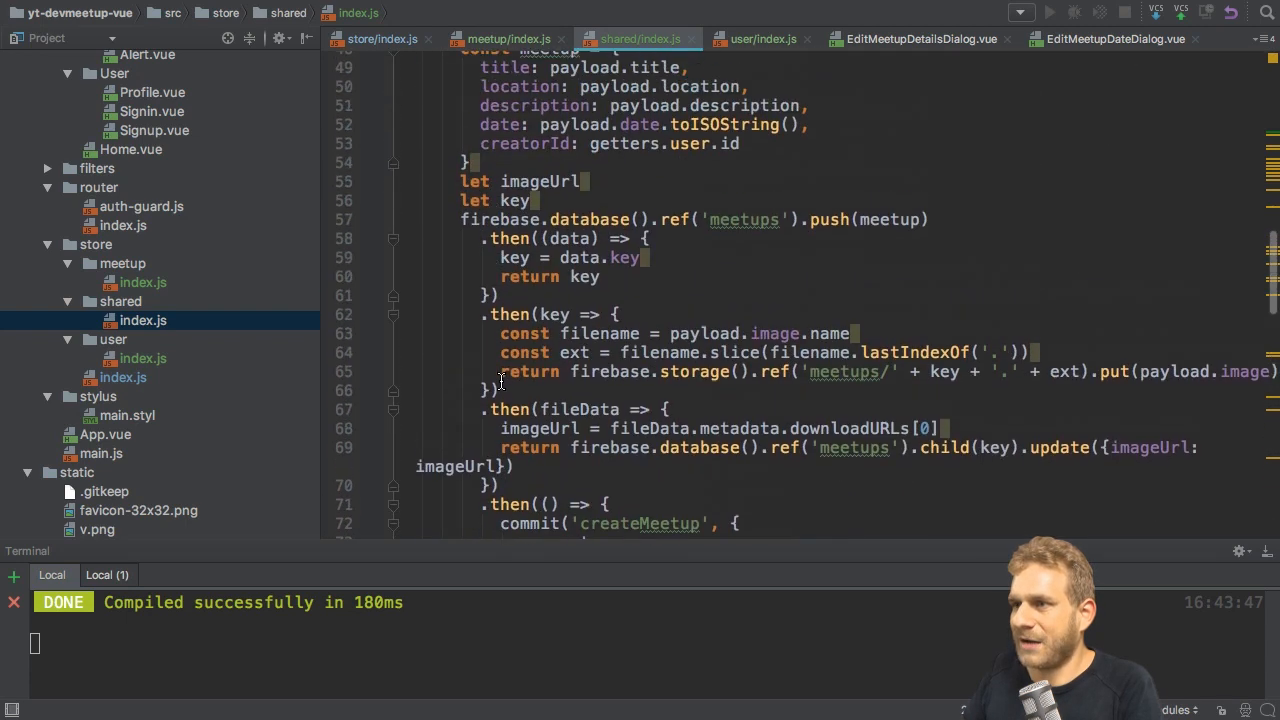
scroll(up, 3)
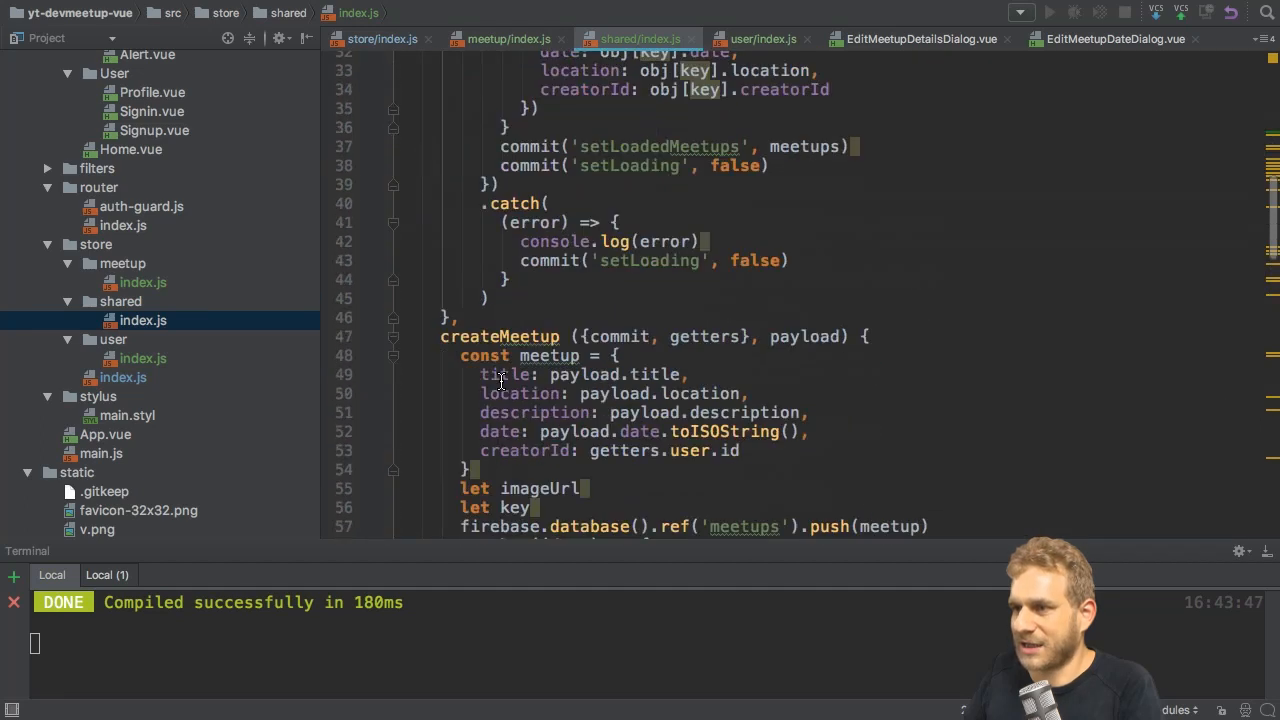
scroll(down, 3)
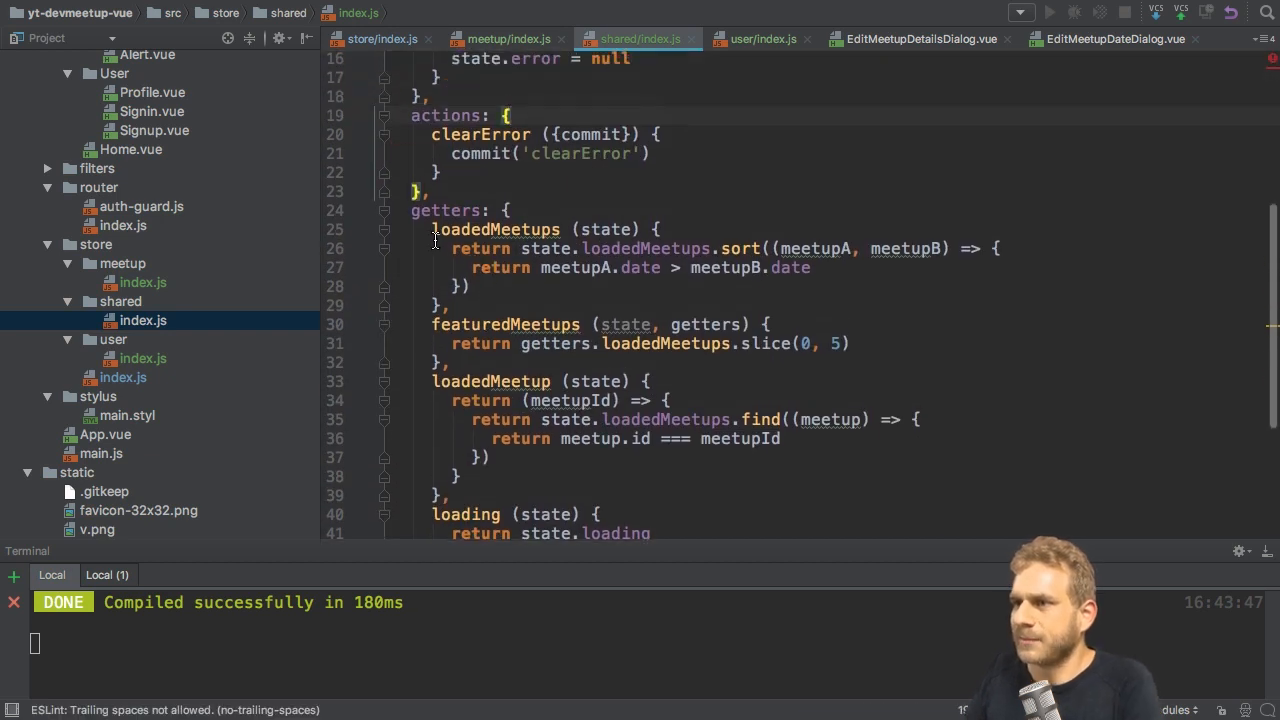
scroll(down, 3)
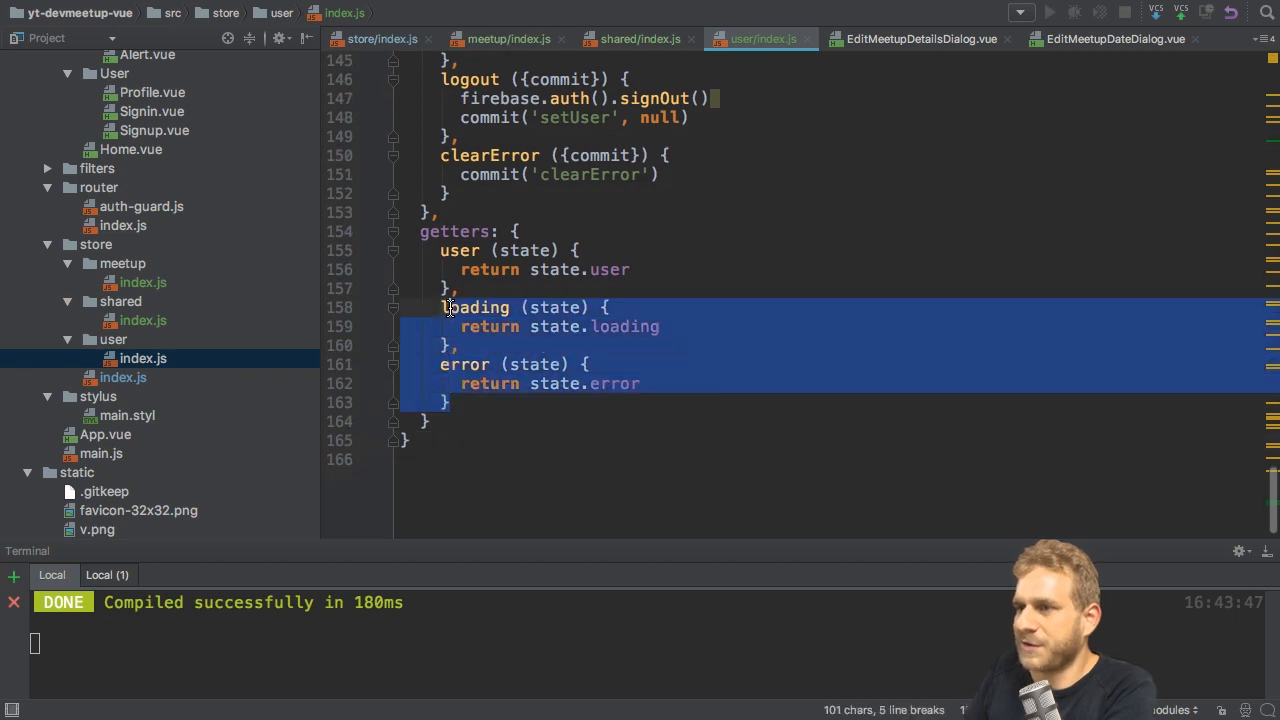
Delete the user module's loading and error getters and its clearError action
key(Delete)
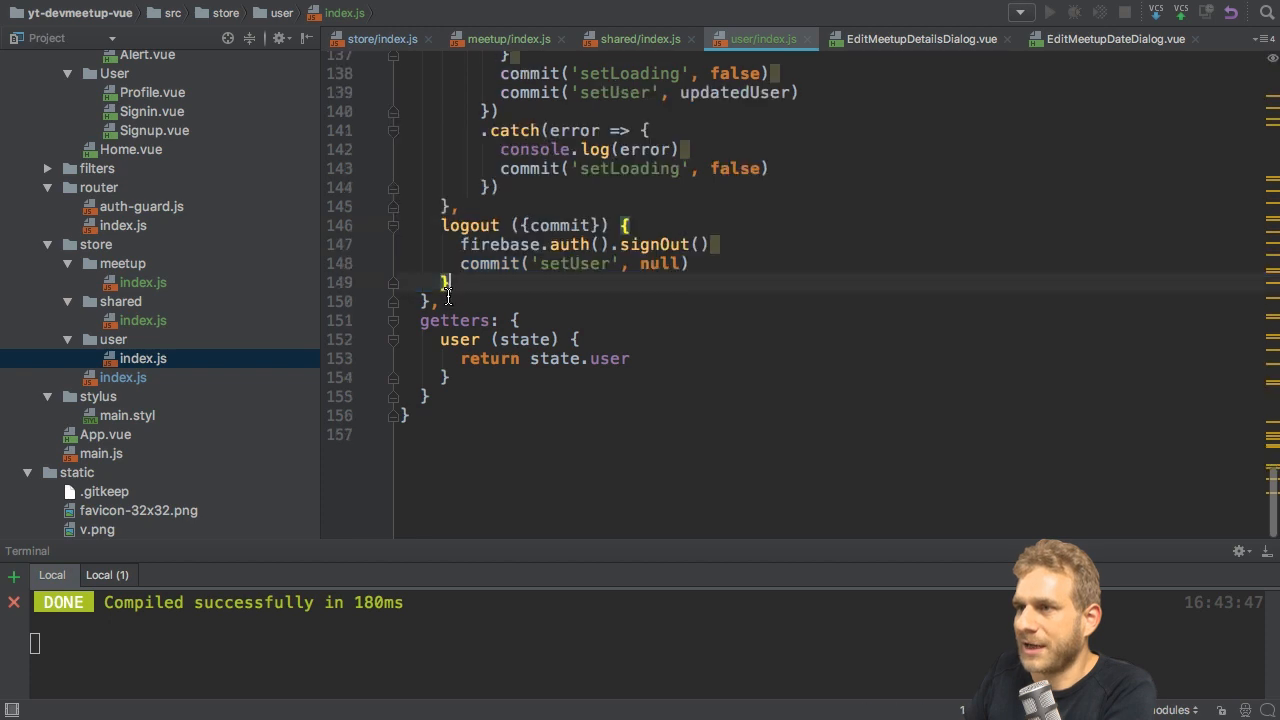
scroll(up, 3)
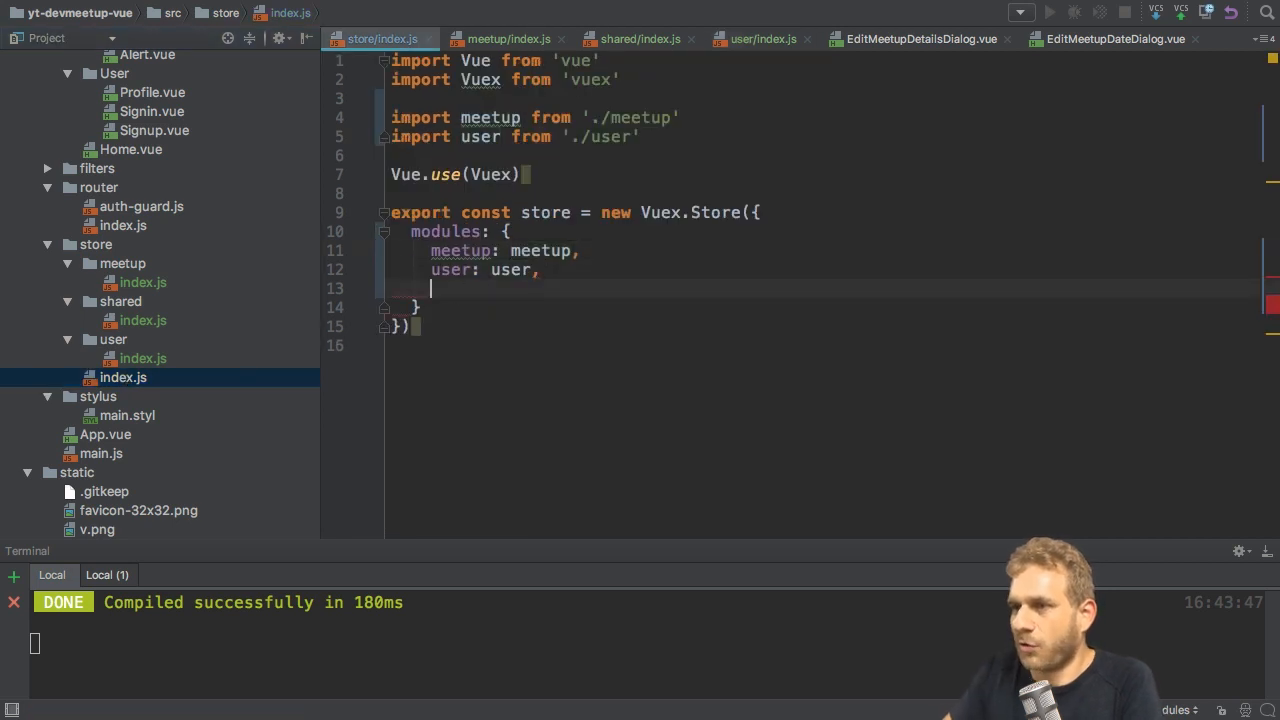
Import shared from './shared' in store/index.js and add 'shared: shared' to modules
text(shared:)
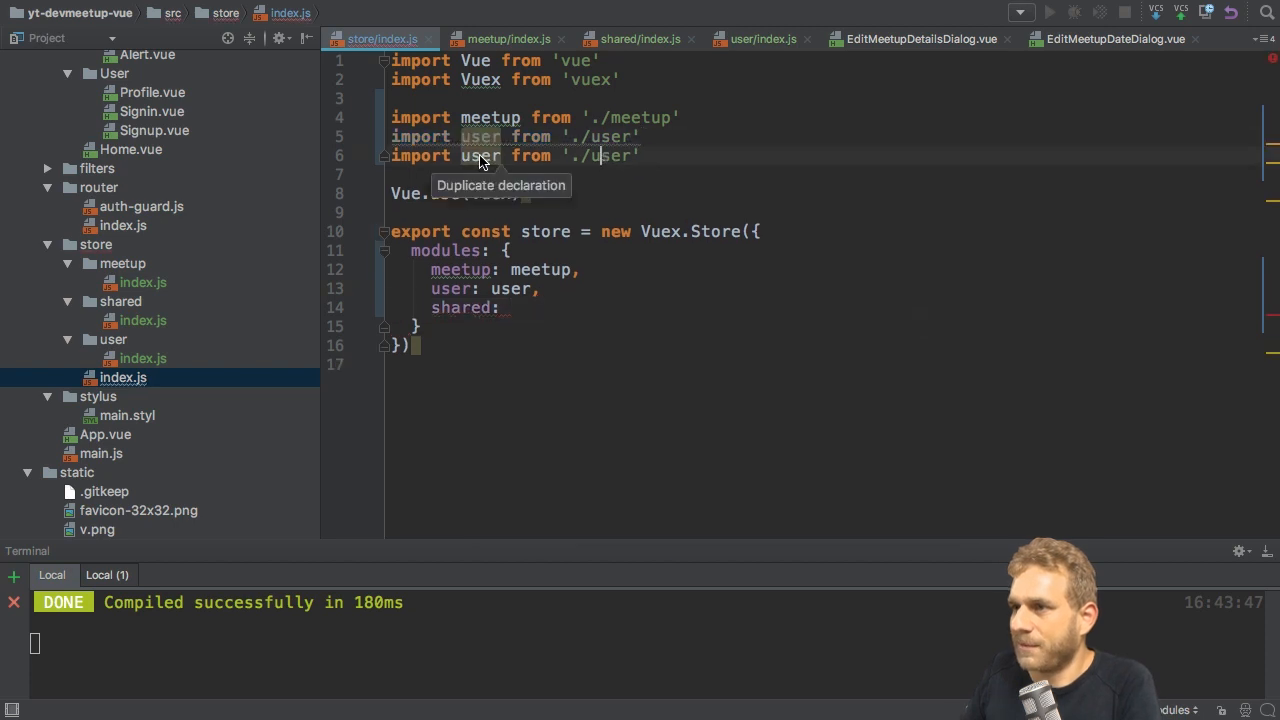
text(sh)
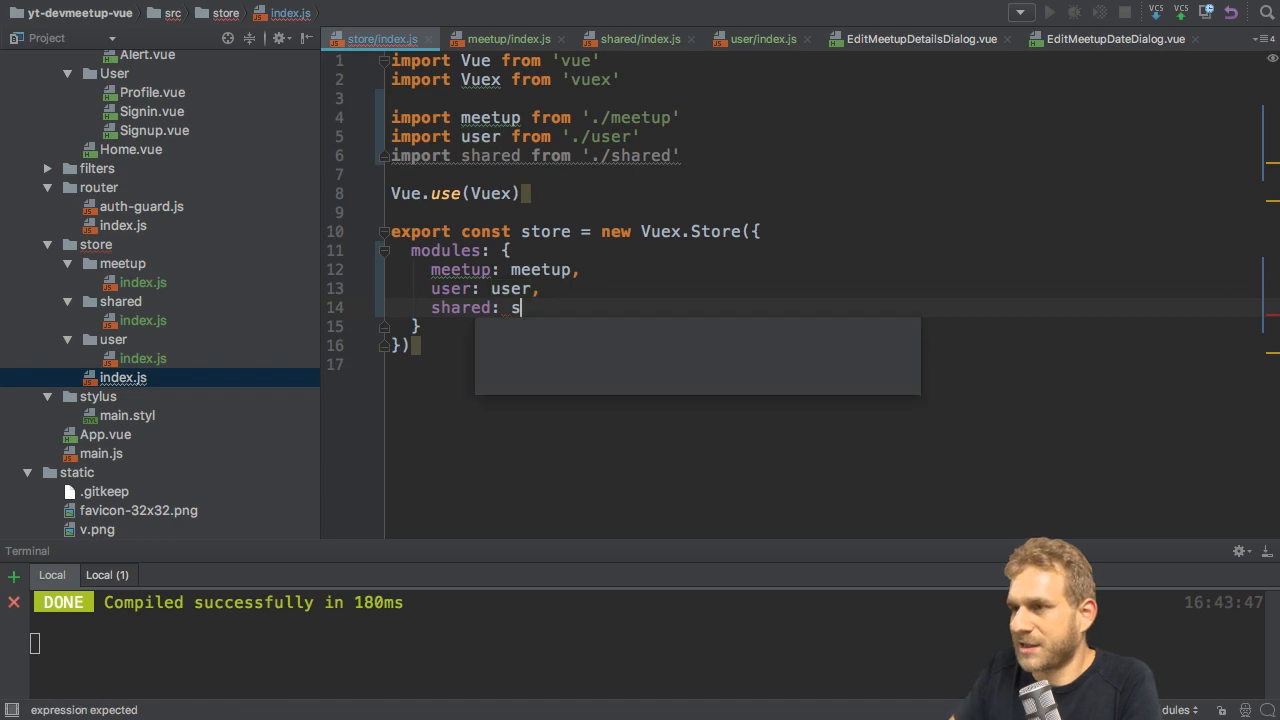
text(hared)
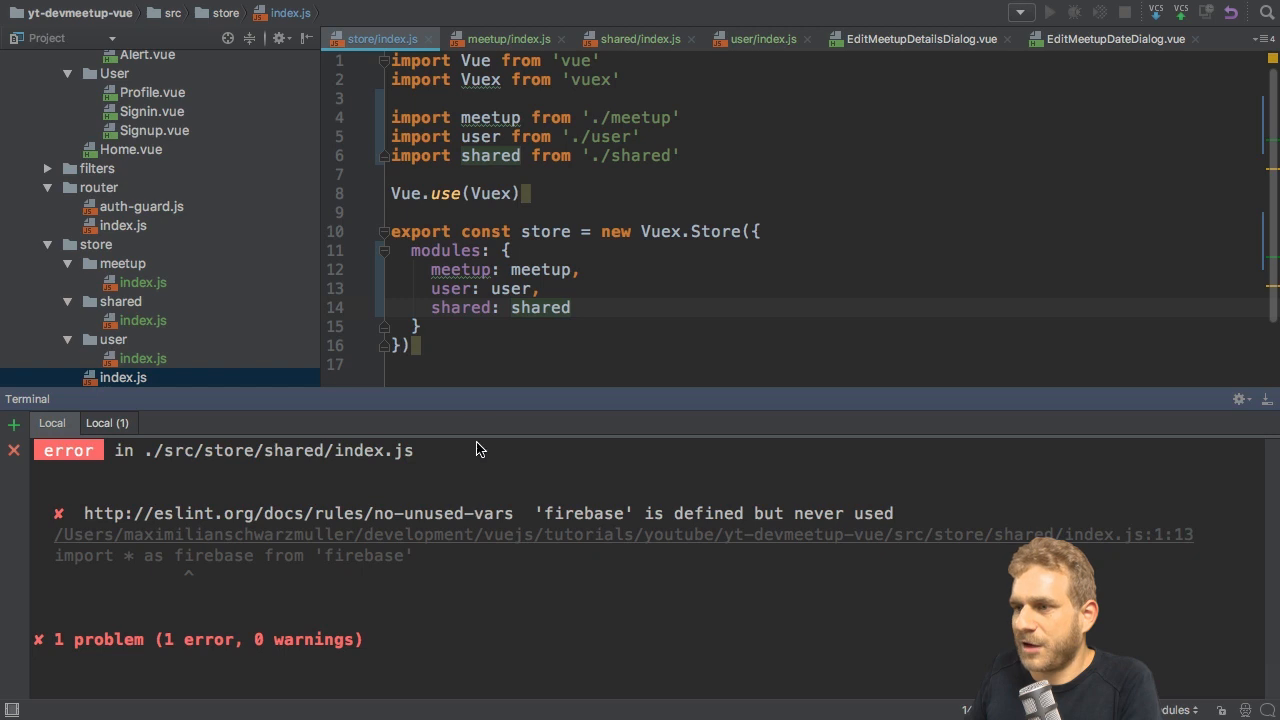
mouse_move(458, 430)
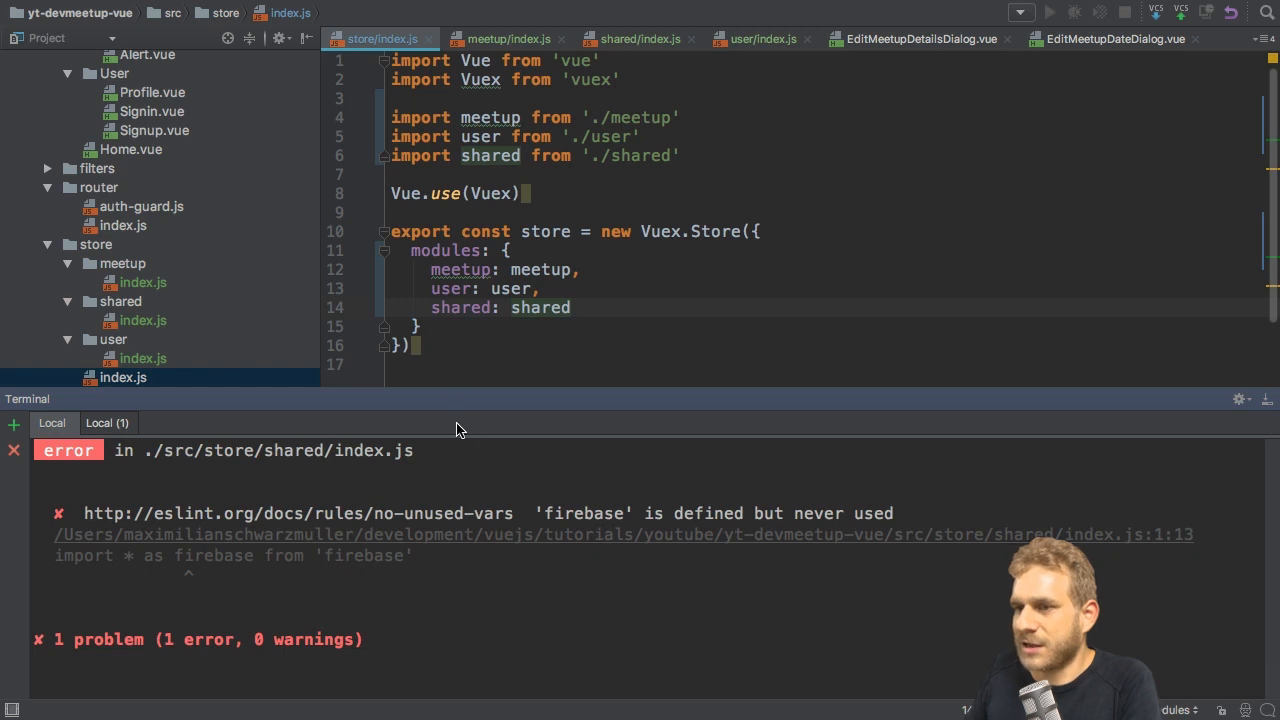
mouse_move(472, 418)
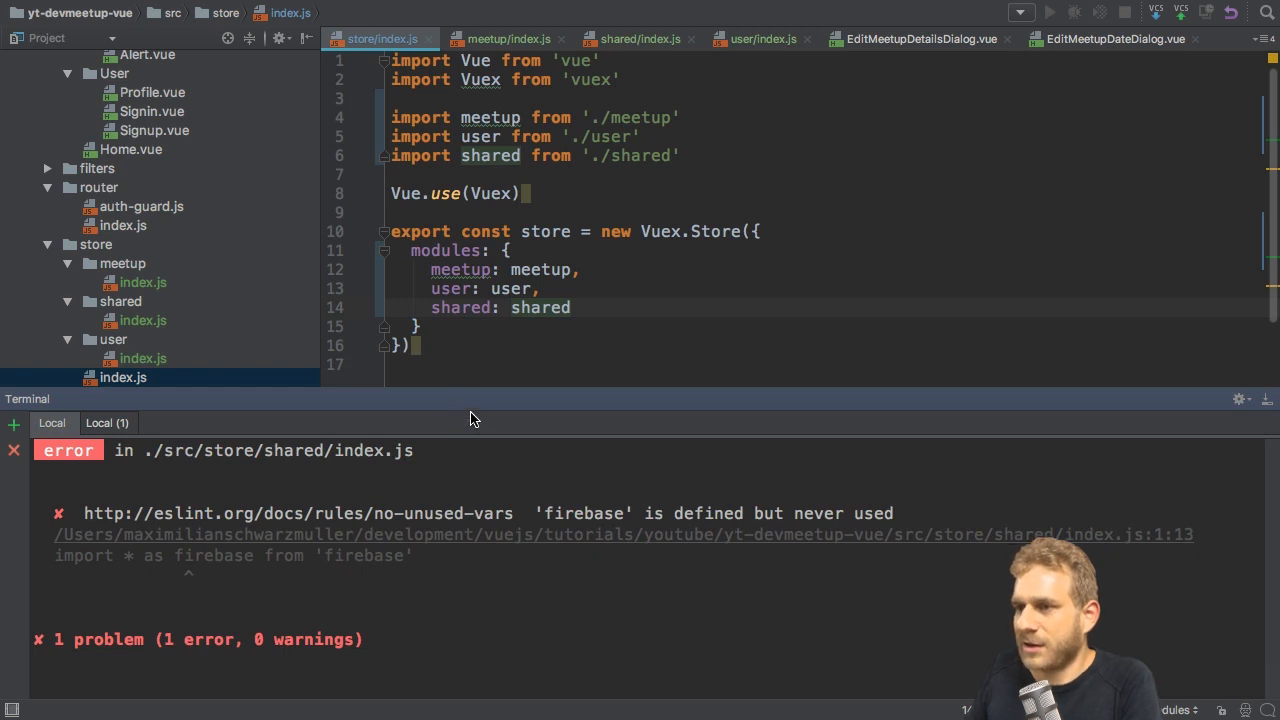
click(143, 358)
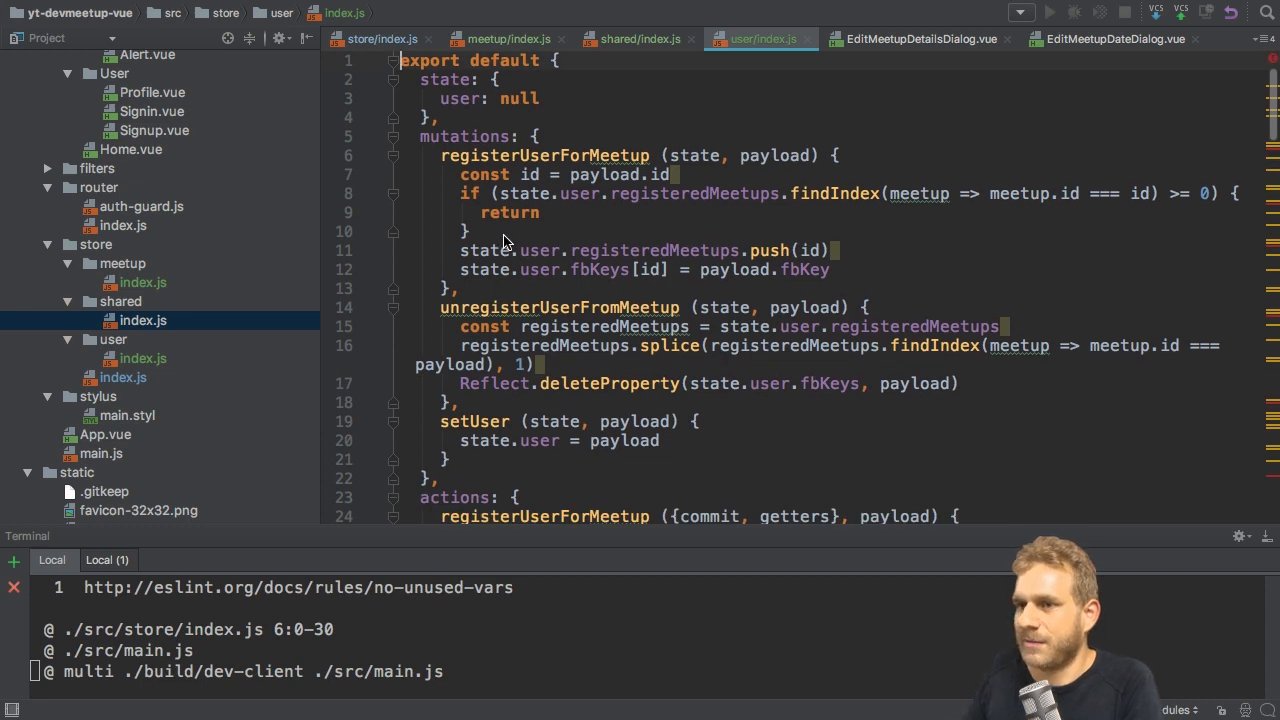
Add "import * as firebase from 'firebase'" as line 1 of user/index.js
text(import * as firebase from 'firebase')
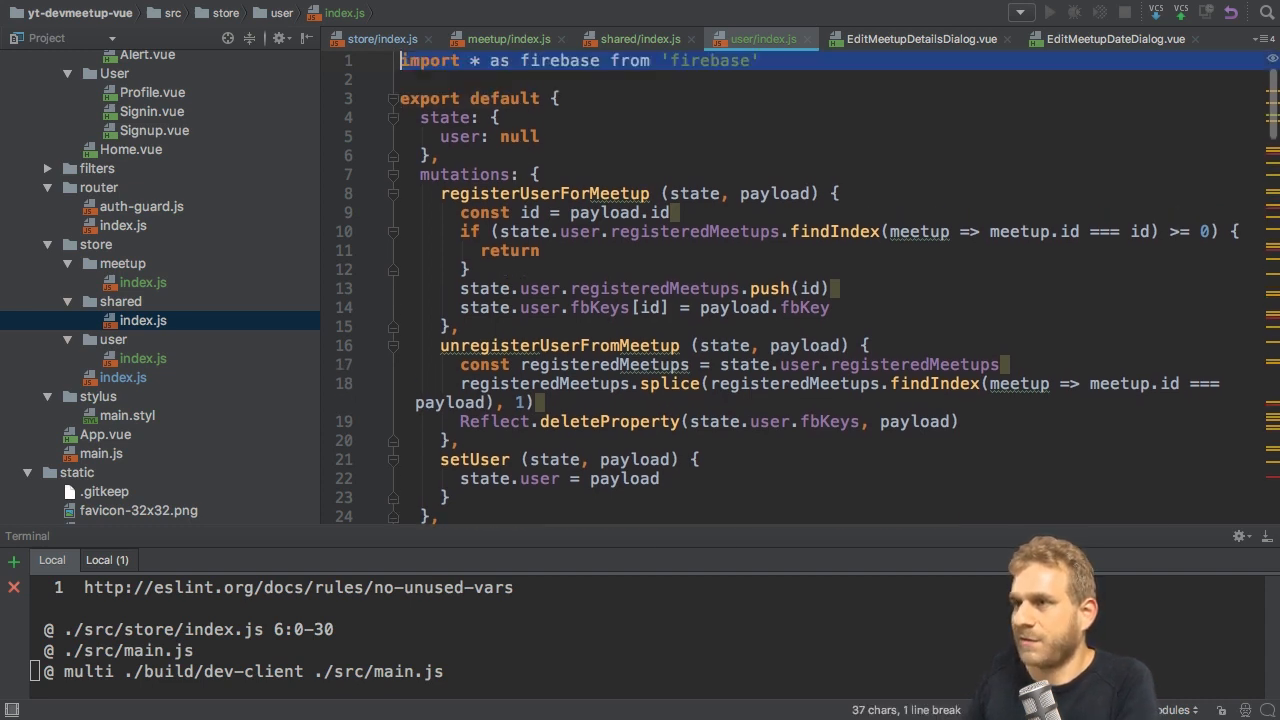
click(637, 39)
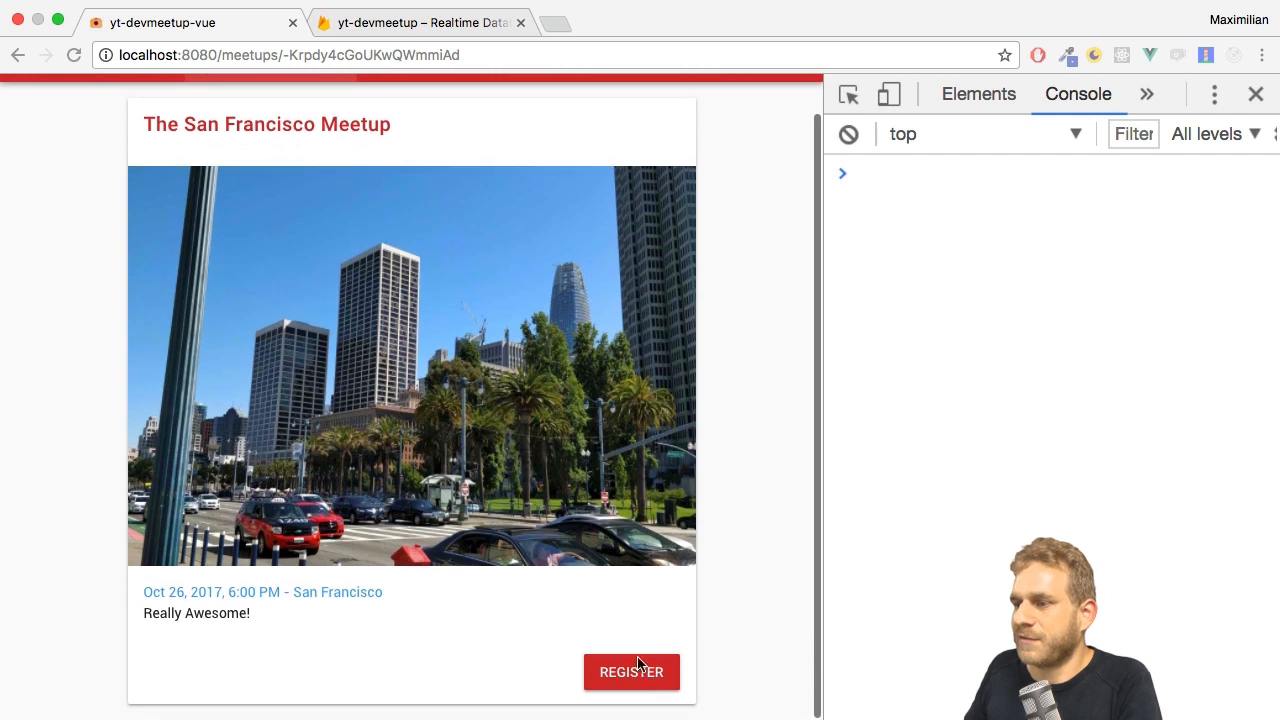
Reload the San Francisco meetup page in Chrome to test the three-module store
click(631, 671)
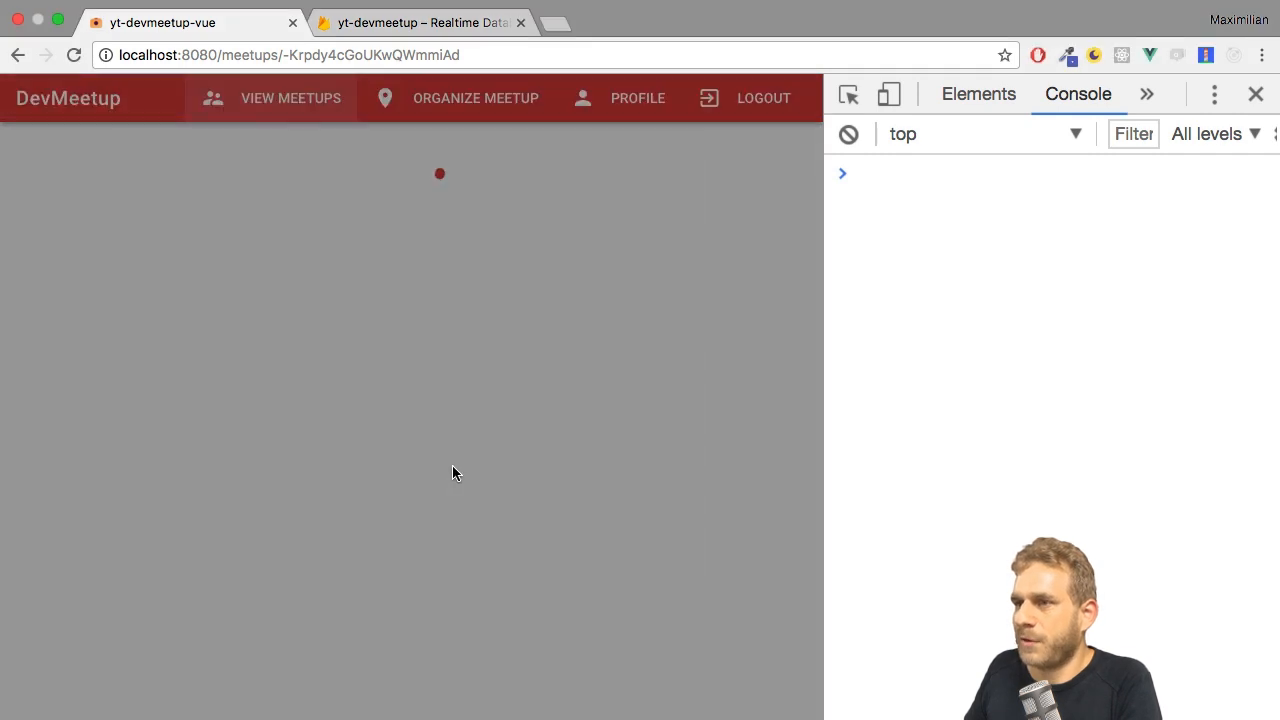
click(415, 22)
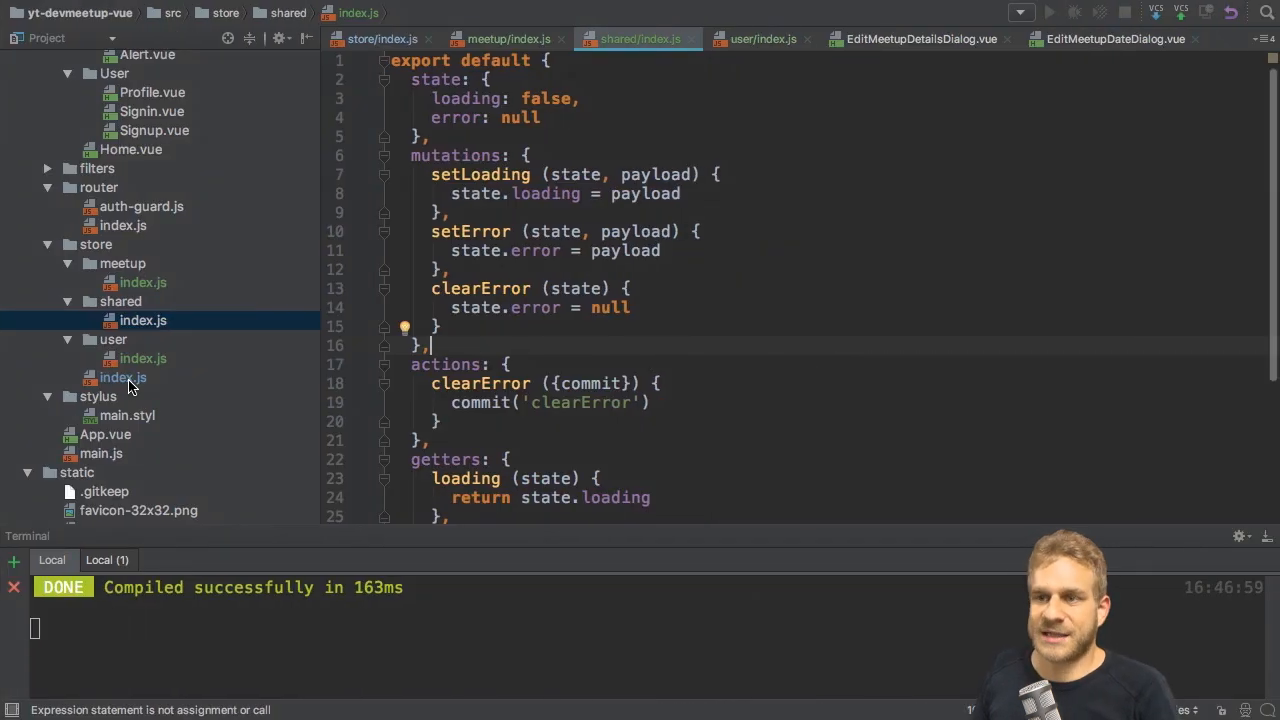
click(123, 377)
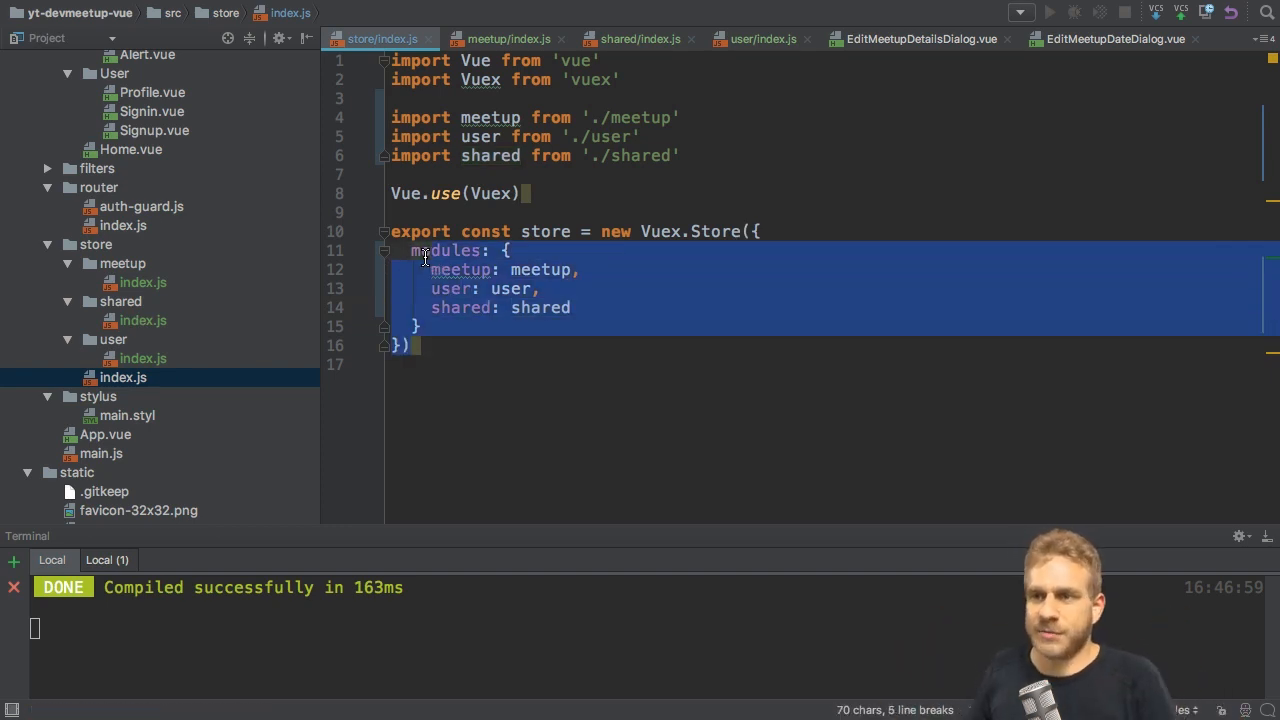
click(142, 282)
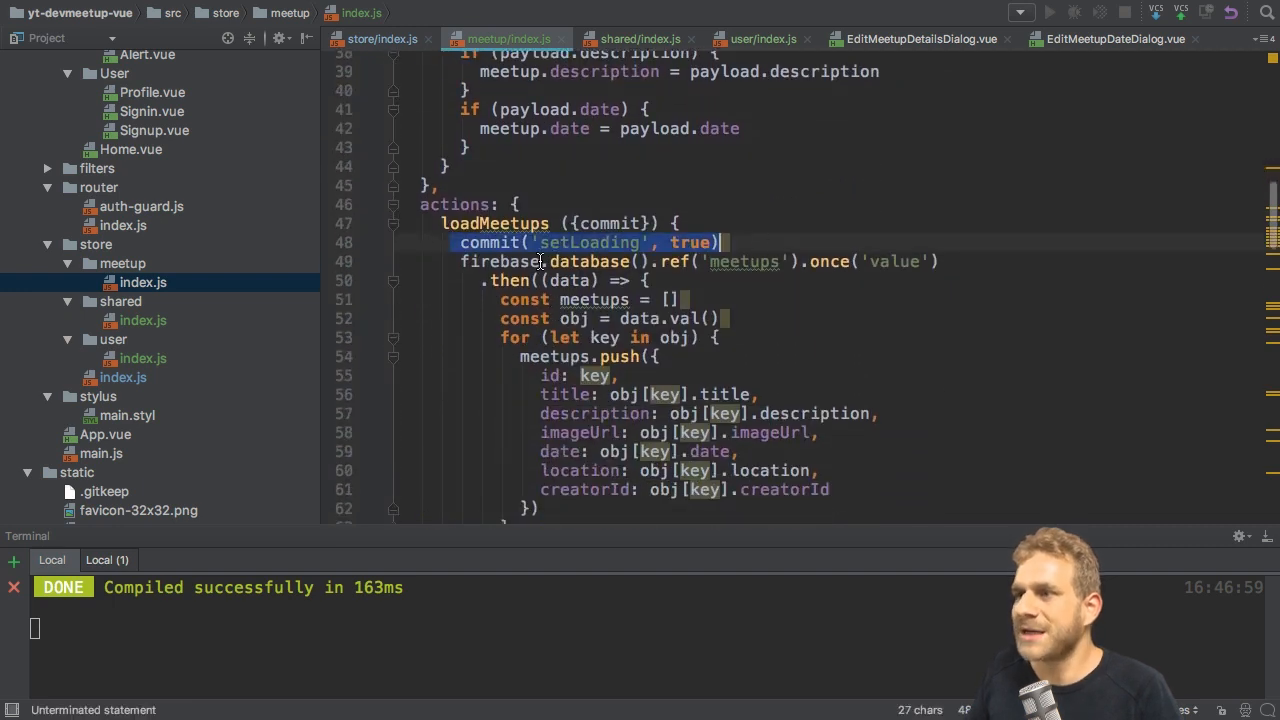
click(640, 39)
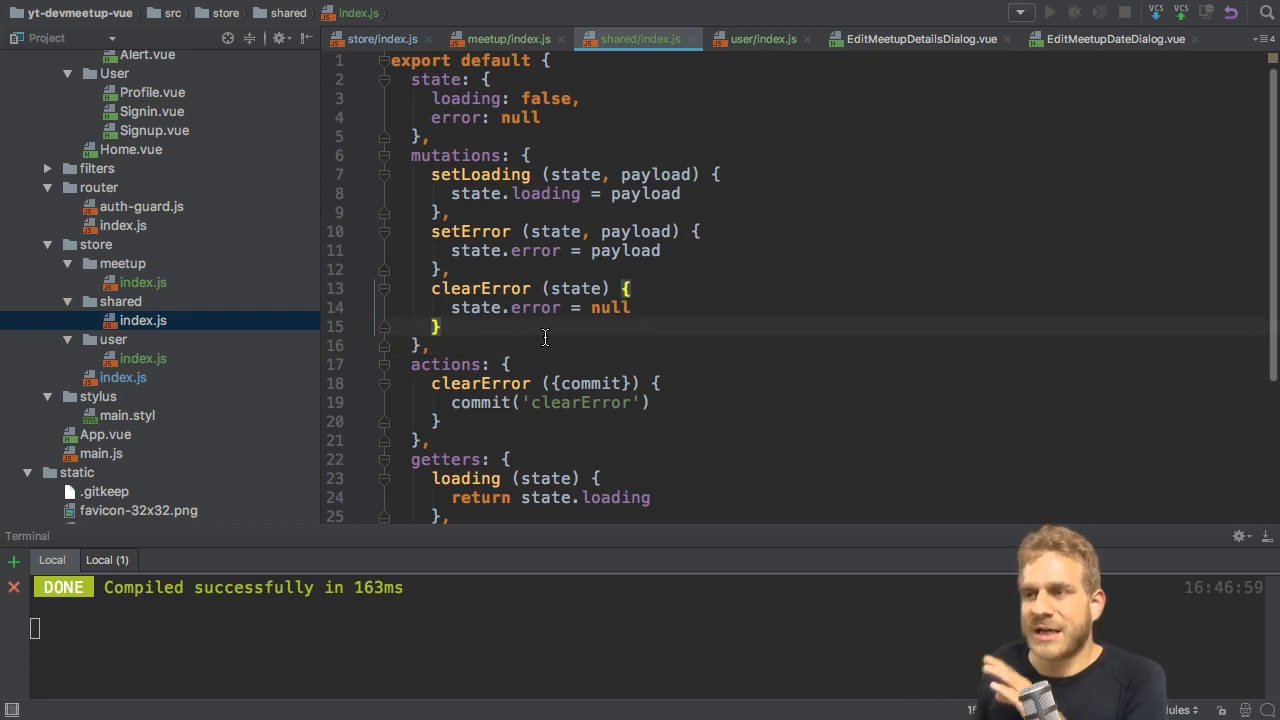
mouse_move(535, 332)
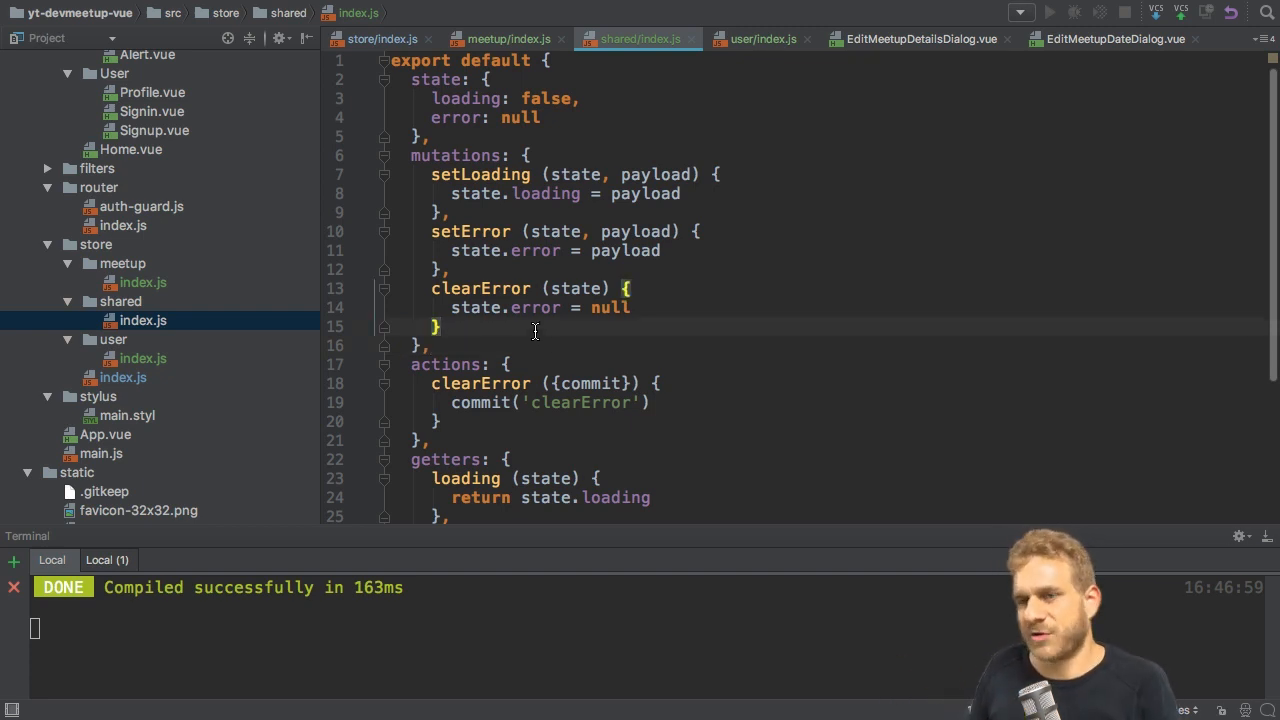
click(142, 282)
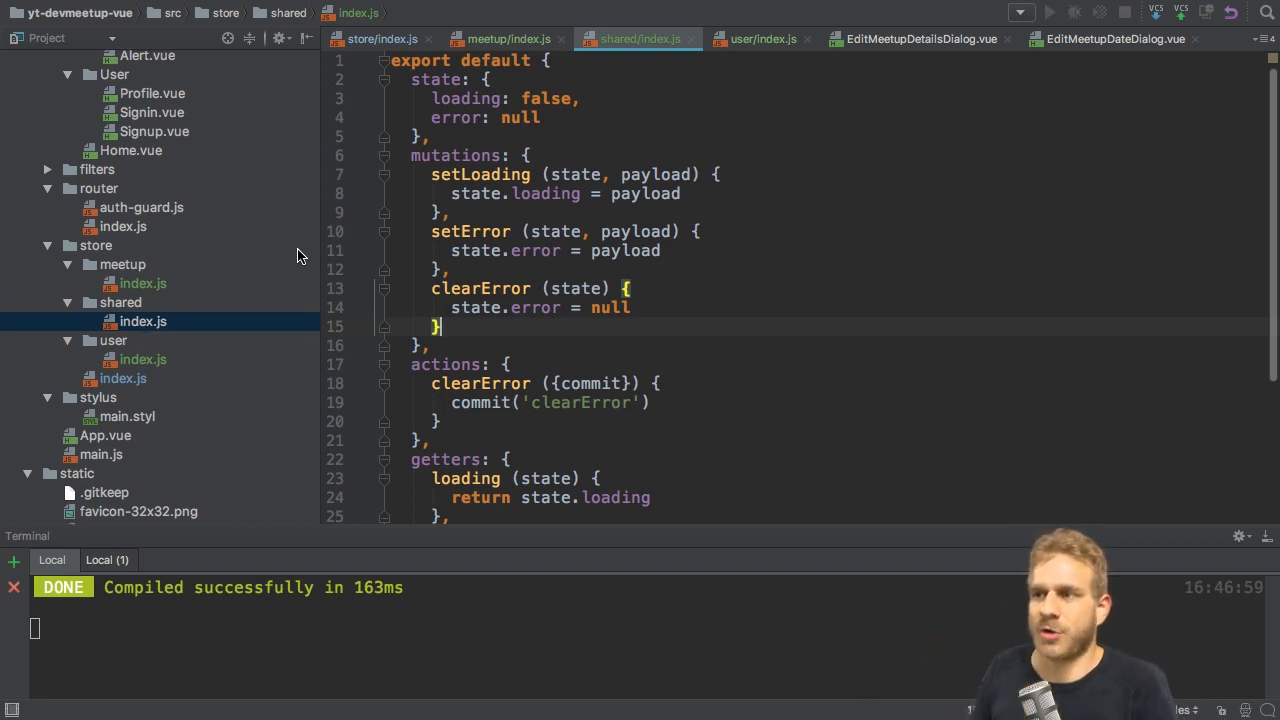
drag(431, 155, 445, 326)
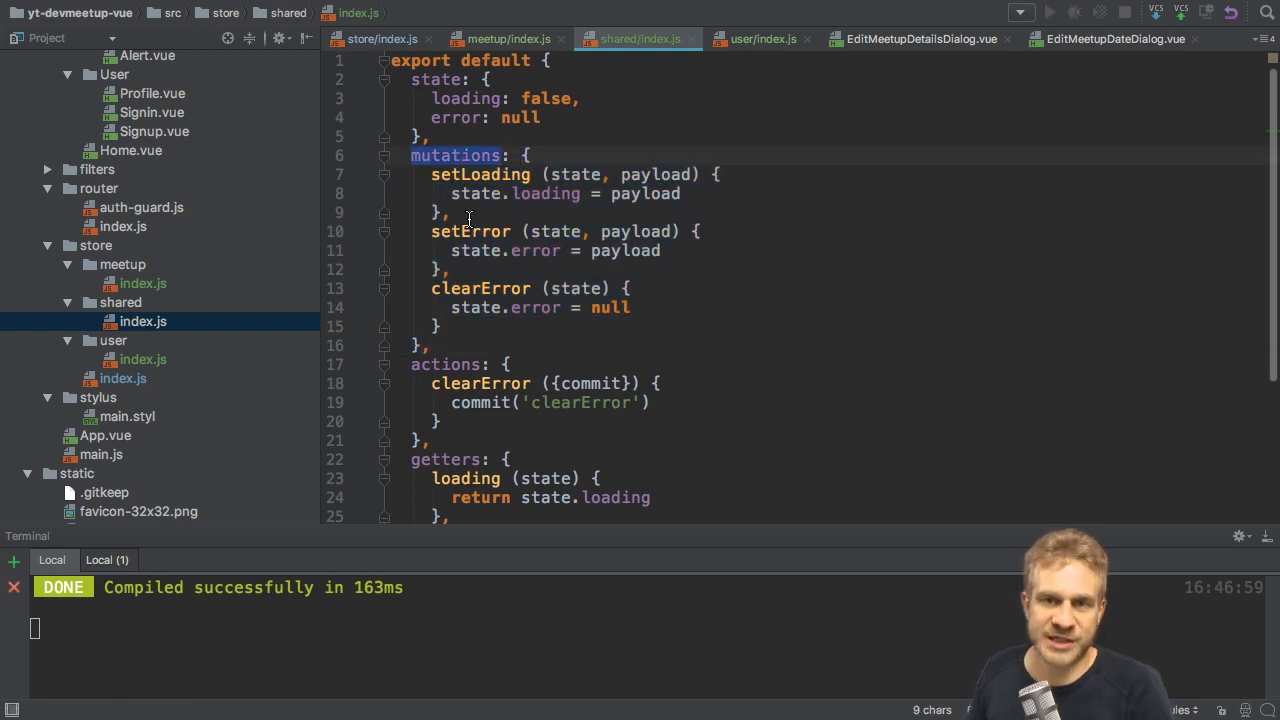
scroll(down, 3)
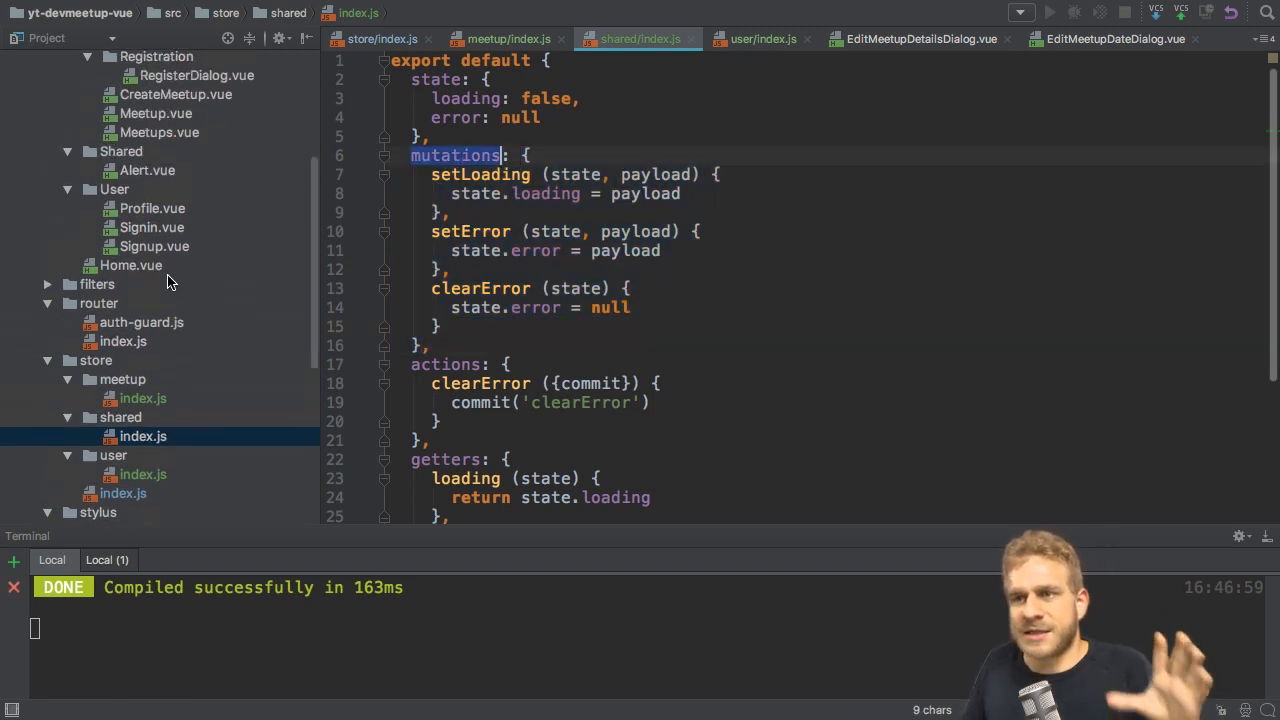